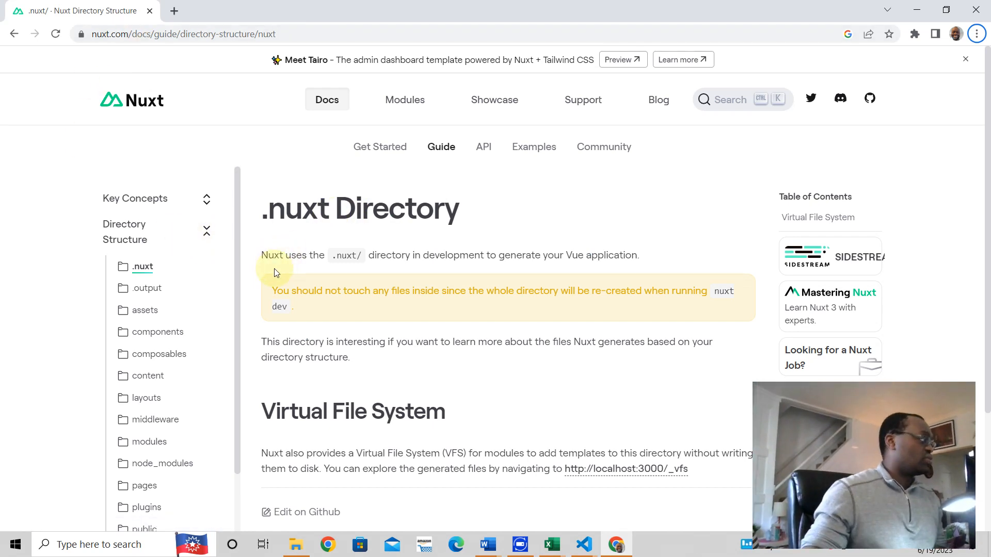
pyautogui.moveTo(5, 257)
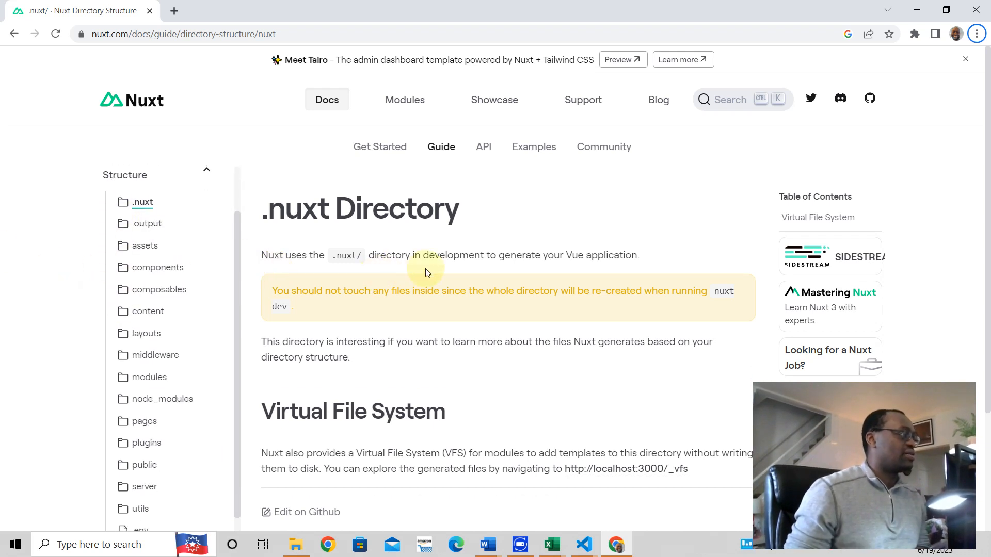
pyautogui.moveTo(510, 277)
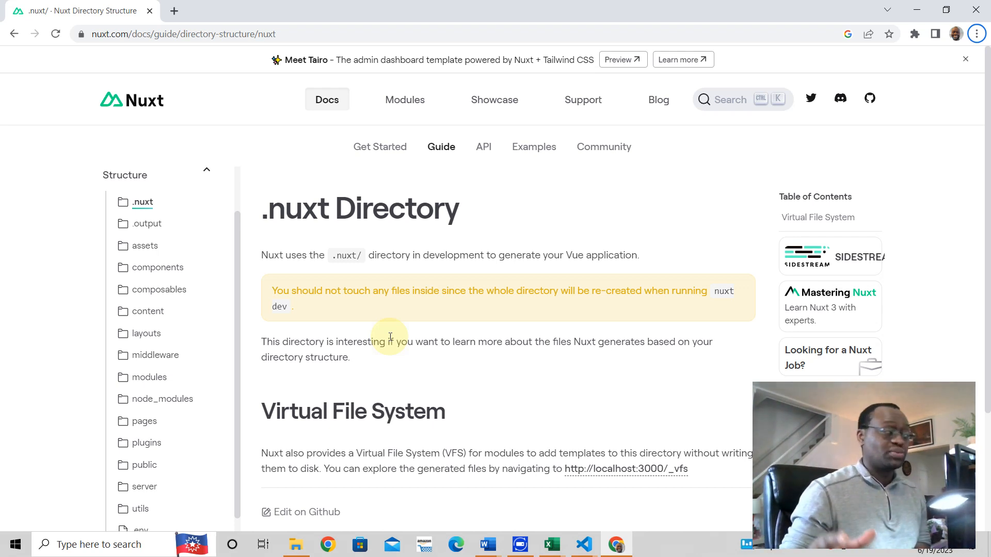
pyautogui.moveTo(146, 223)
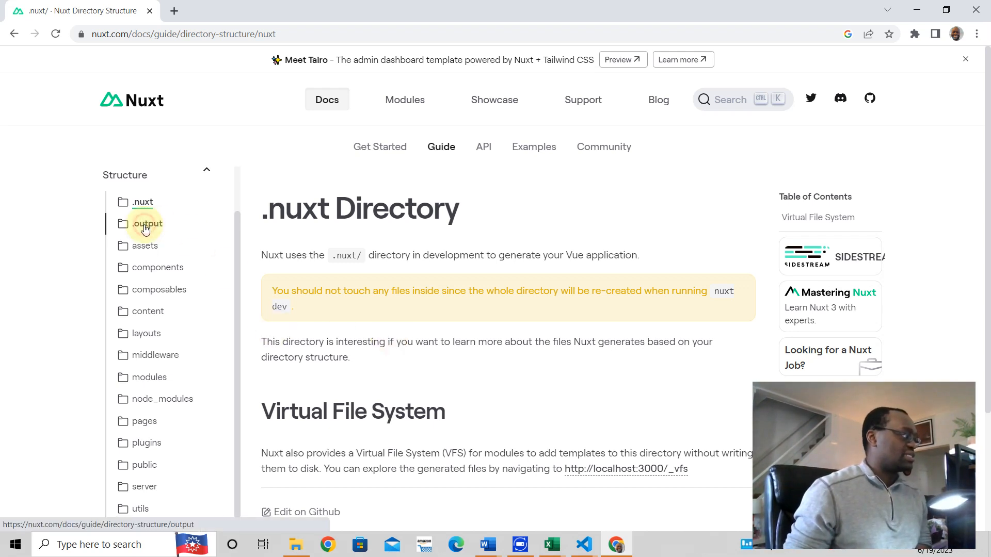
# Open the Output Directory page from the .output entry in the docs sidebar
pyautogui.click(147, 224)
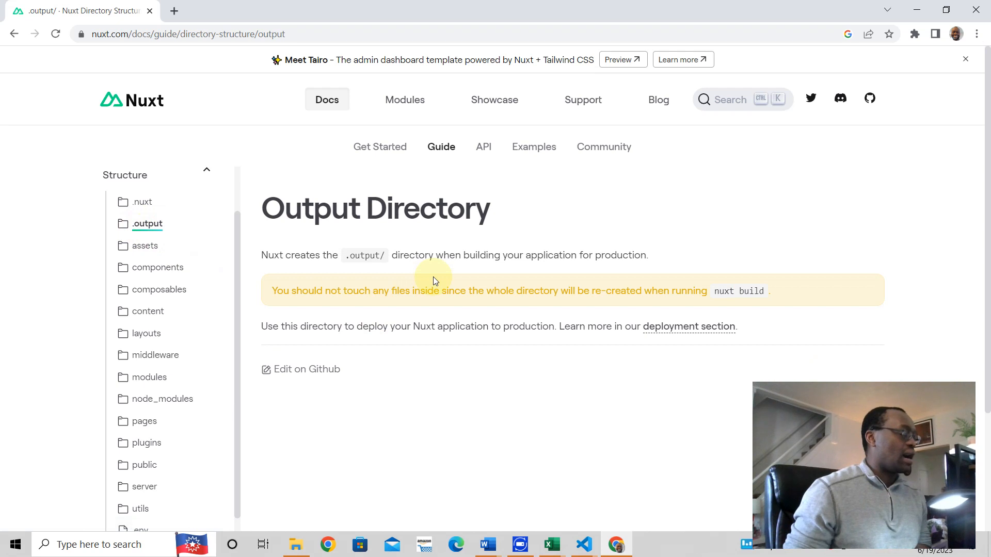
pyautogui.moveTo(549, 272)
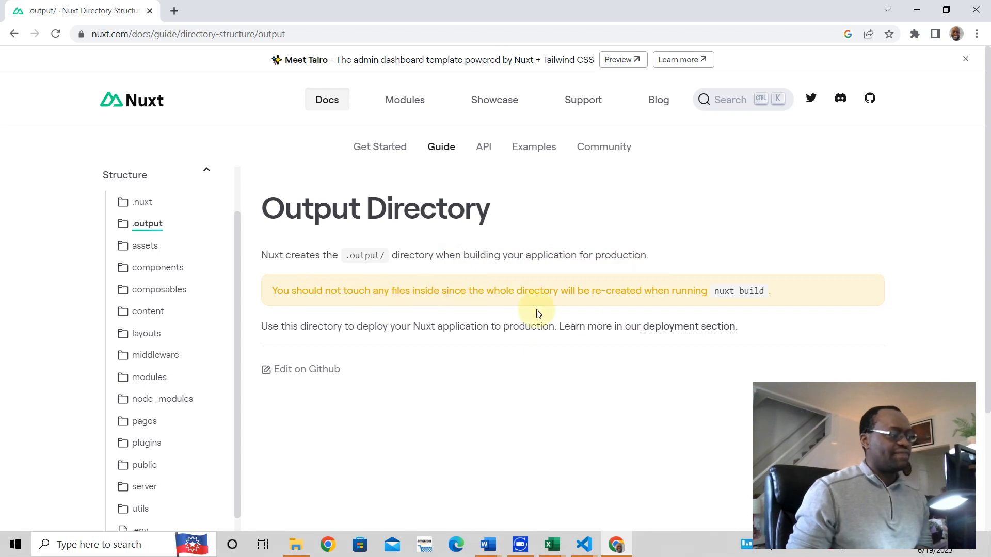
pyautogui.moveTo(748, 295)
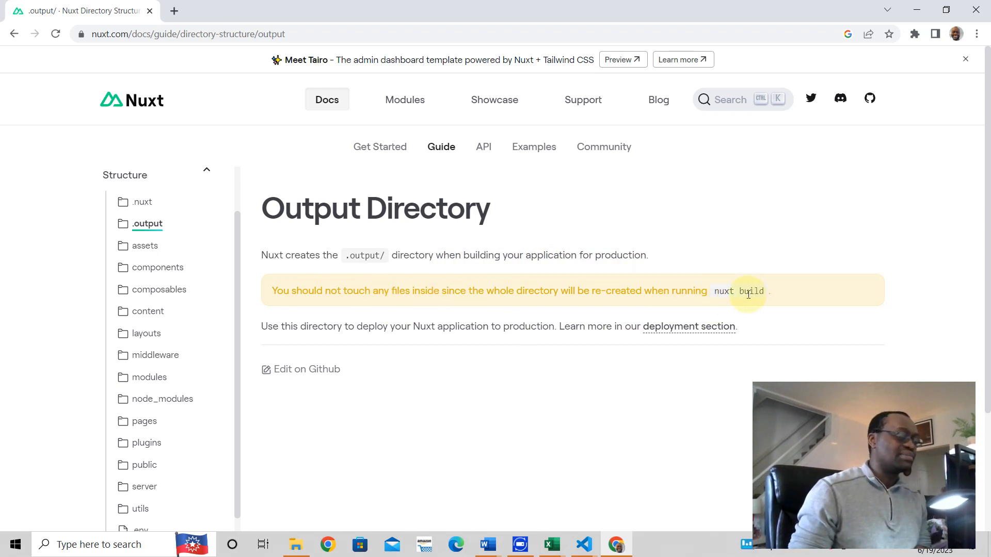
pyautogui.moveTo(402, 254)
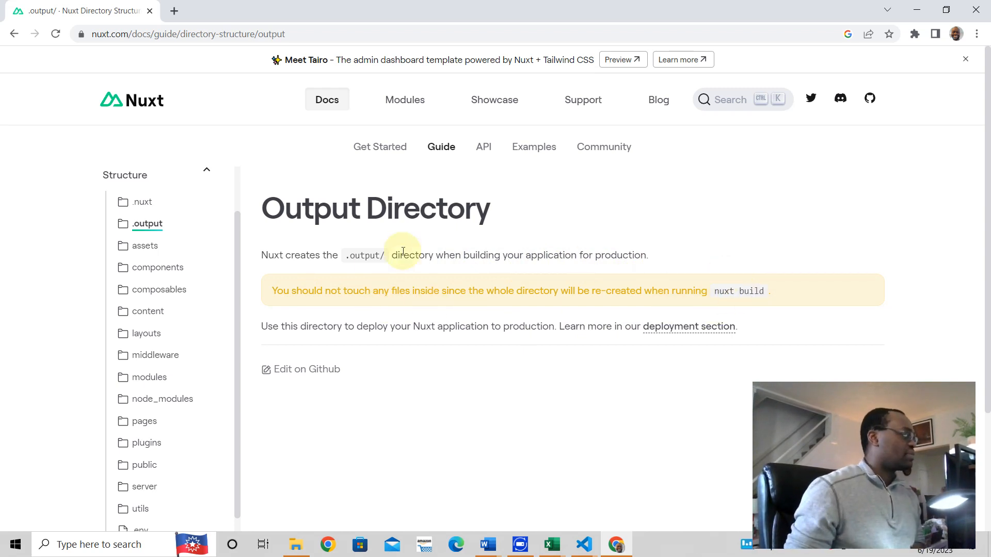
pyautogui.moveTo(147, 223)
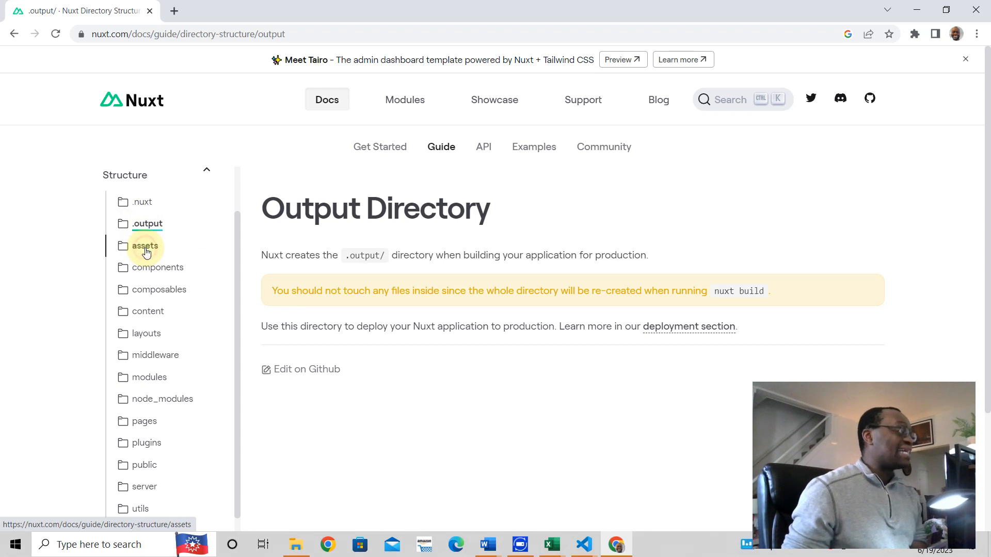
# Open the Assets Directory page from the assets entry in the docs sidebar
pyautogui.click(145, 246)
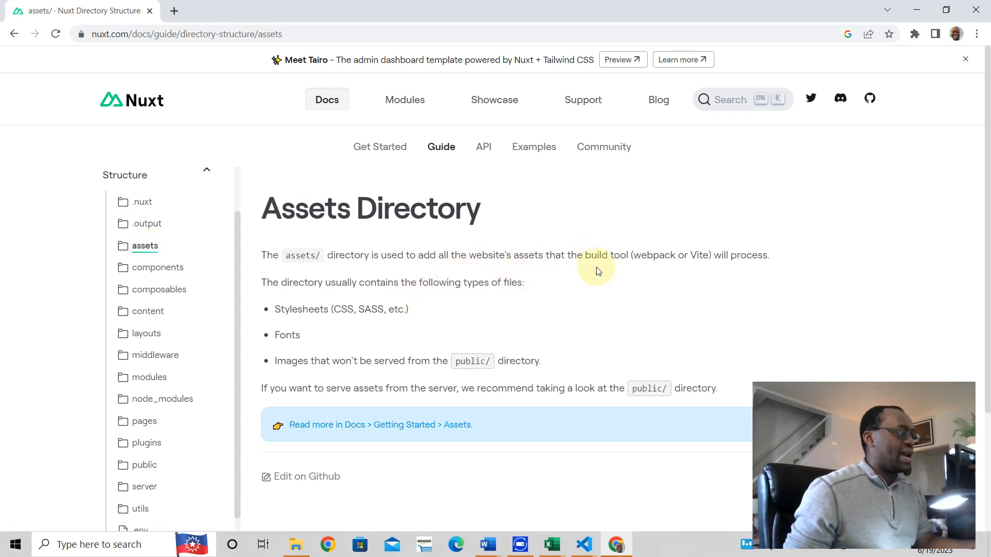
pyautogui.moveTo(765, 268)
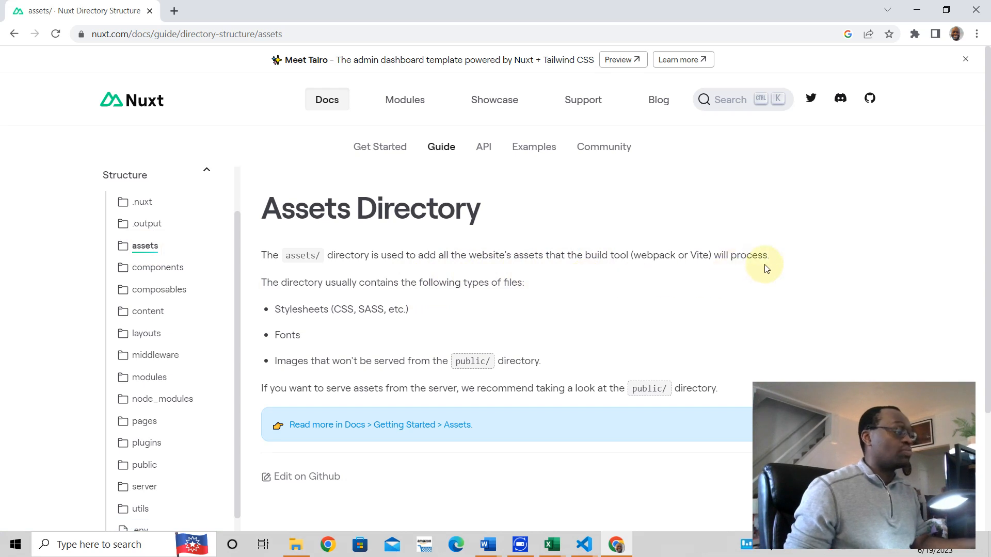
pyautogui.moveTo(700, 301)
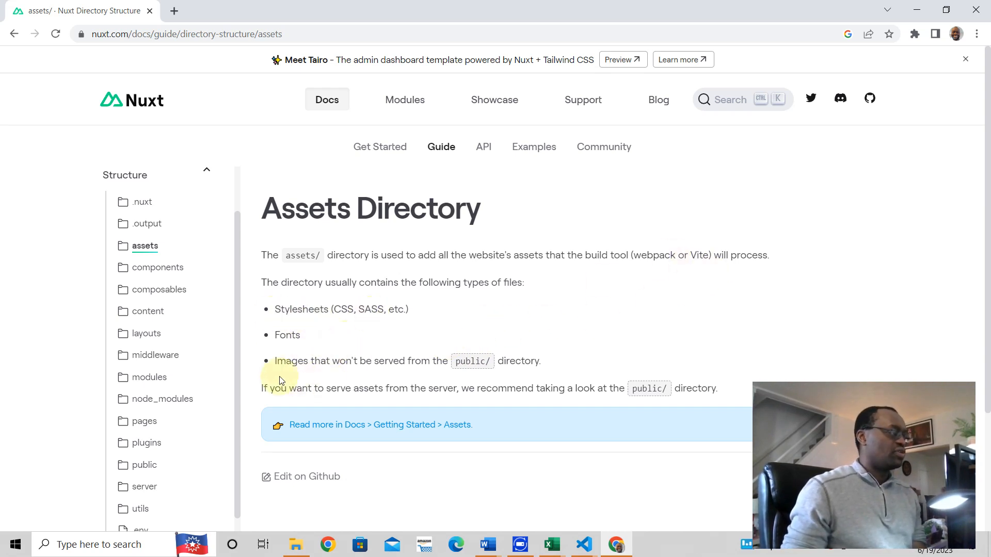
pyautogui.moveTo(365, 445)
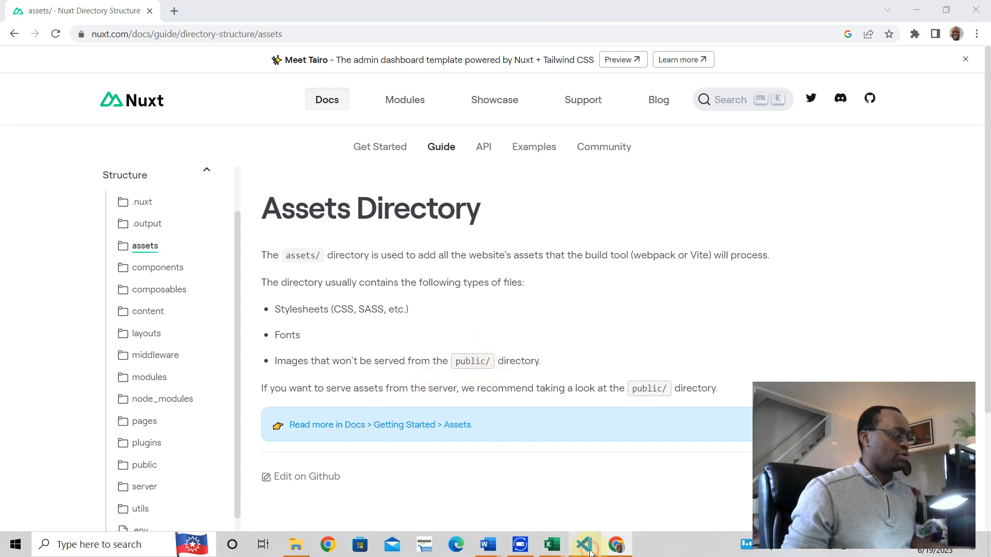
# In the nuxt-iam window, open assets/style.css and expand the components folder
pyautogui.click(583, 543)
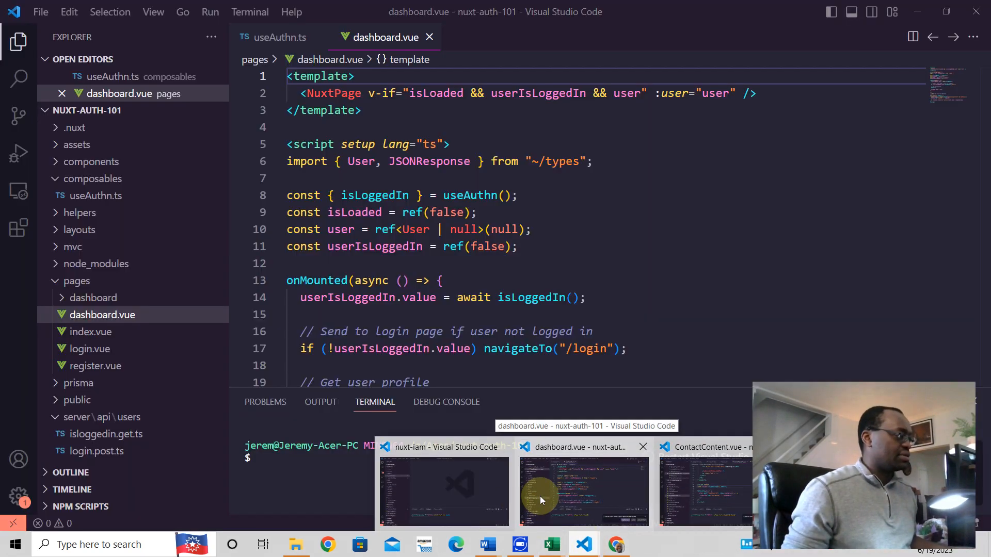
pyautogui.click(443, 490)
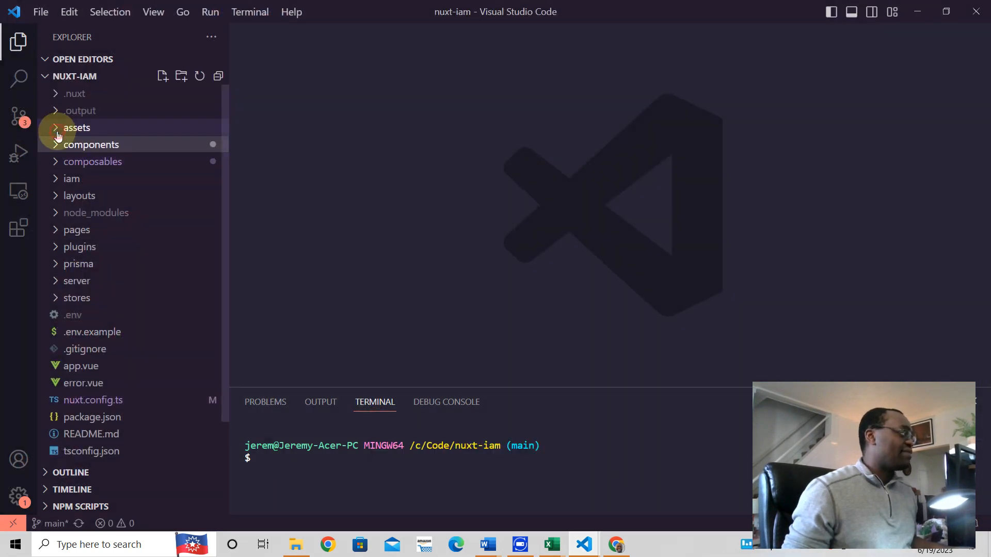
pyautogui.click(77, 127)
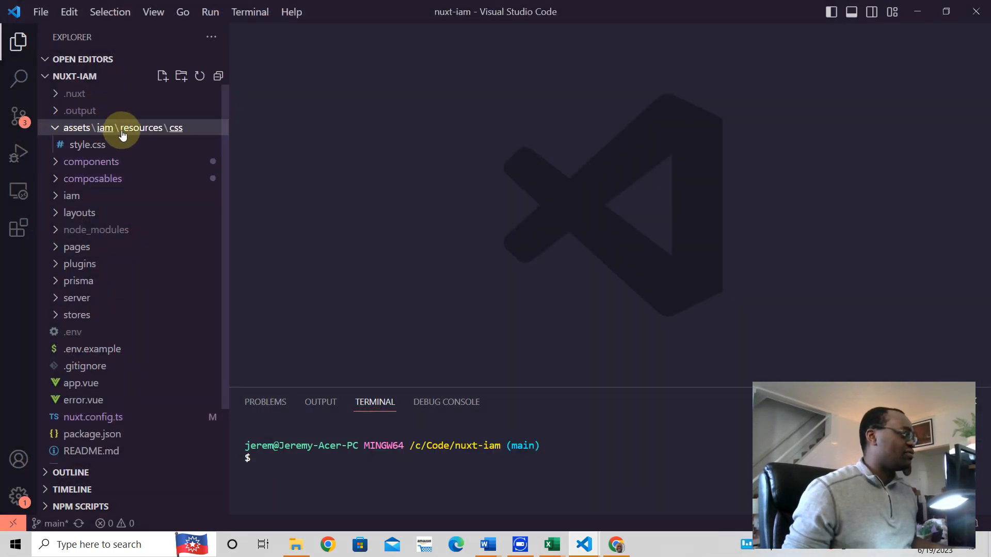
pyautogui.click(85, 143)
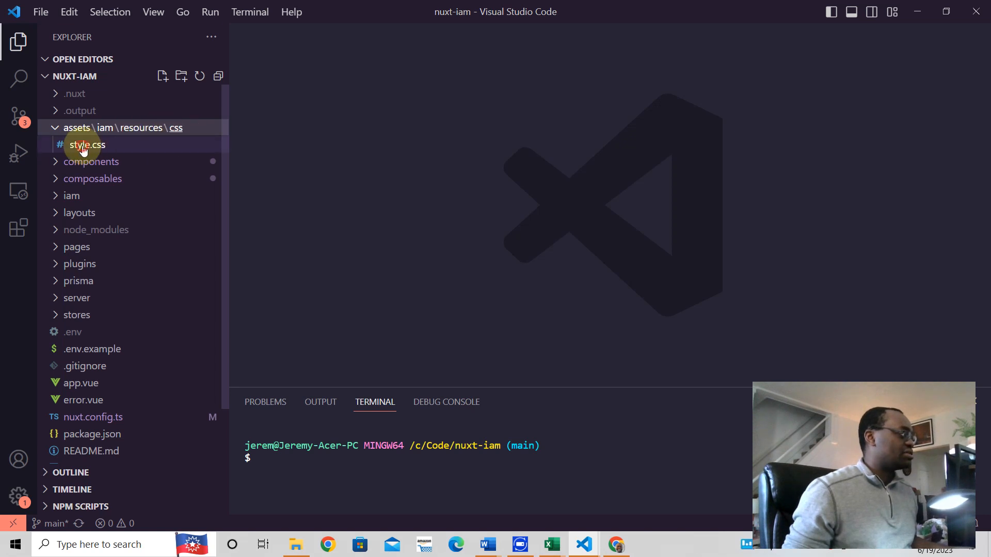
pyautogui.doubleClick(87, 144)
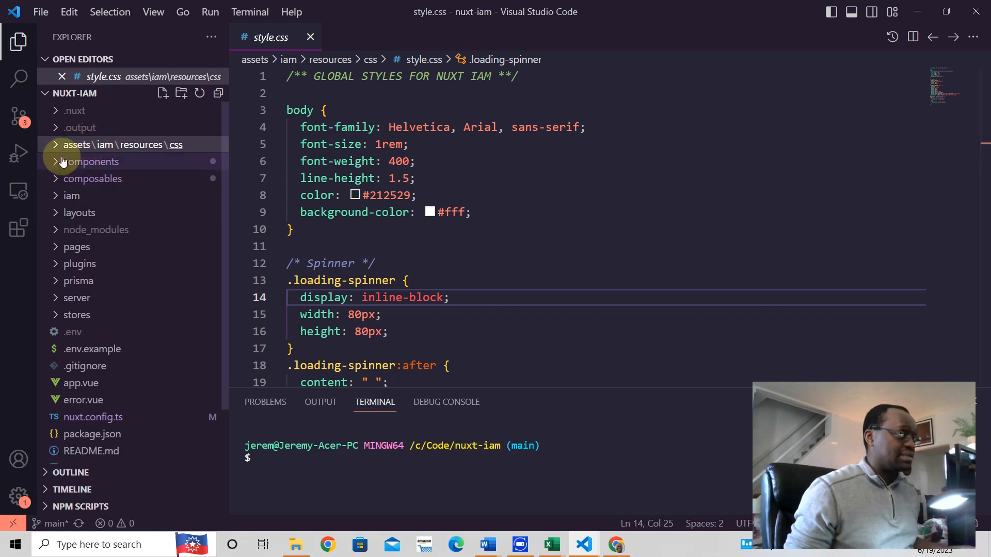
pyautogui.click(91, 161)
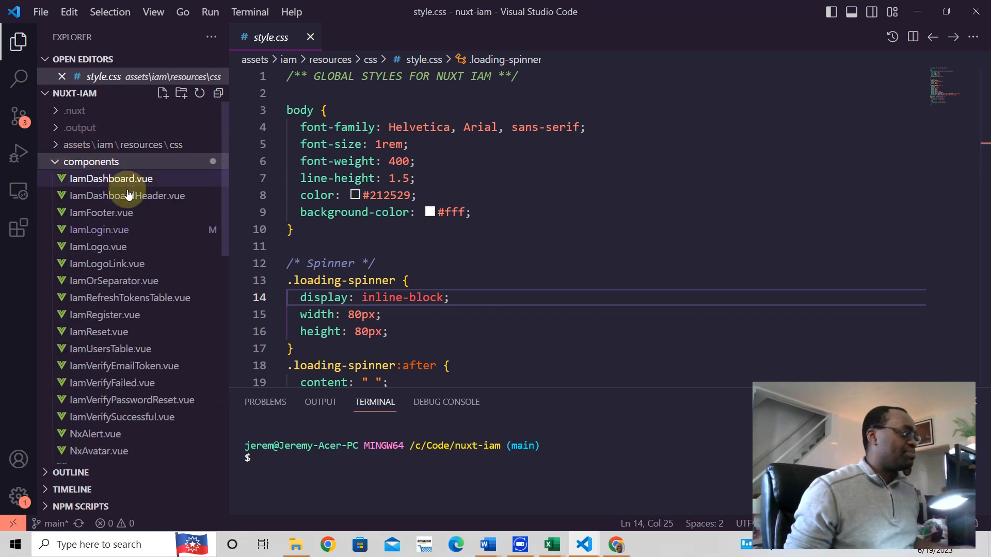
pyautogui.moveTo(123, 203)
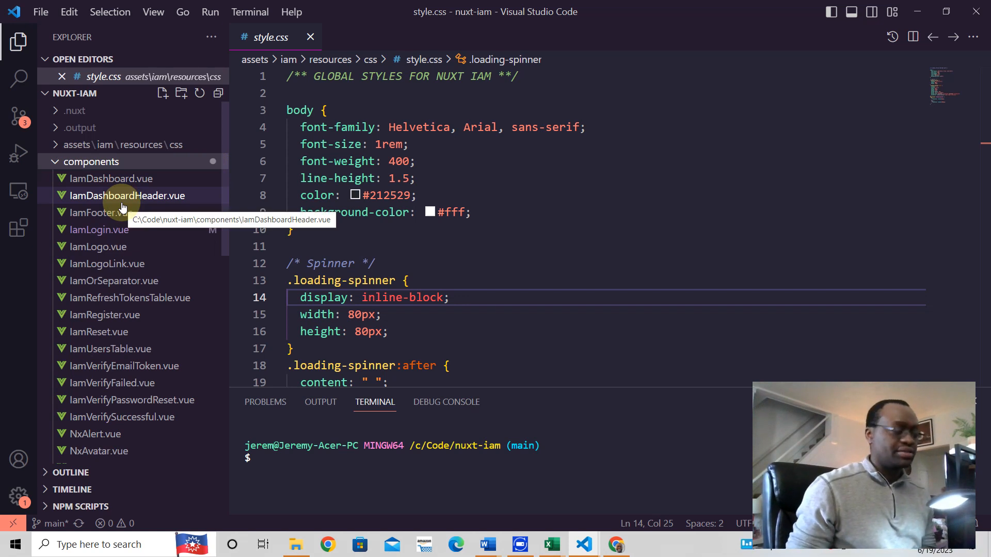
pyautogui.moveTo(98, 246)
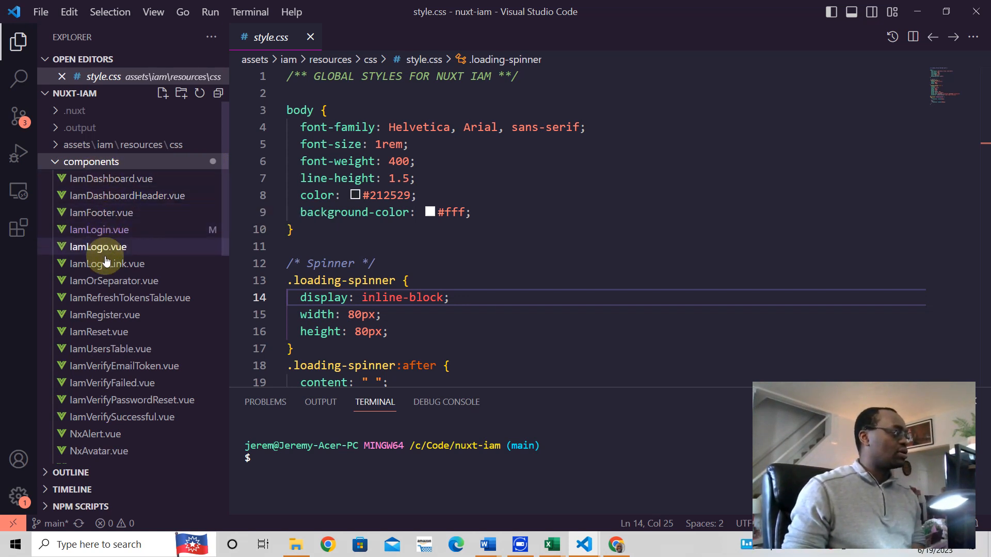
pyautogui.scroll(-3)
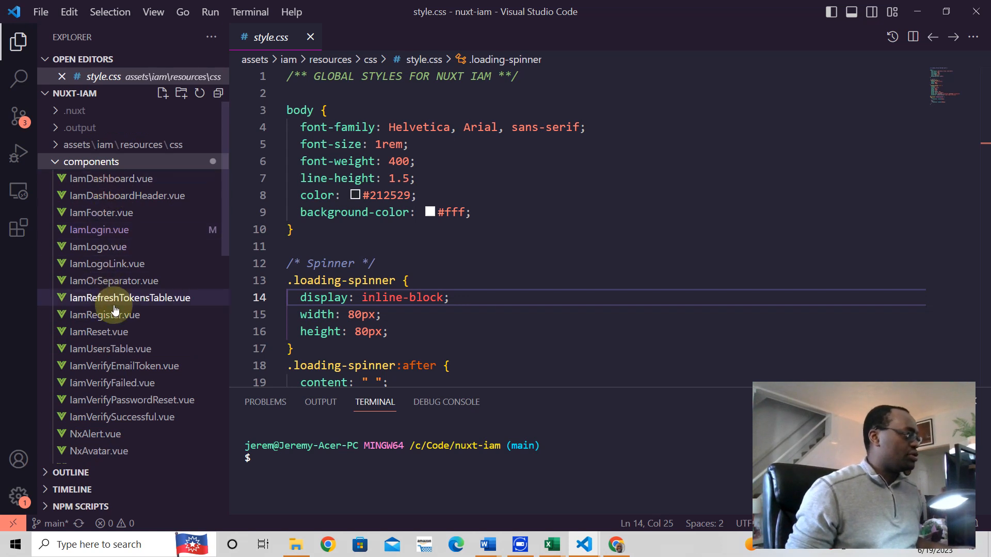
pyautogui.moveTo(129, 298)
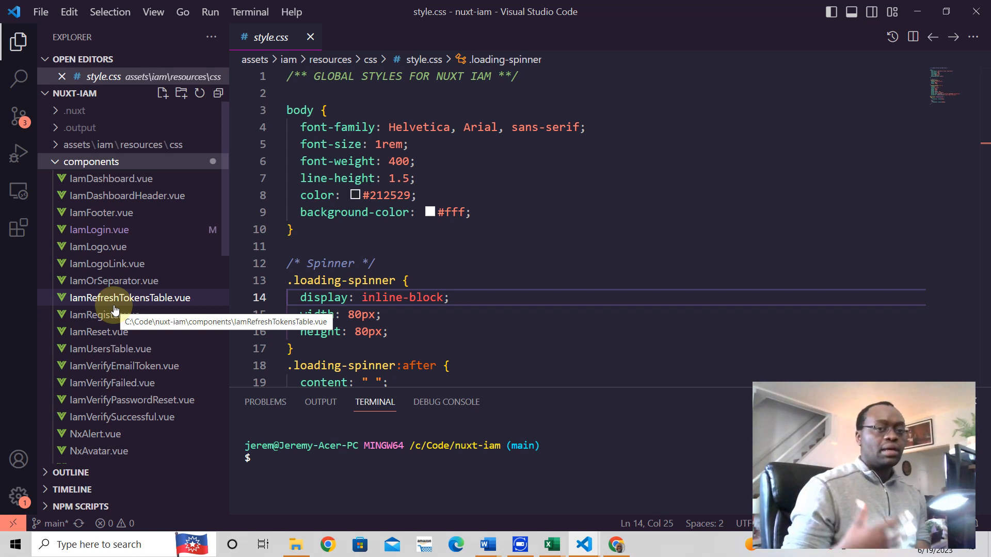
pyautogui.moveTo(101, 212)
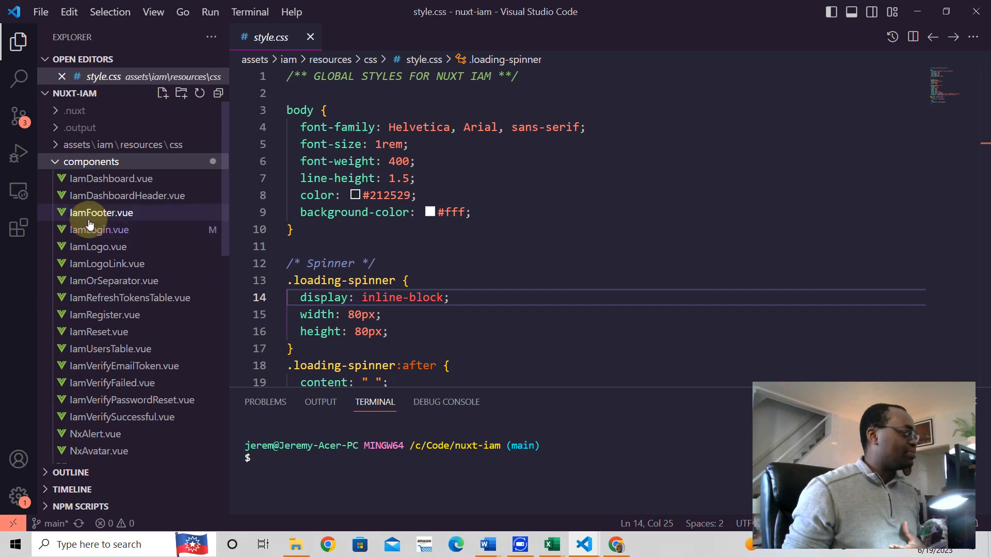
# Open the IamLogin.vue component, then return to the Nuxt docs Assets Directory page
pyautogui.doubleClick(99, 229)
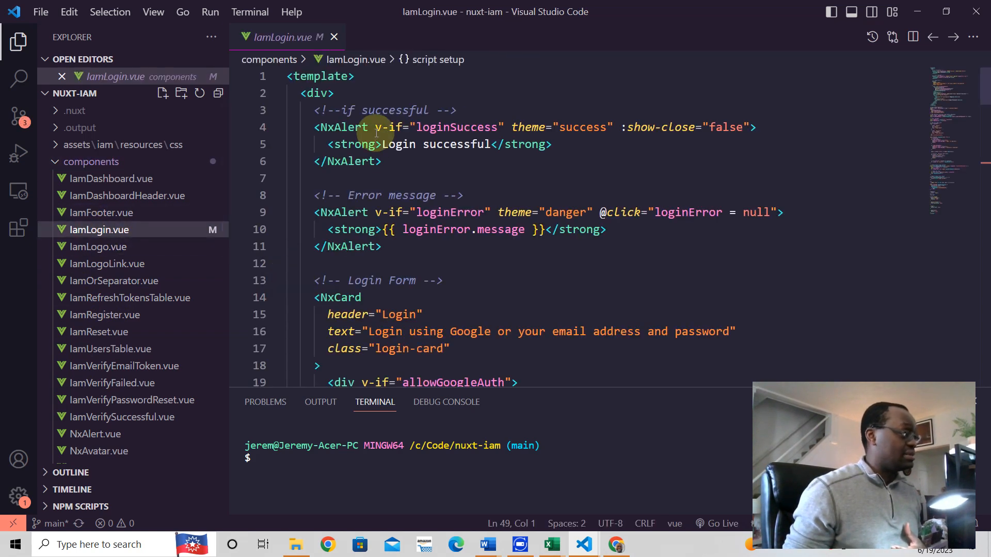
pyautogui.scroll(-3)
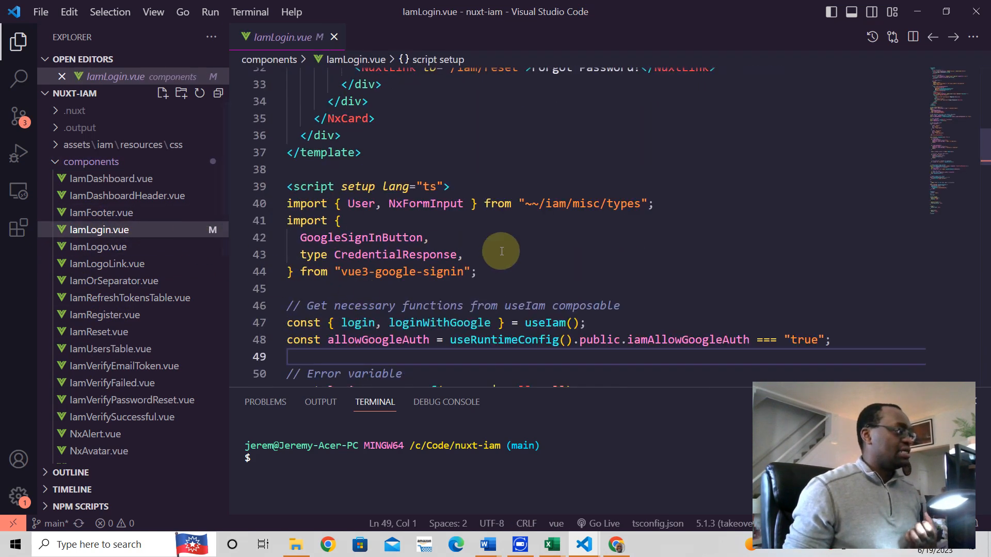
pyautogui.moveTo(377, 215)
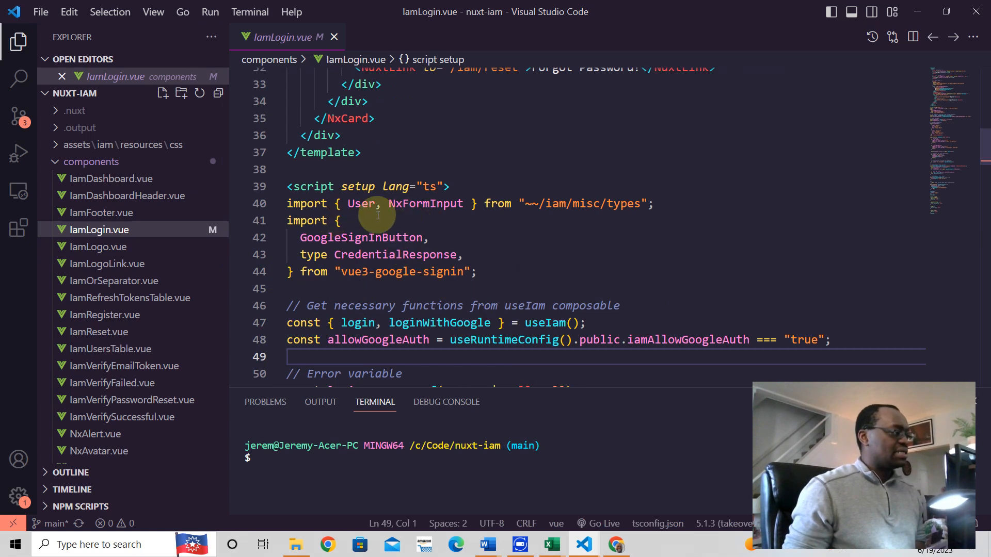
pyautogui.moveTo(611, 220)
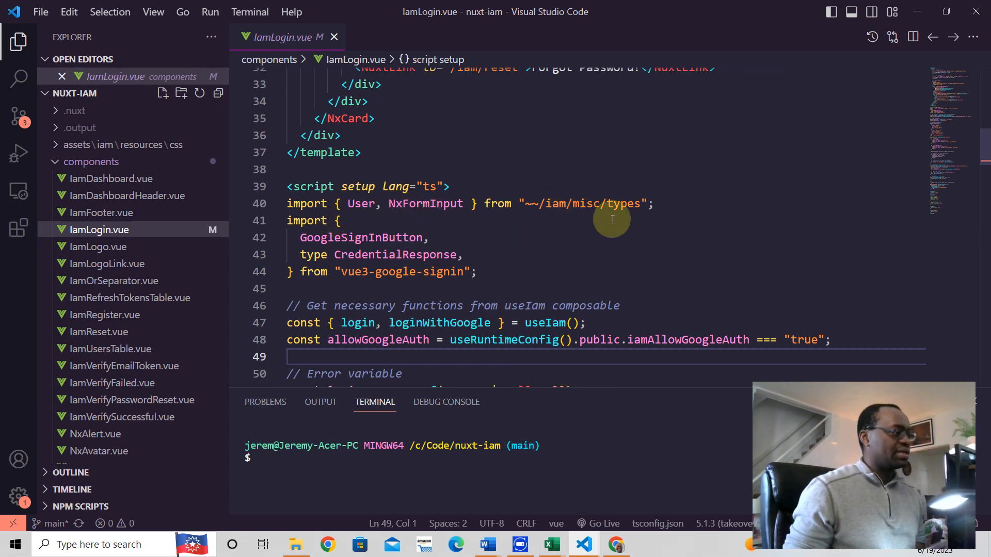
pyautogui.moveTo(489, 222)
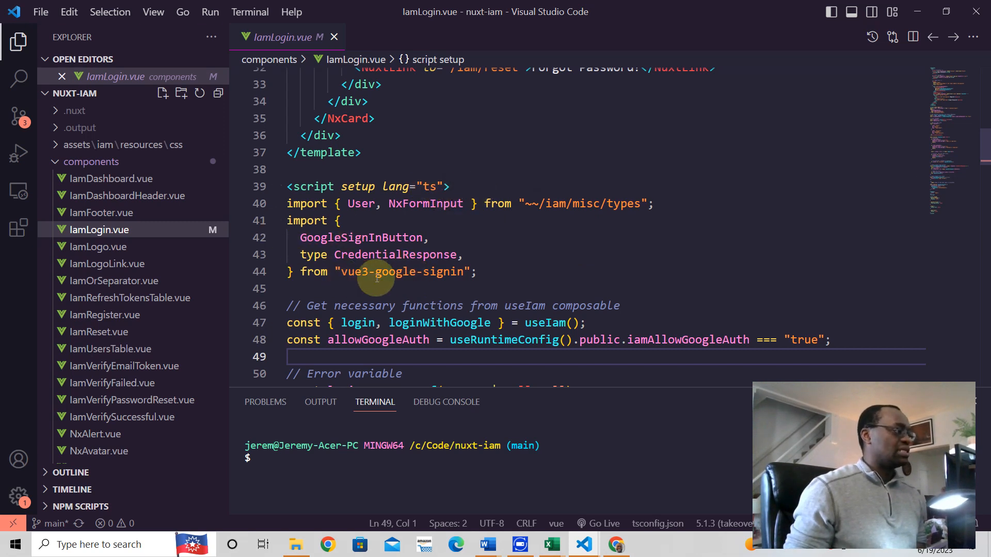
pyautogui.moveTo(414, 254)
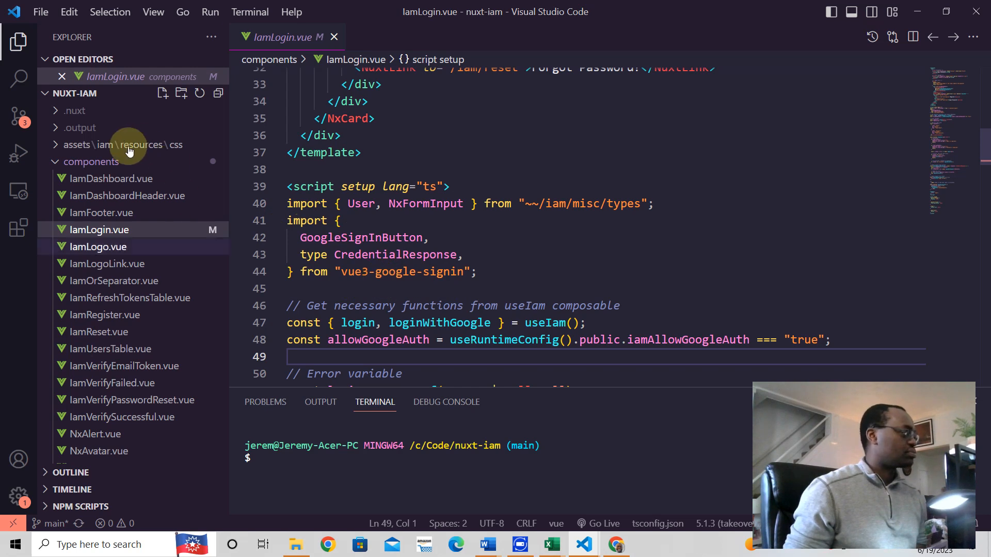
pyautogui.click(92, 161)
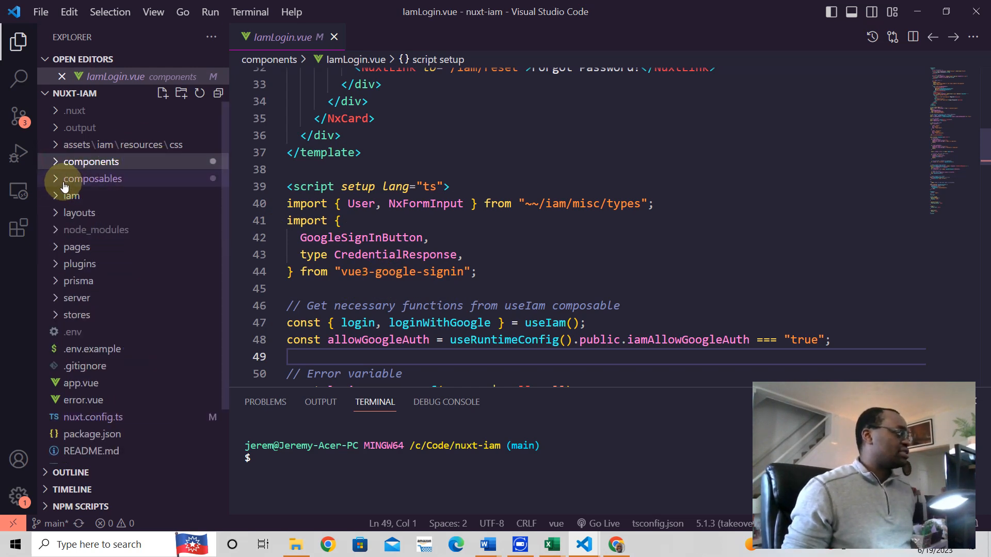
pyautogui.press('alt+tab')
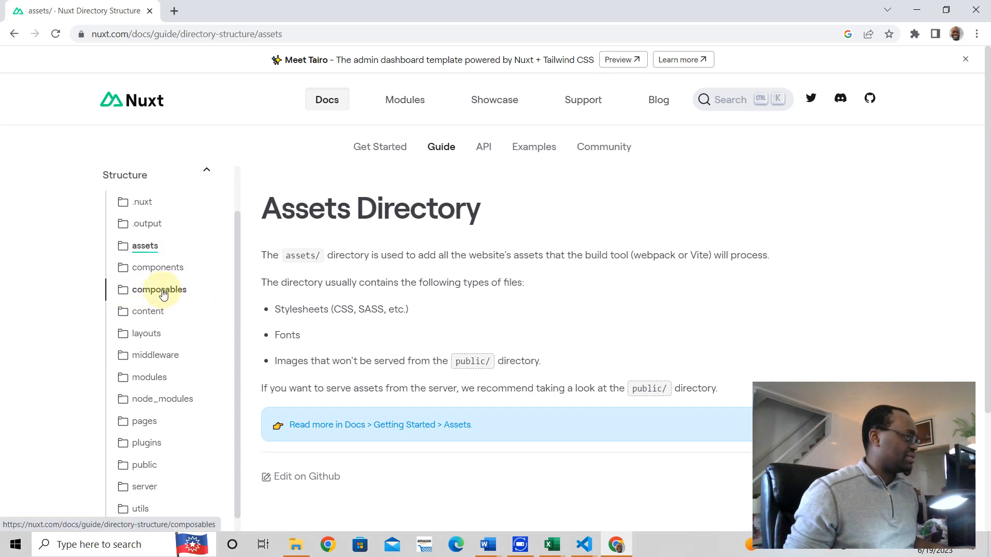
# Open the Composables Directory page from the composables entry in the docs sidebar
pyautogui.click(158, 290)
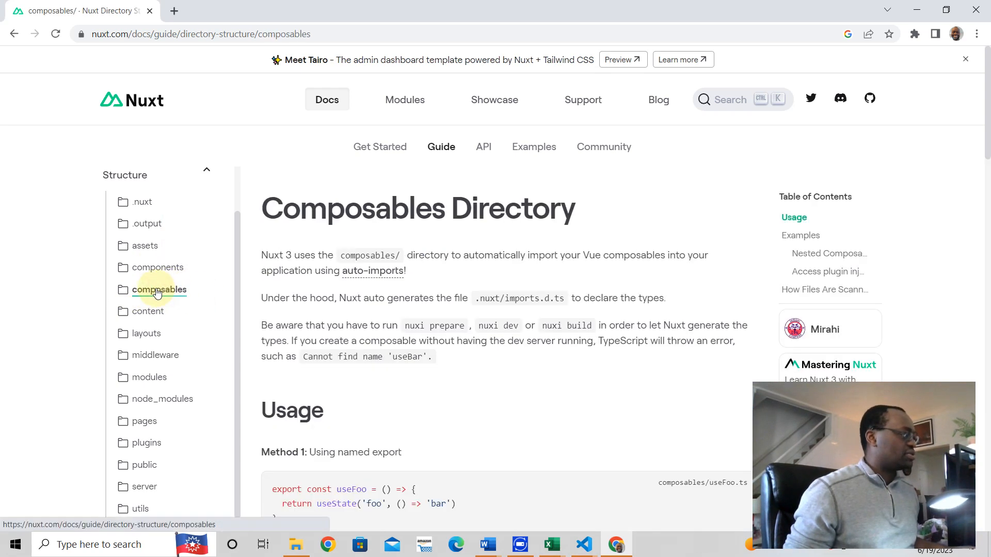
pyautogui.moveTo(372, 270)
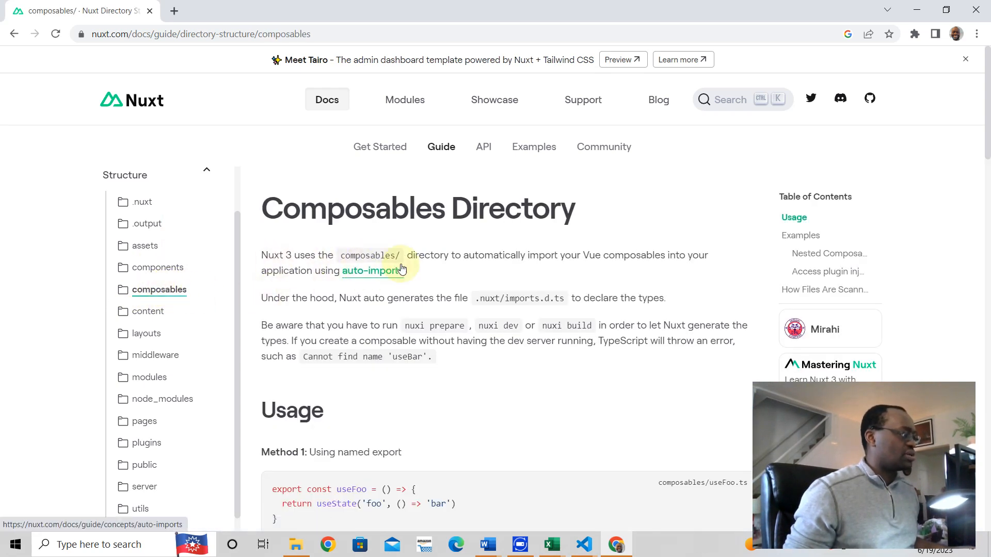
pyautogui.moveTo(650, 263)
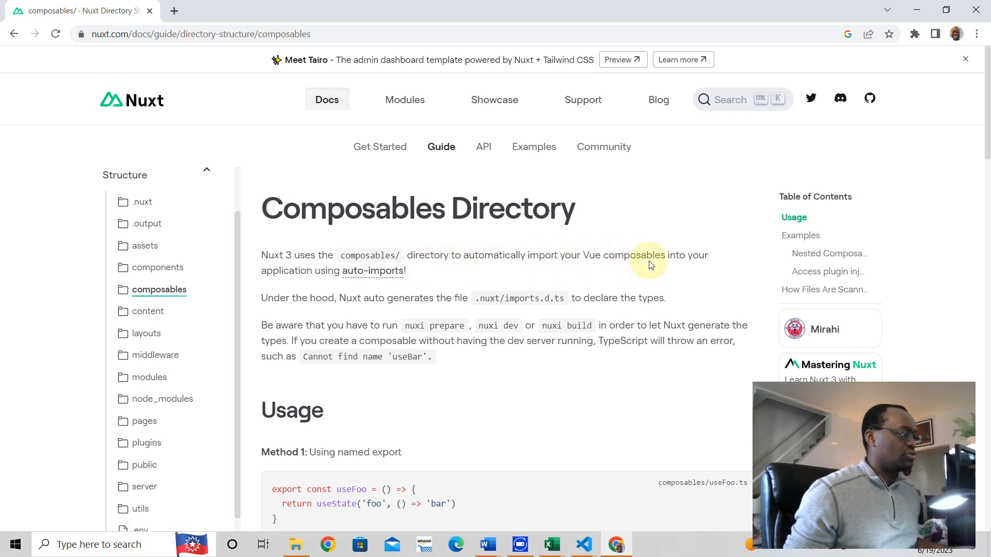
pyautogui.moveTo(343, 287)
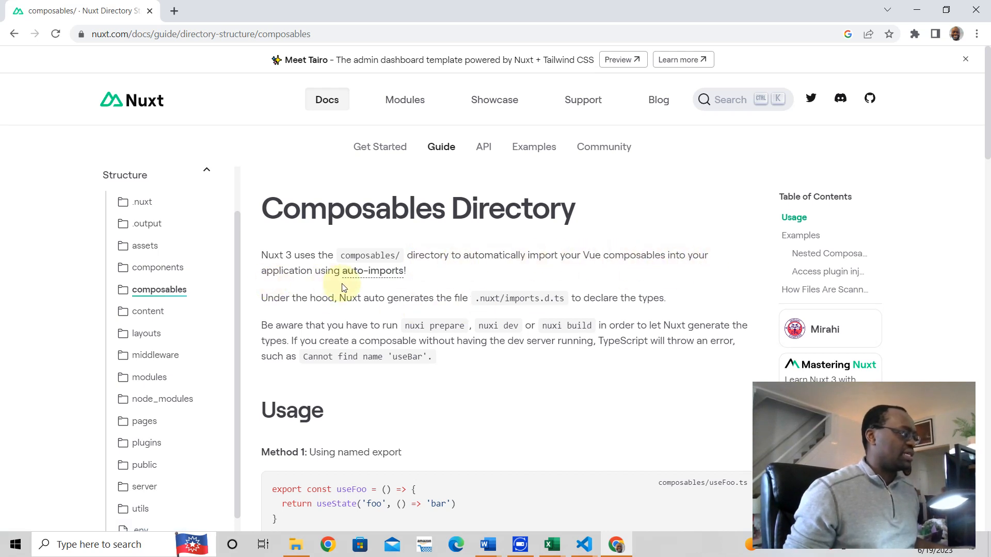
pyautogui.moveTo(509, 333)
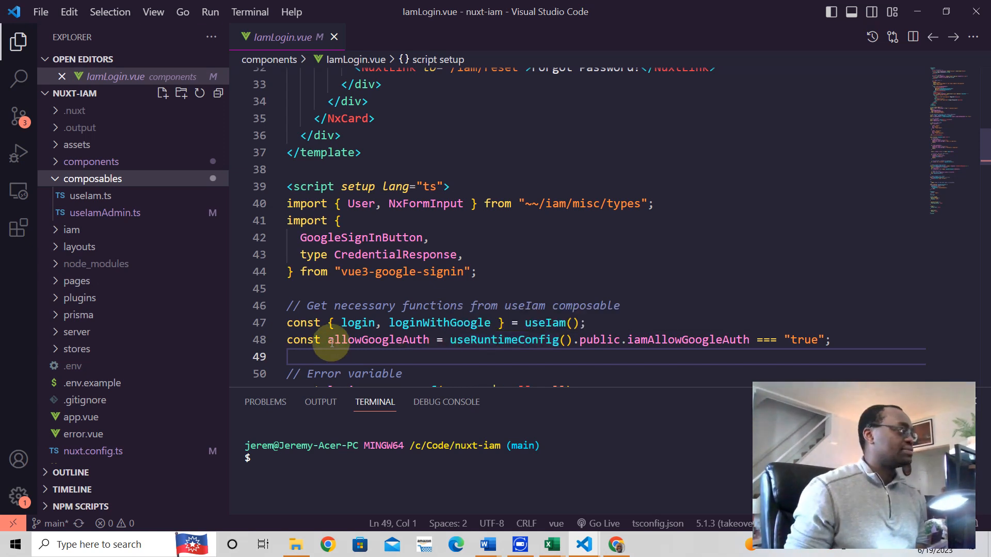
# Open the useIam.ts composable and scroll through its code
pyautogui.click(89, 195)
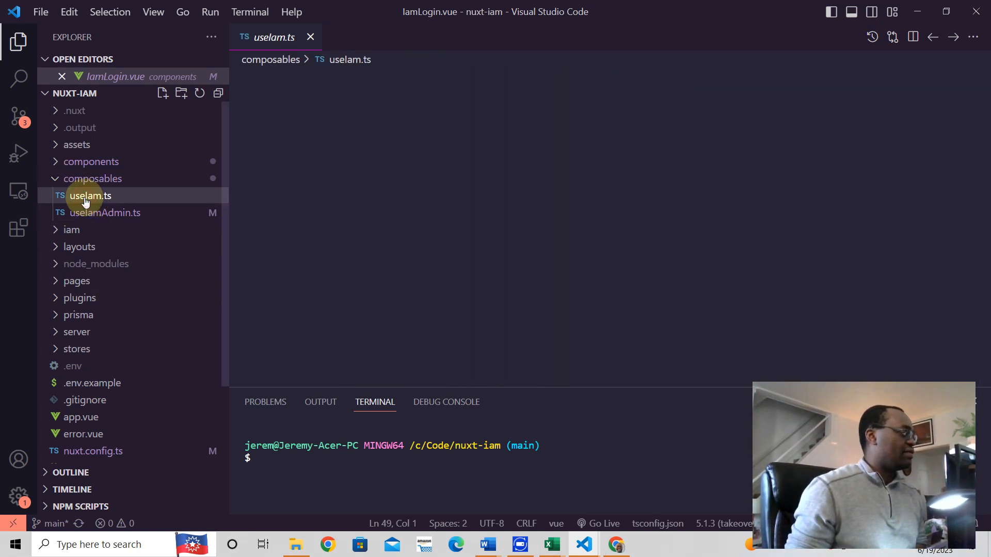
pyautogui.click(89, 196)
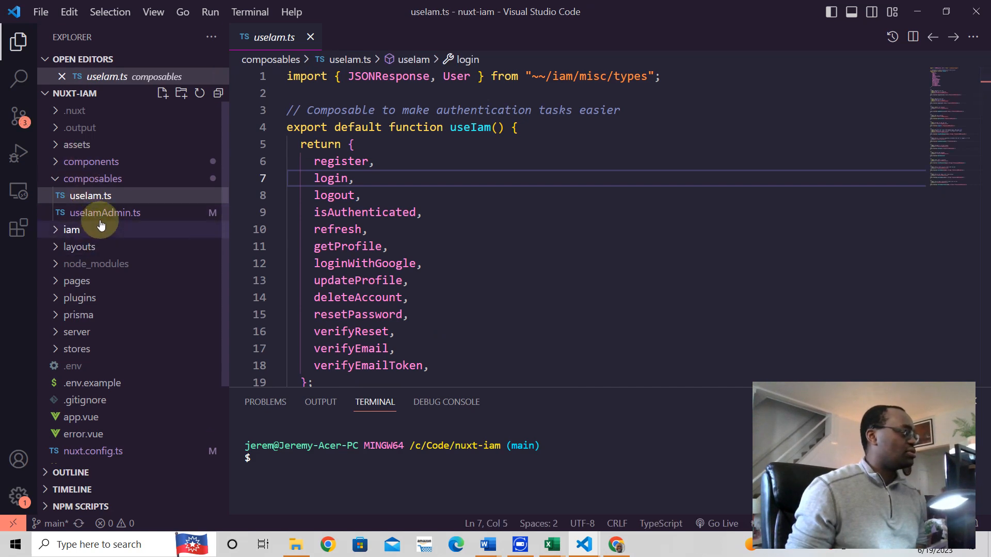
pyautogui.scroll(-3)
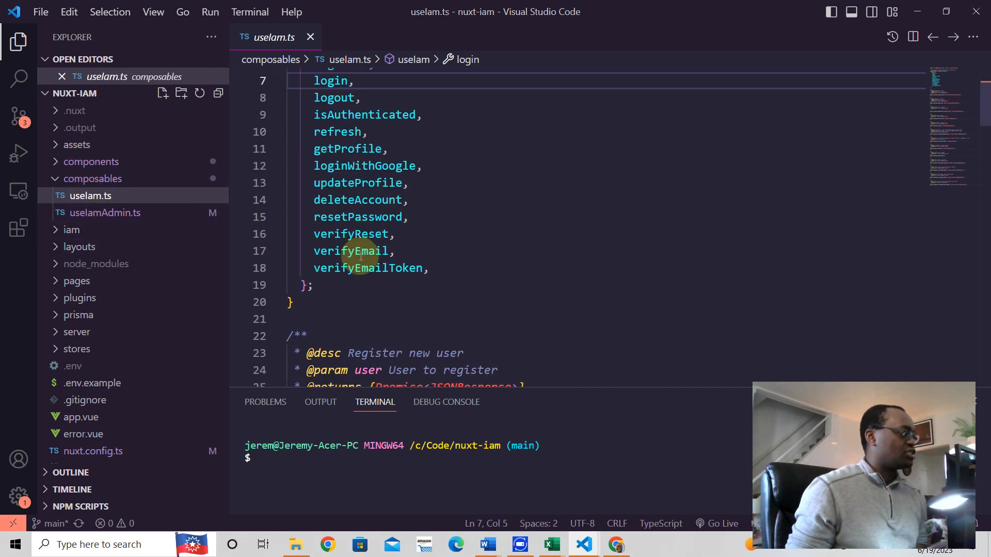
pyautogui.scroll(-3)
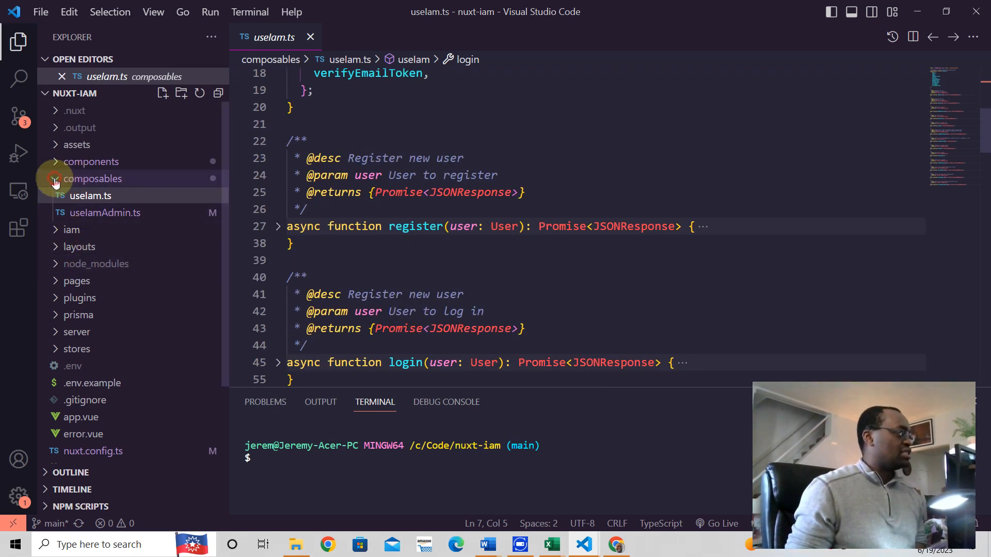
# Collapse composables, expand the iam and layouts folders, then return to the docs
pyautogui.click(55, 179)
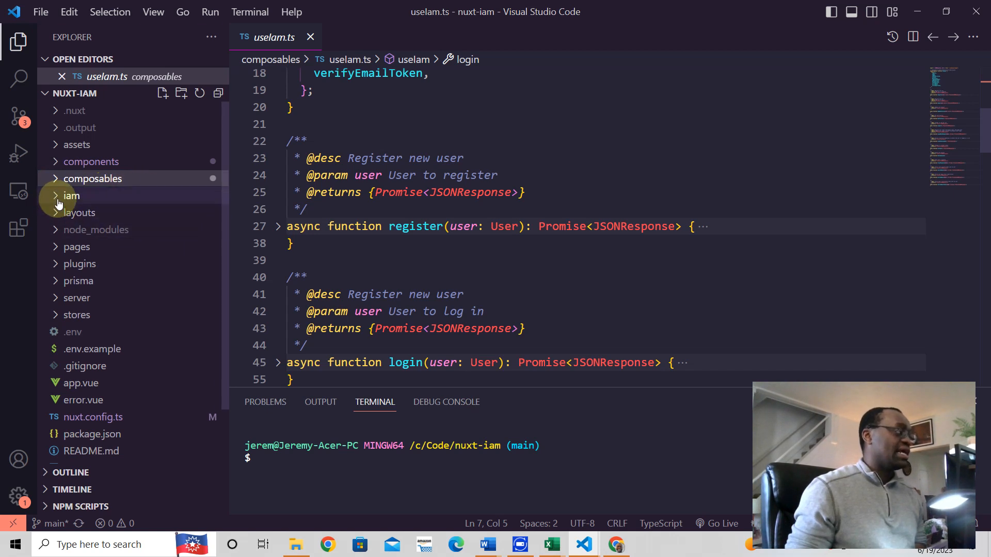
pyautogui.click(71, 195)
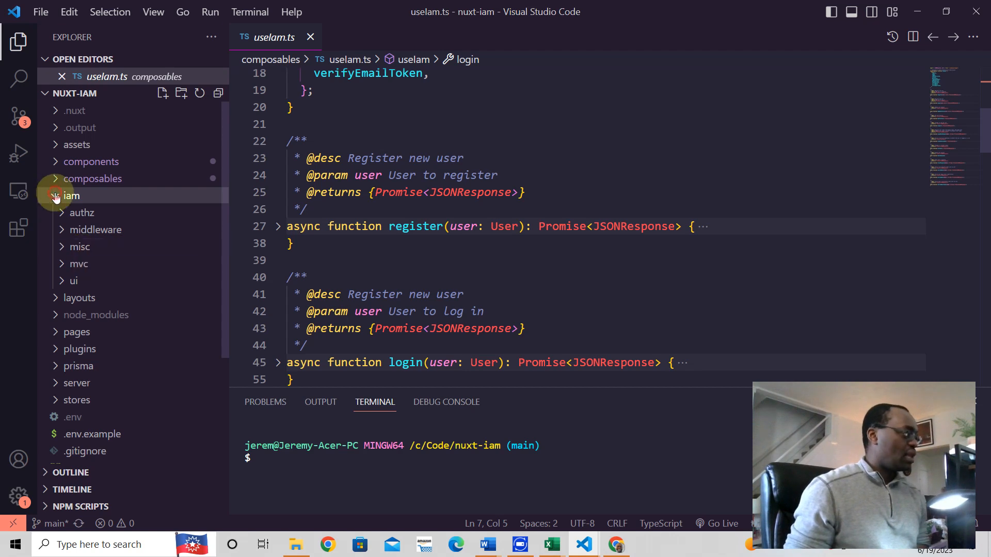
pyautogui.click(79, 213)
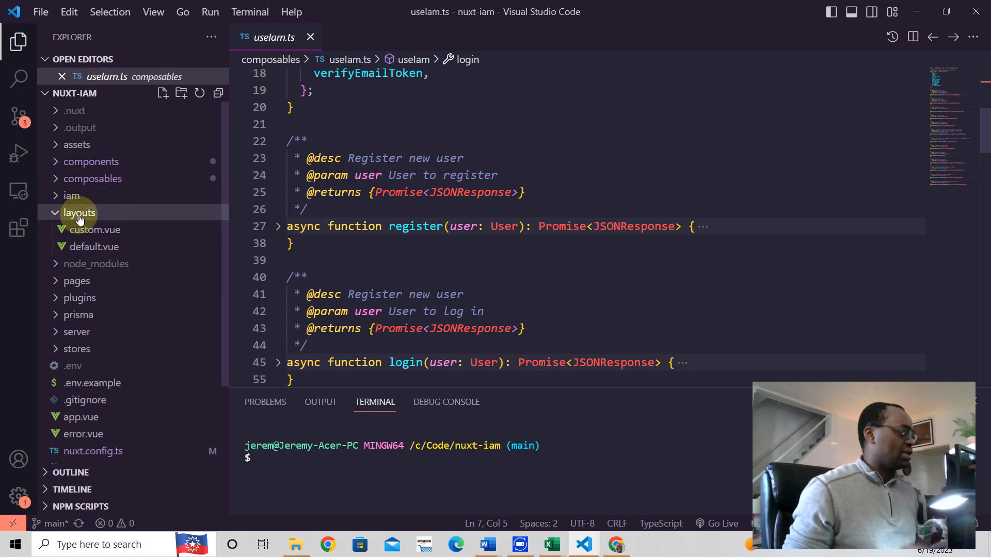
pyautogui.press('alt+tab')
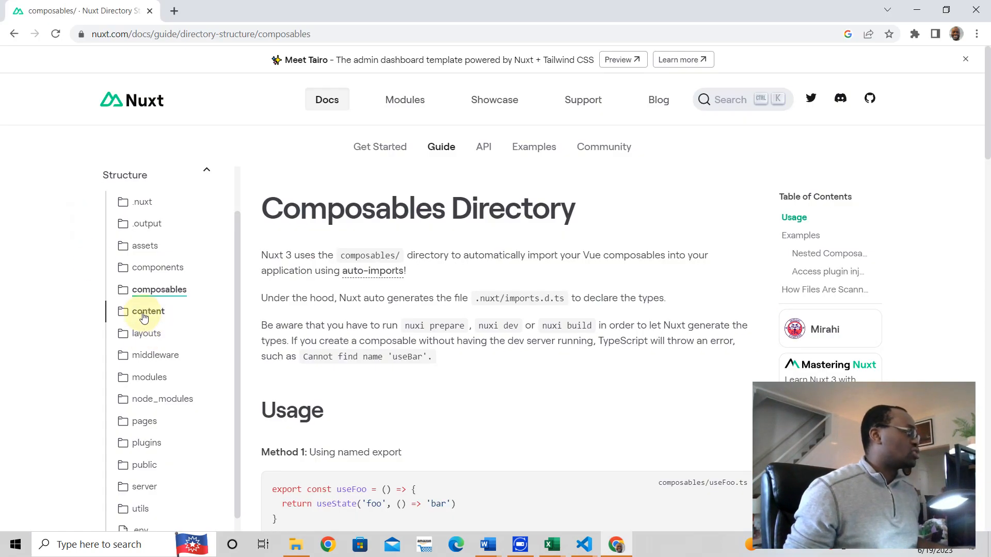
# Read the Content and Layouts Directory doc pages, then switch back to VS Code
pyautogui.click(148, 311)
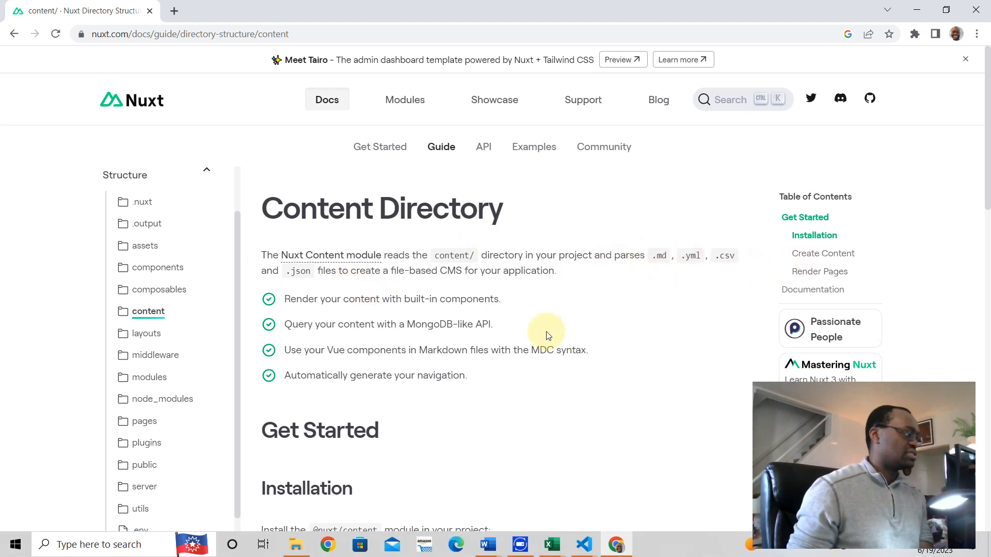
pyautogui.moveTo(327, 292)
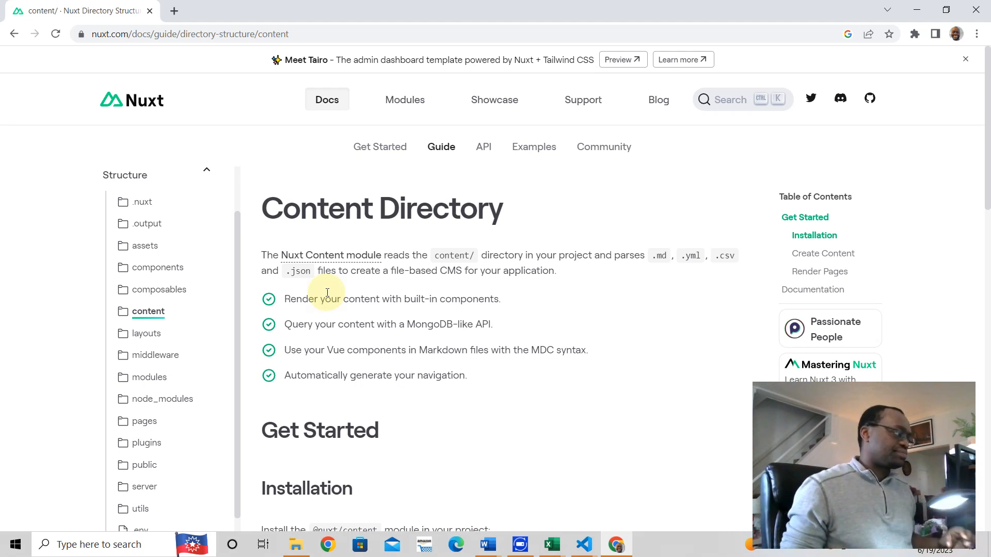
pyautogui.moveTo(426, 341)
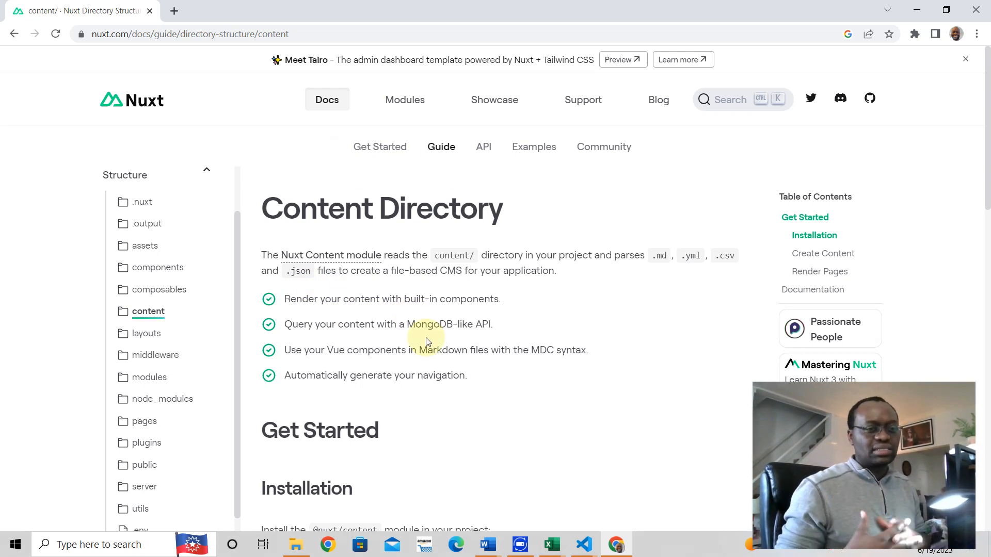
pyautogui.moveTo(38, 380)
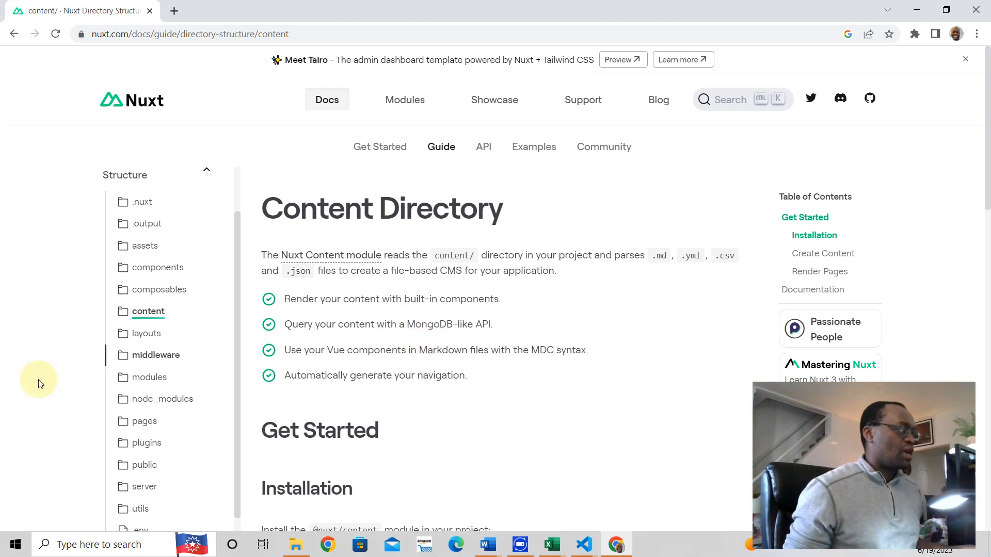
pyautogui.click(146, 334)
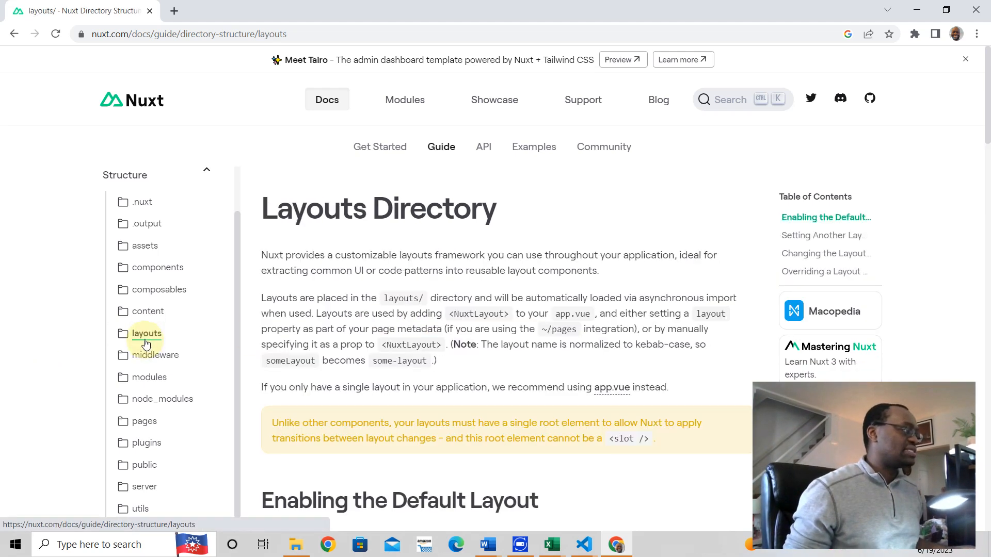
pyautogui.moveTo(326, 99)
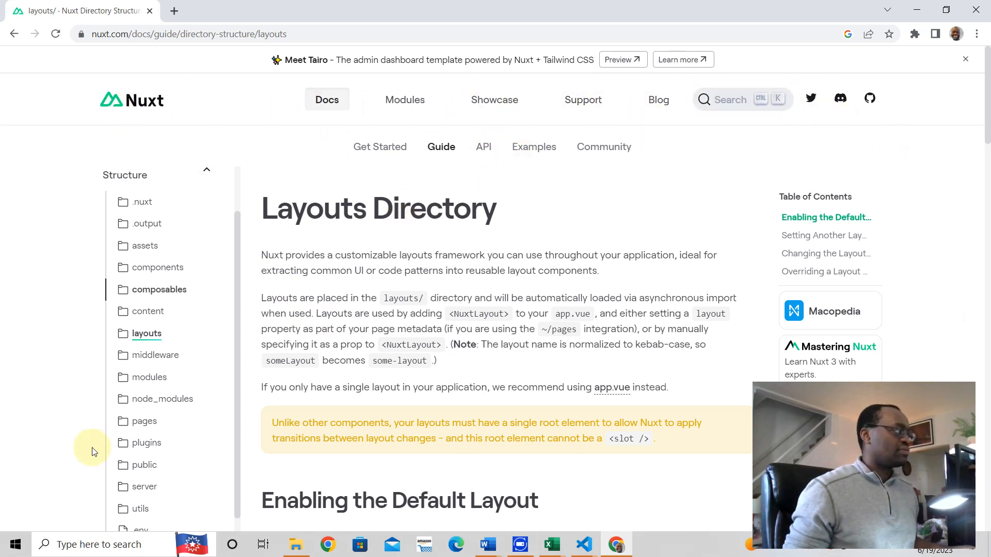
pyautogui.click(357, 544)
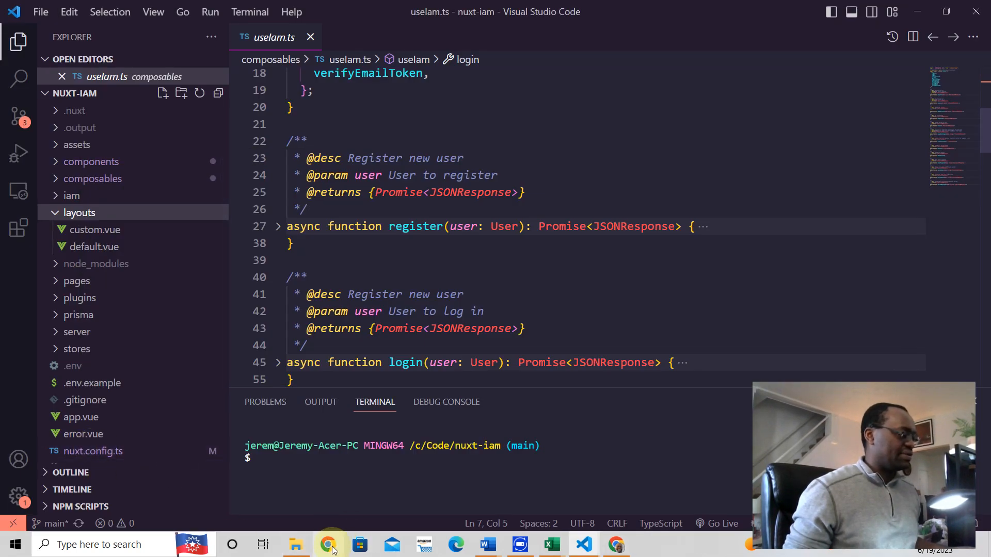
# Bring up the localhost Nuxt IAM app and visit its Contact, Sample and Home pages
pyautogui.click(328, 544)
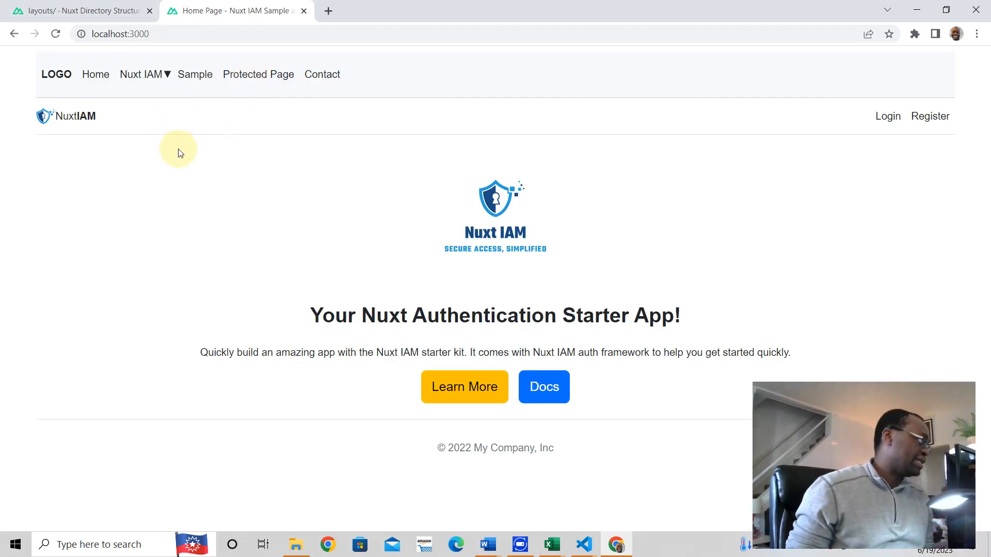
pyautogui.moveTo(71, 208)
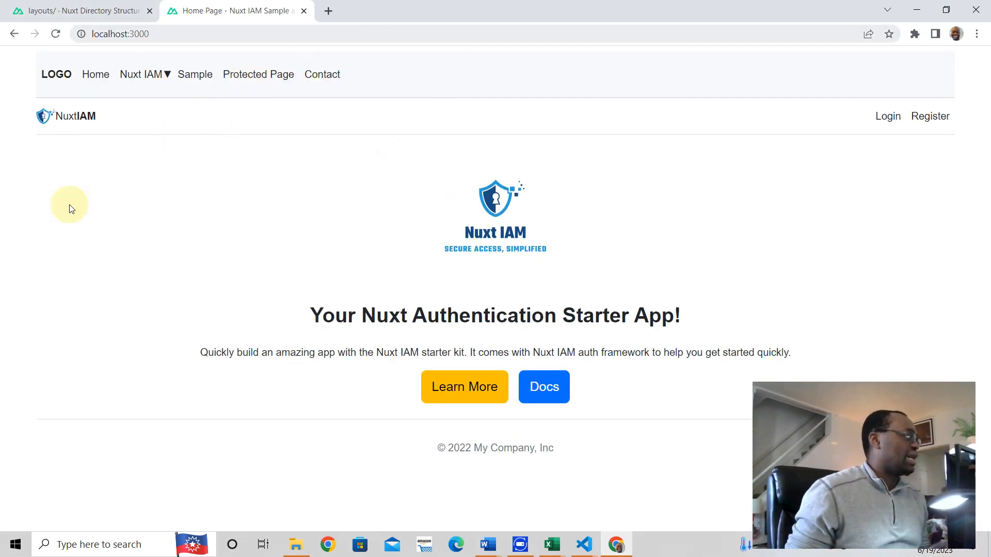
pyautogui.moveTo(258, 74)
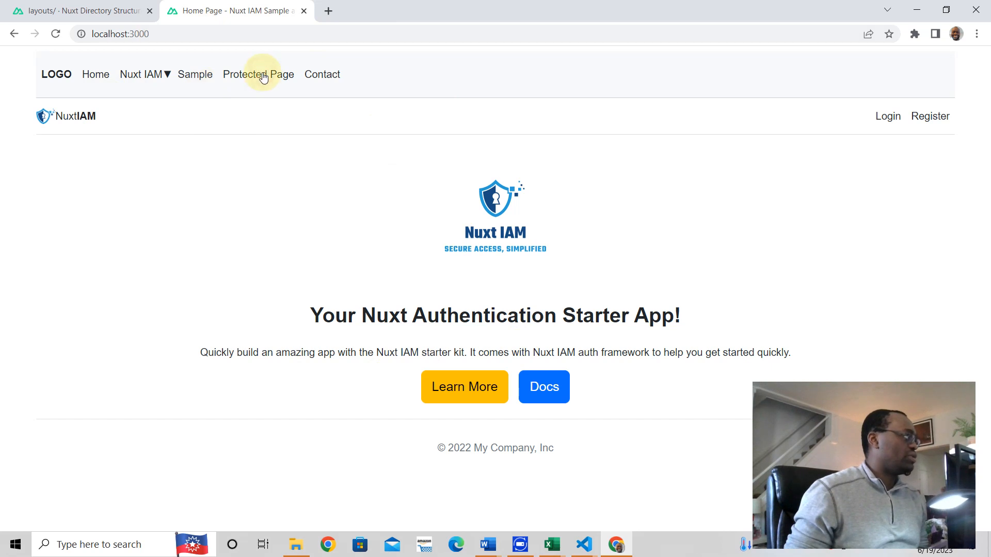
pyautogui.click(321, 74)
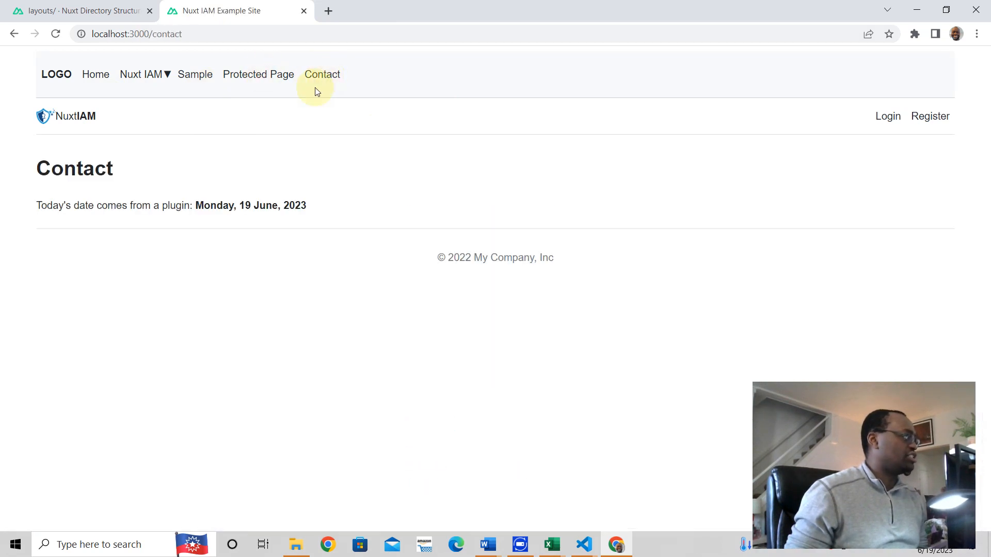
pyautogui.click(195, 74)
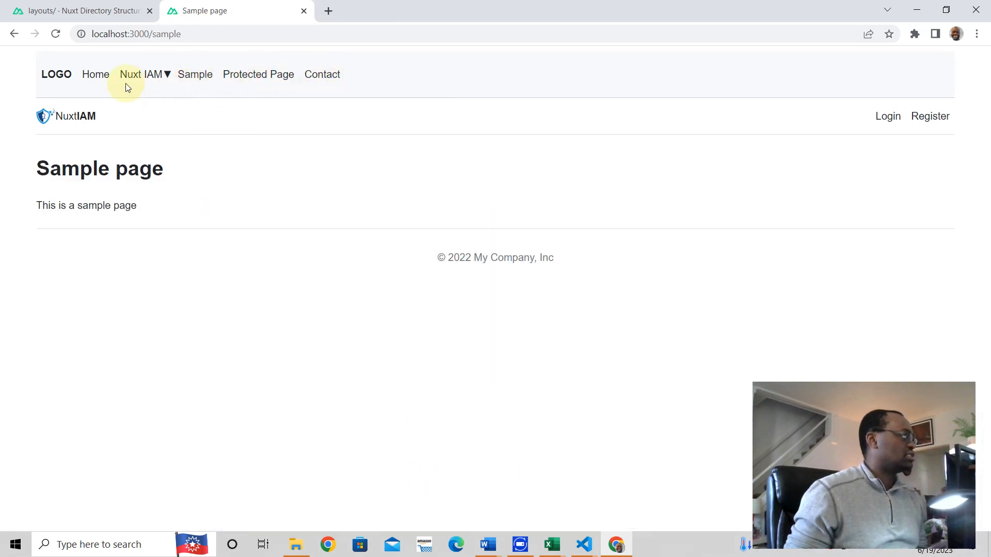
pyautogui.click(95, 73)
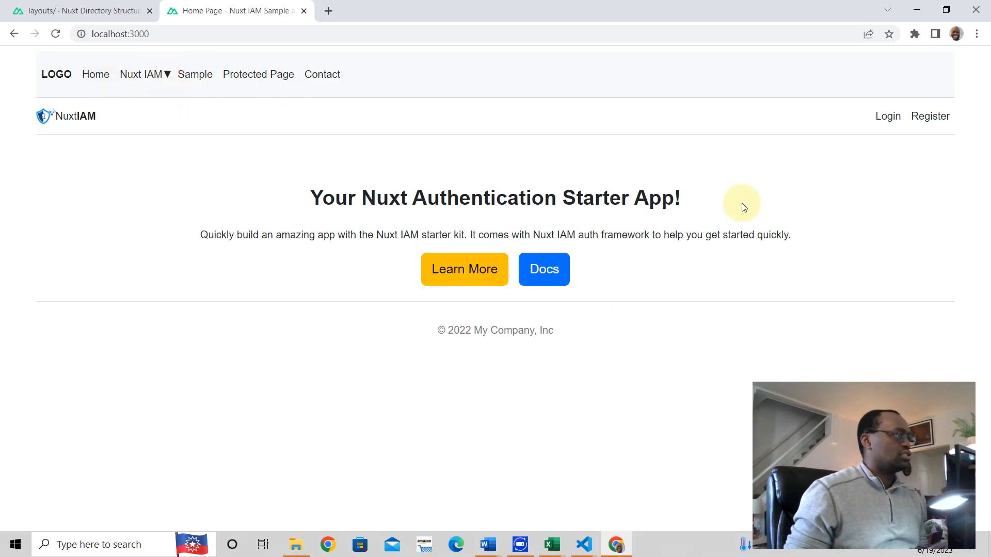
pyautogui.moveTo(242, 289)
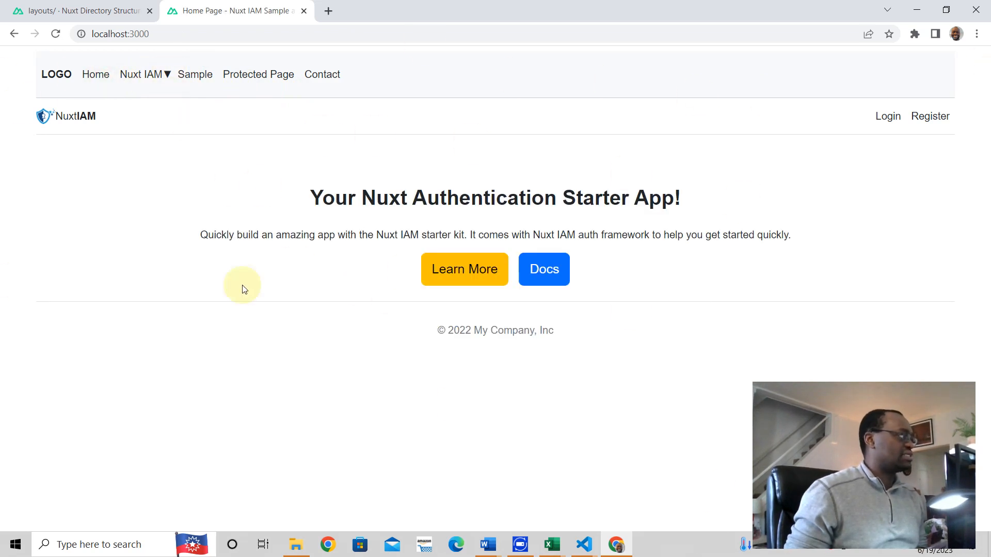
pyautogui.moveTo(581, 544)
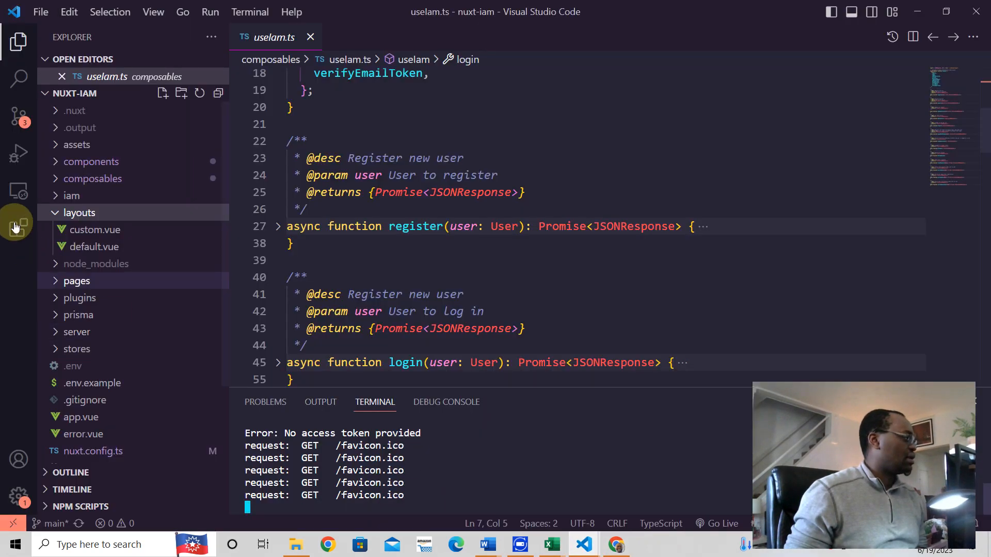
# Open layouts/default.vue, then app.vue with its NuxtLayout/NuxtPage template
pyautogui.click(94, 246)
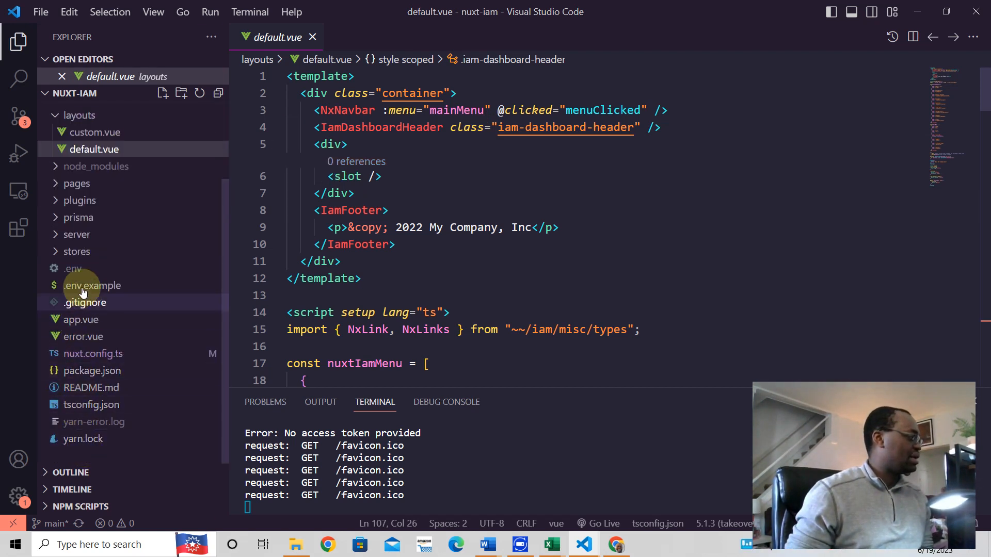
pyautogui.click(81, 319)
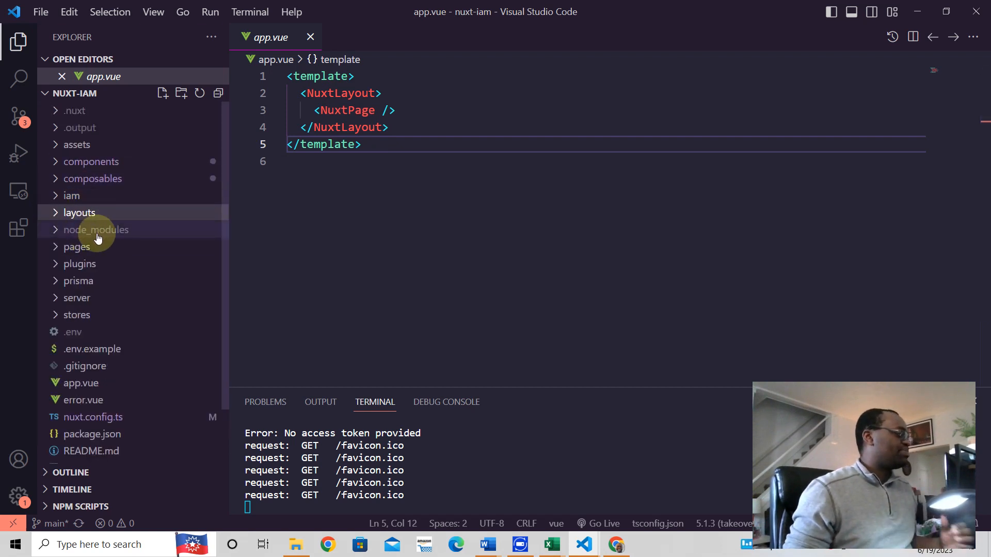
# Expand and scroll through node_modules, then switch to the running Nuxt IAM app in Chrome
pyautogui.click(96, 229)
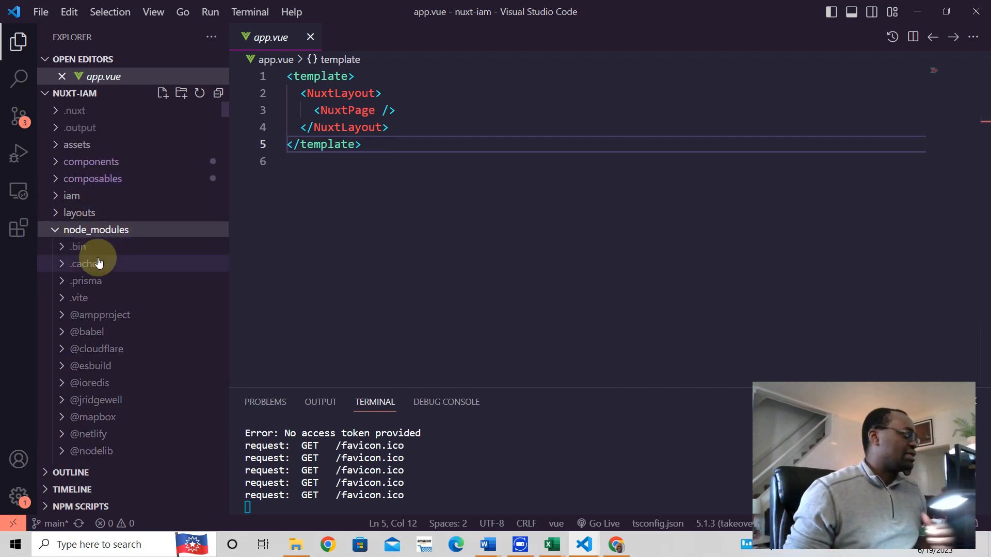
pyautogui.scroll(-3)
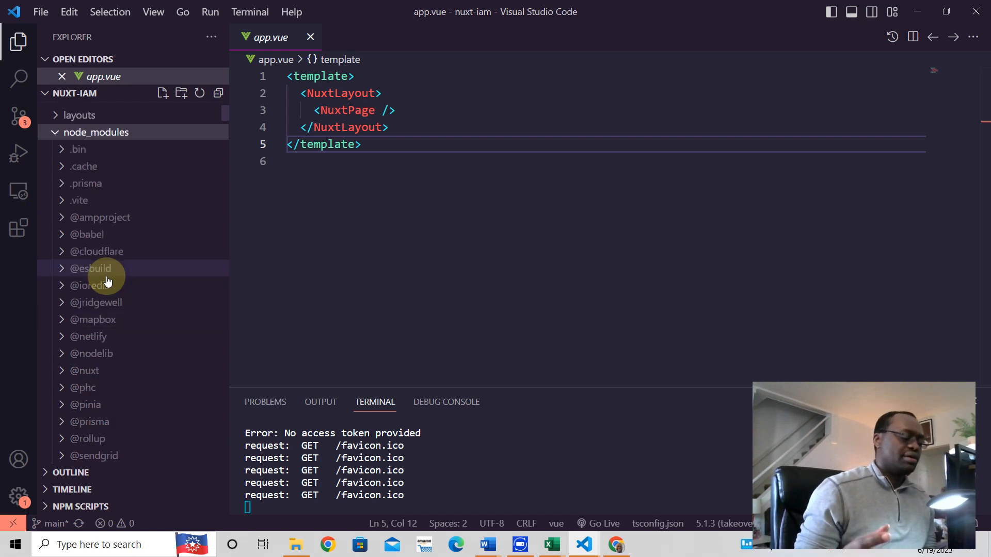
pyautogui.moveTo(90, 268)
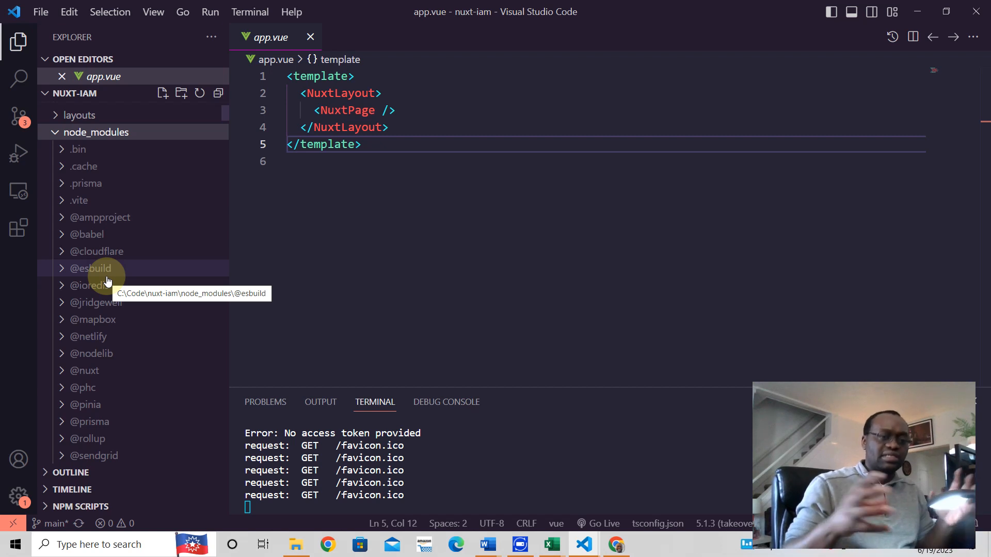
pyautogui.scroll(-3)
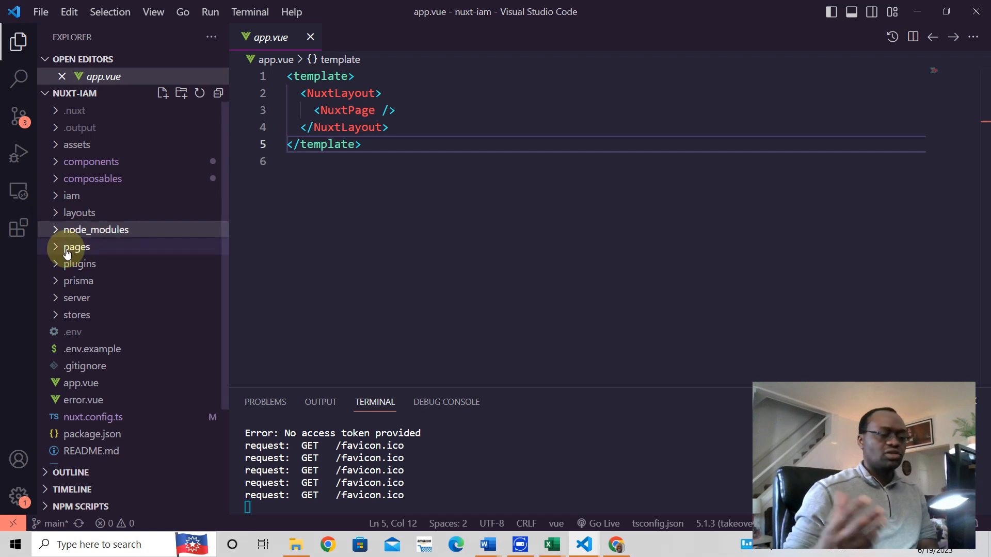
pyautogui.moveTo(96, 229)
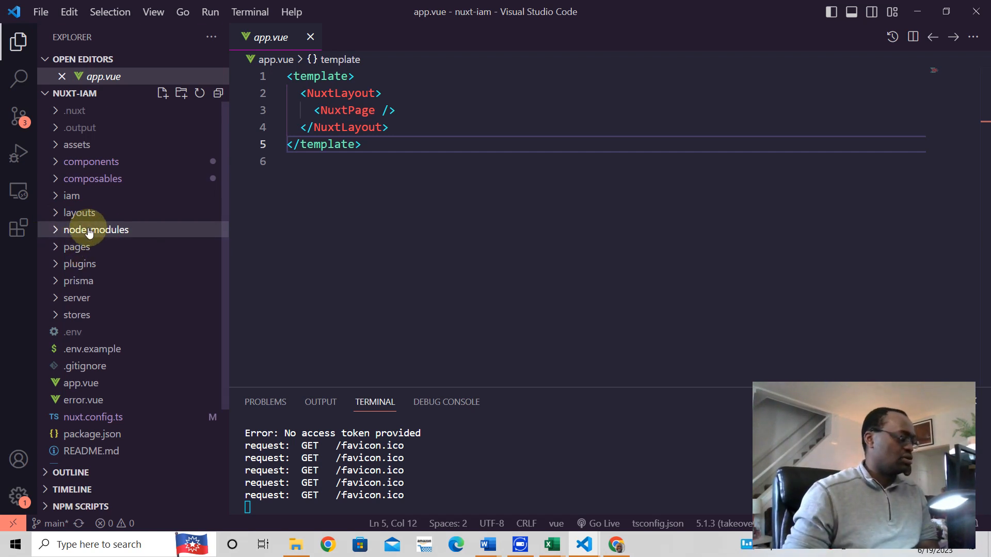
pyautogui.moveTo(63, 218)
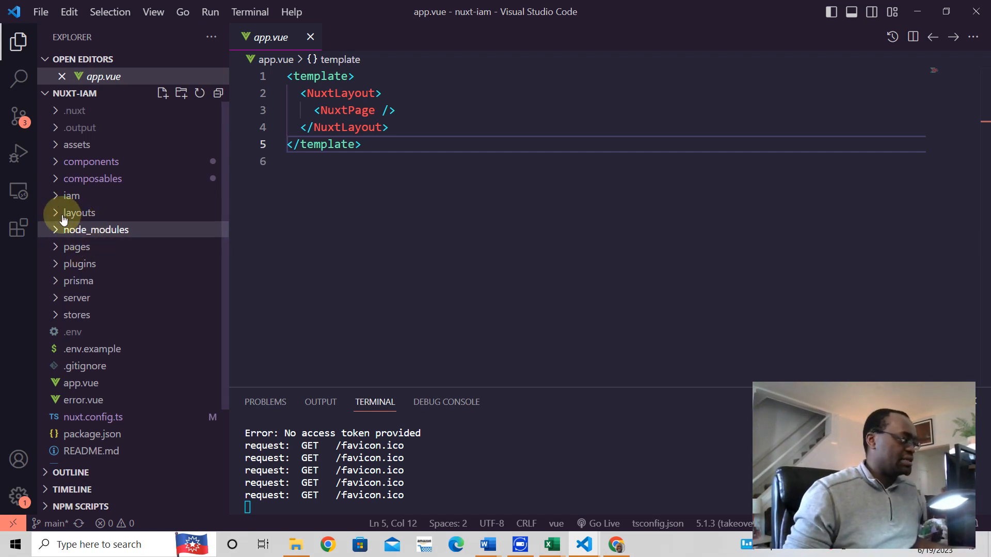
pyautogui.click(615, 544)
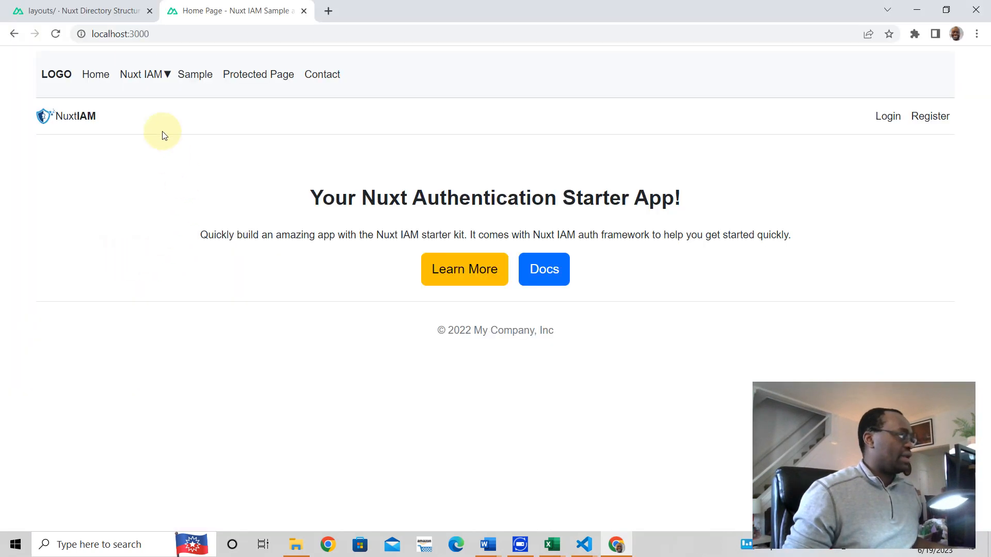
# Go from the Layouts docs tab to the Middleware Directory guide page
pyautogui.click(79, 11)
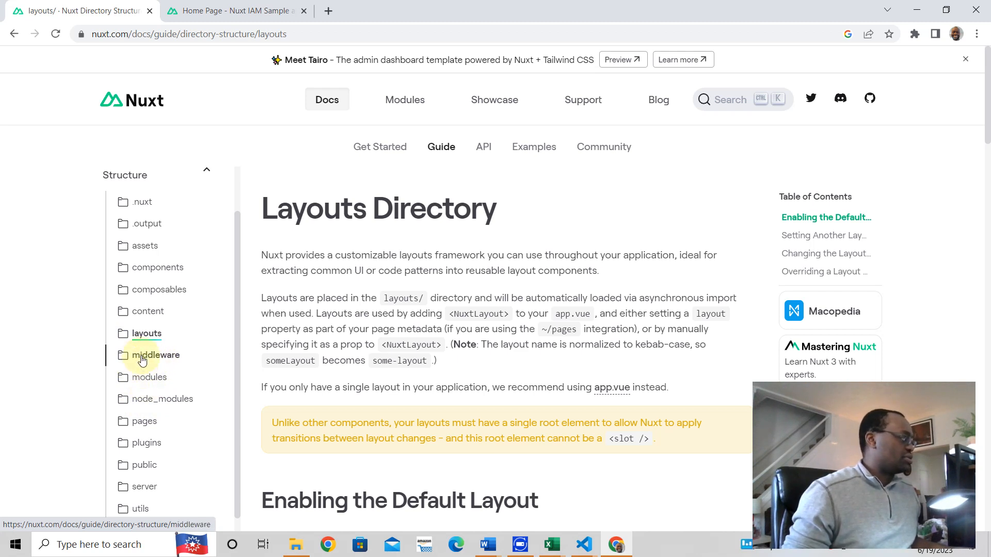
pyautogui.click(155, 355)
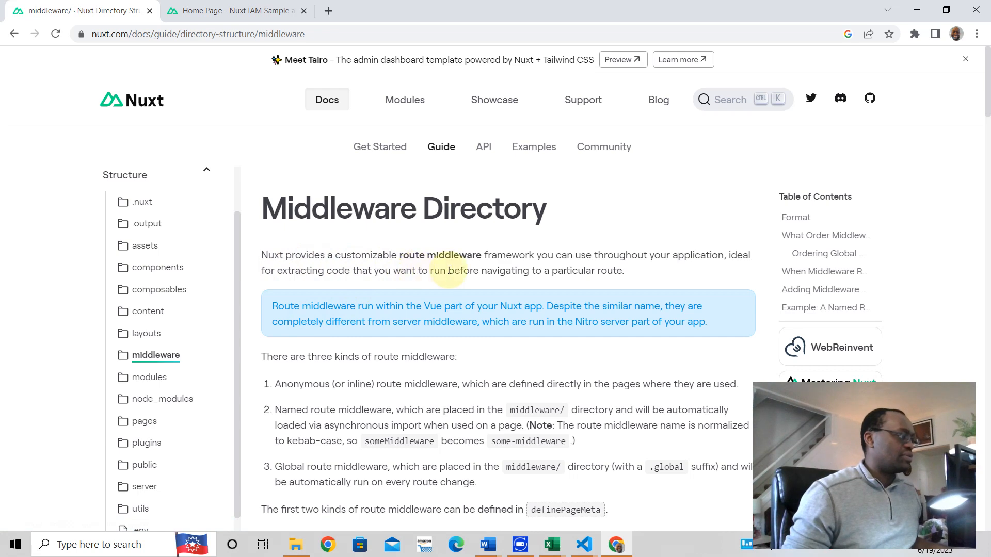
pyautogui.moveTo(704, 272)
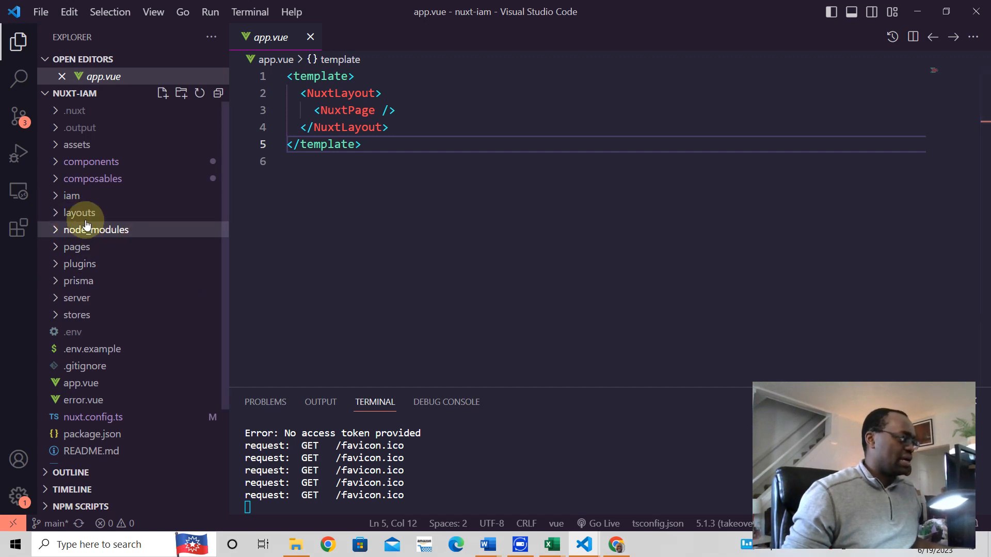
pyautogui.moveTo(71, 196)
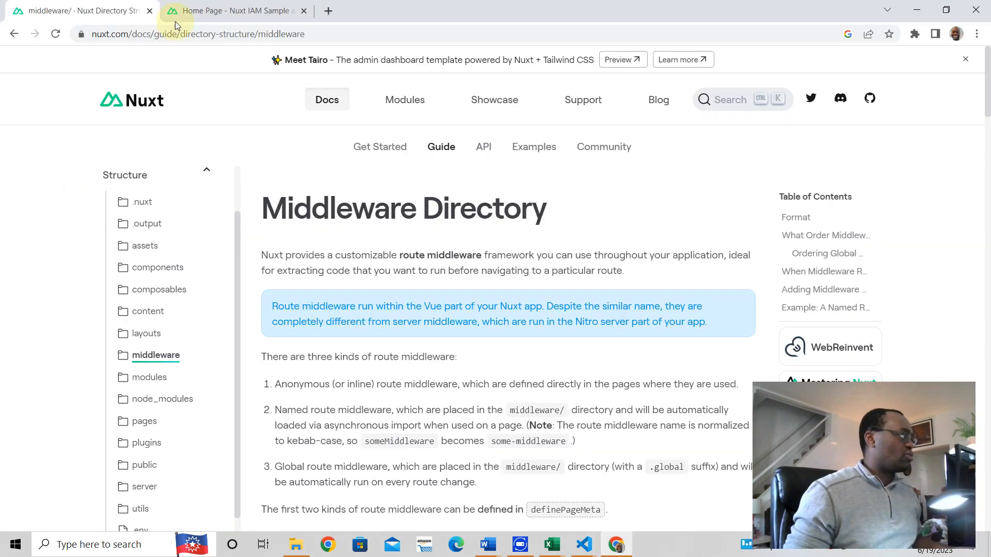
# In the Nuxt IAM app, visit Home, then the Contact page showing today's date
pyautogui.click(233, 11)
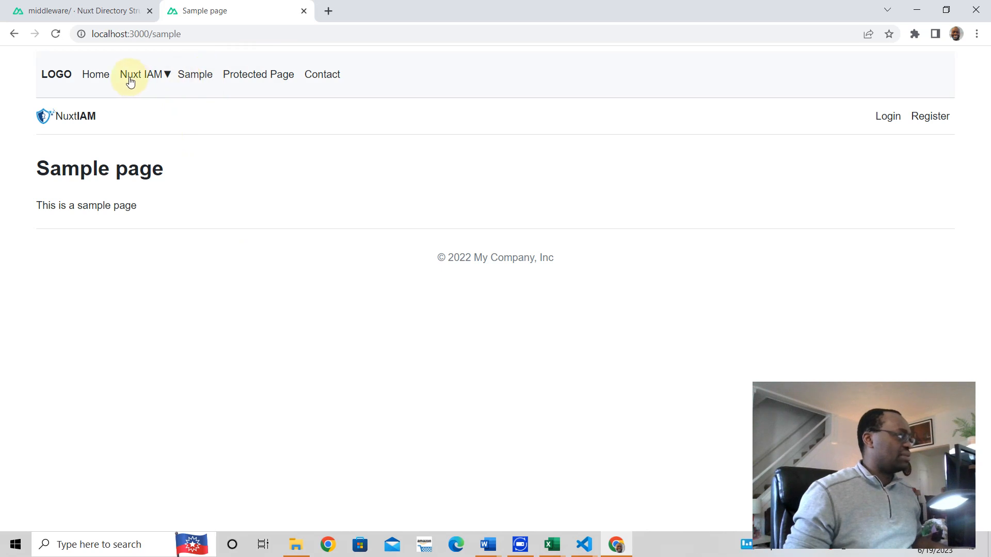
pyautogui.click(95, 74)
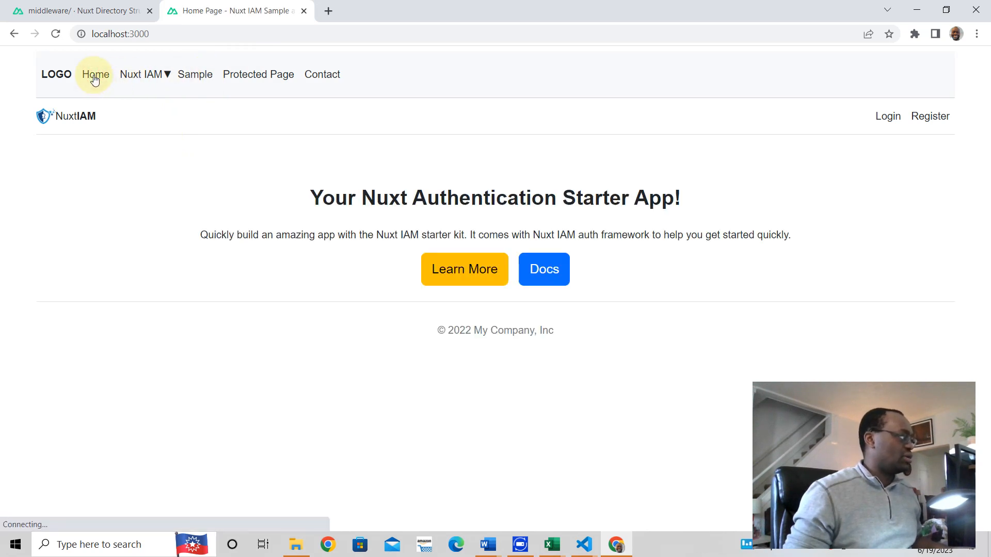
pyautogui.click(321, 74)
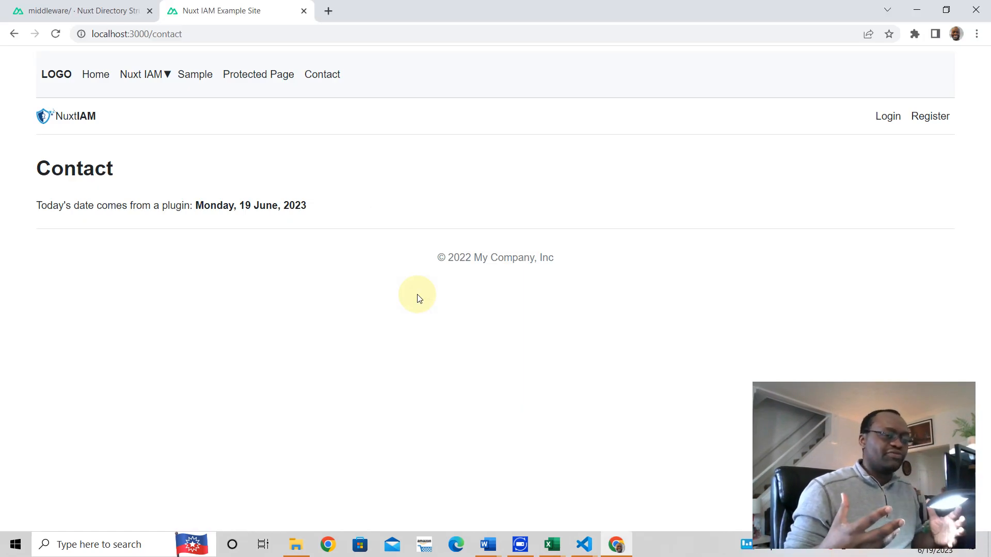
pyautogui.moveTo(151, 160)
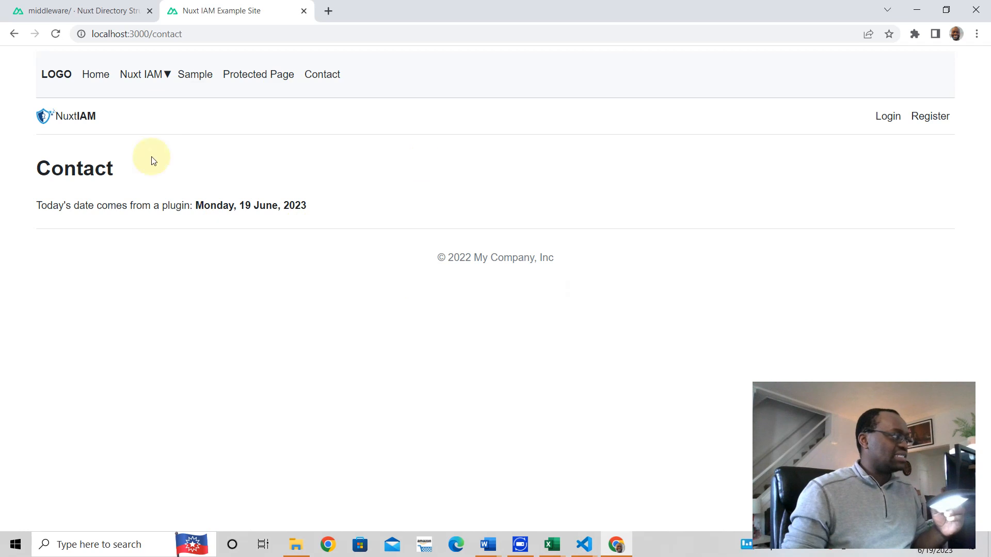
pyautogui.moveTo(578, 167)
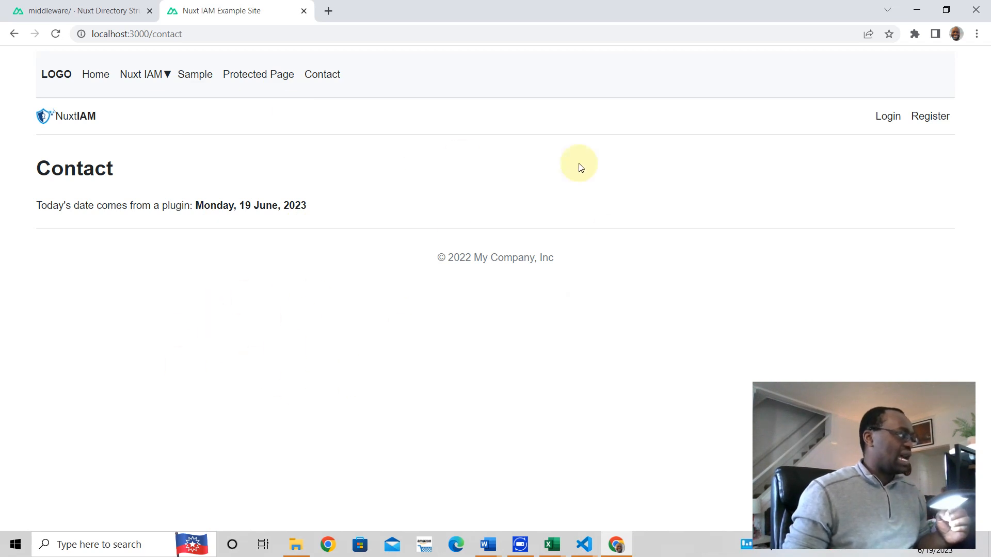
pyautogui.moveTo(383, 264)
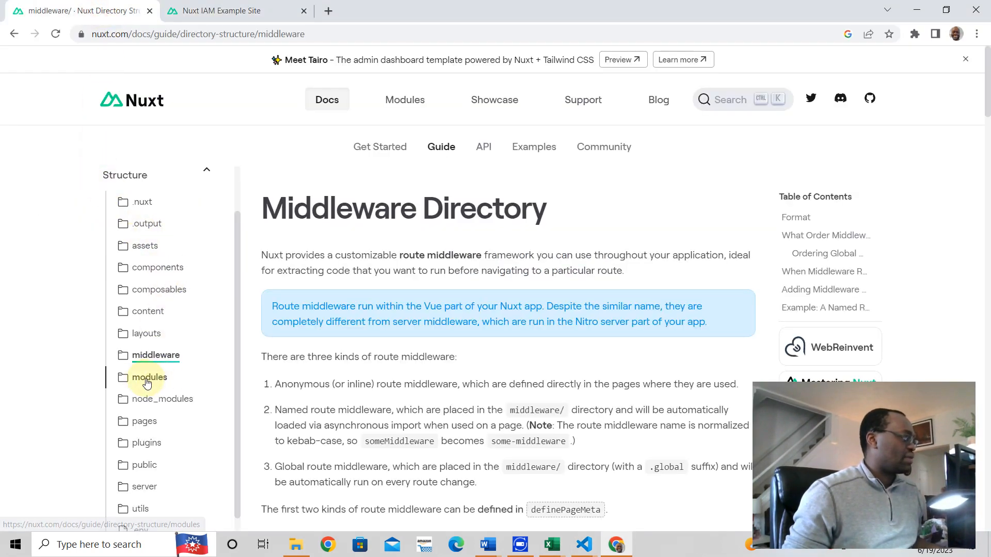
# Open the Modules Directory page and scroll to the modules/hello/index.ts example
pyautogui.click(148, 377)
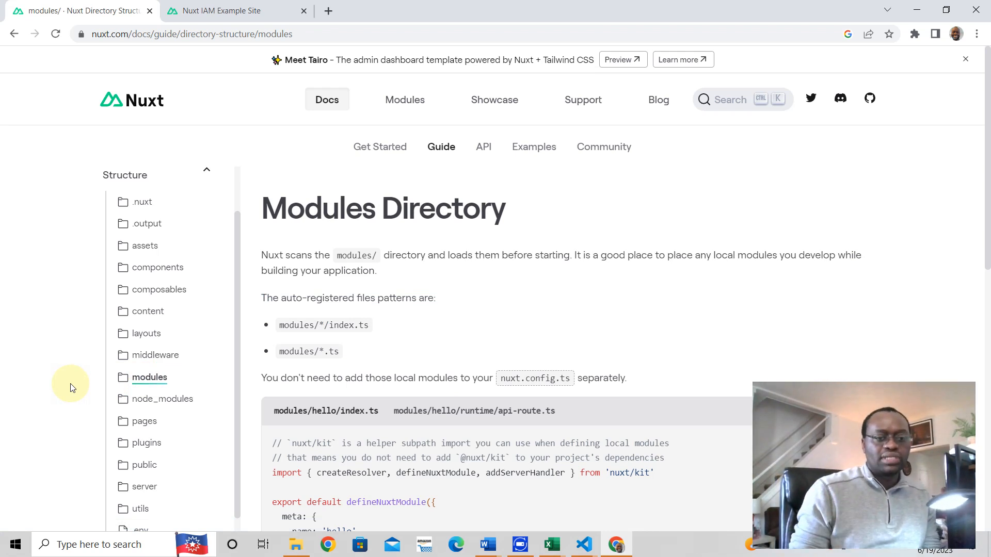
pyautogui.scroll(-3)
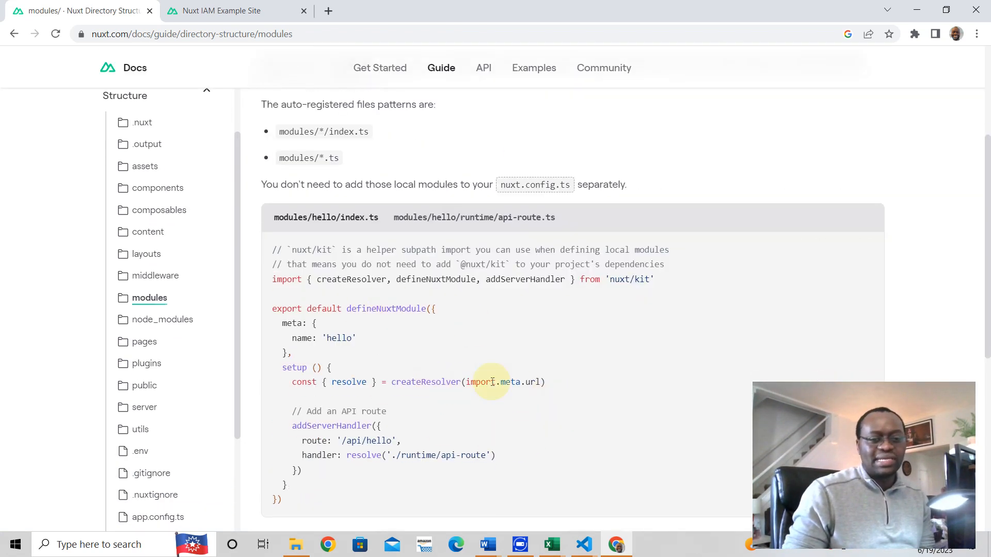
pyautogui.moveTo(423, 378)
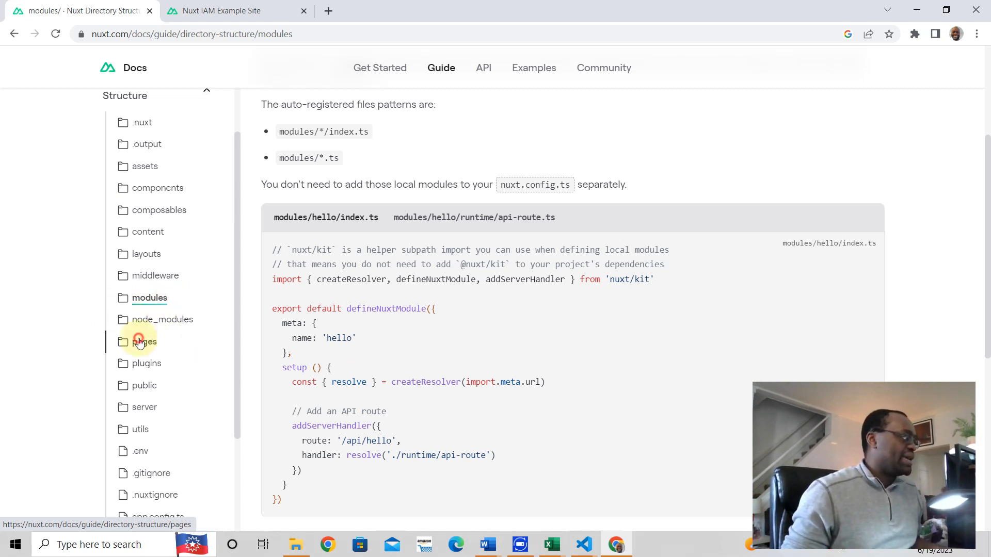
# Open the Pages Directory docs, then show the Authentication Starter home page
pyautogui.click(144, 341)
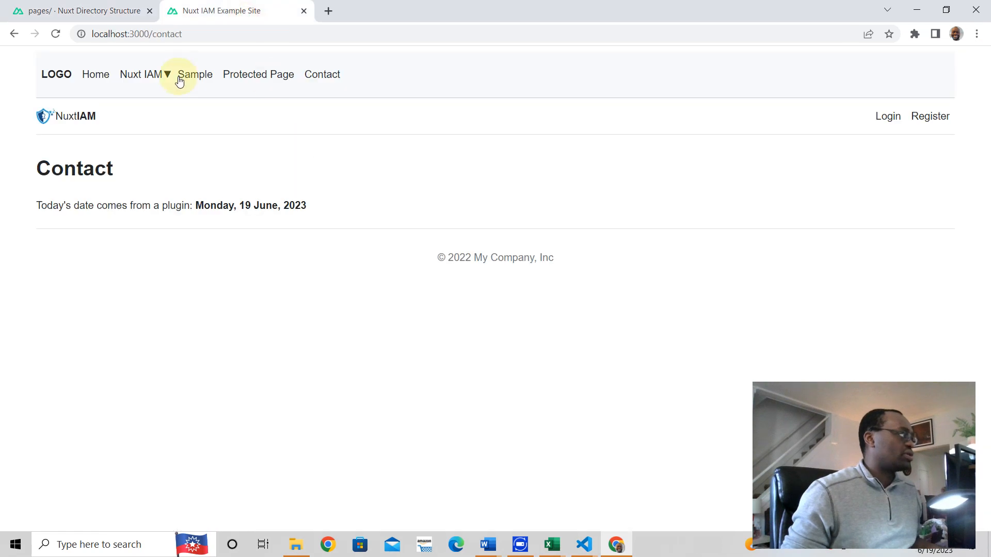
pyautogui.click(887, 116)
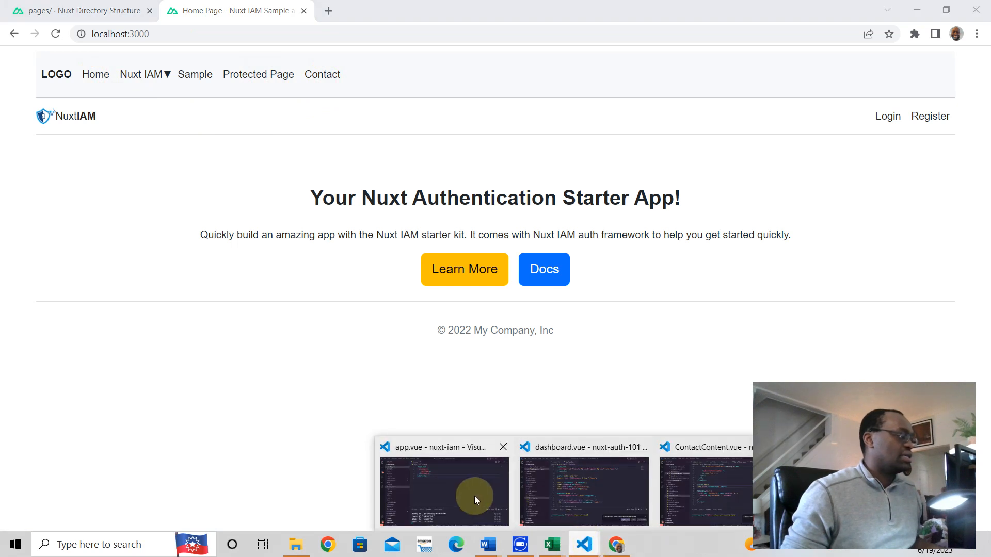
# Return to VS Code and expand pages to list iam, contact, index, protected, sample
pyautogui.click(444, 491)
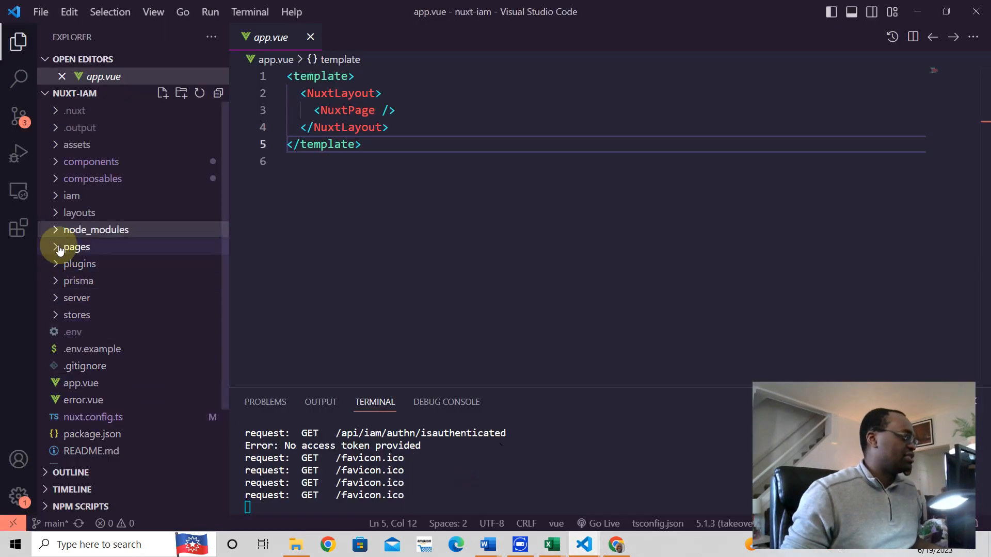
pyautogui.click(76, 247)
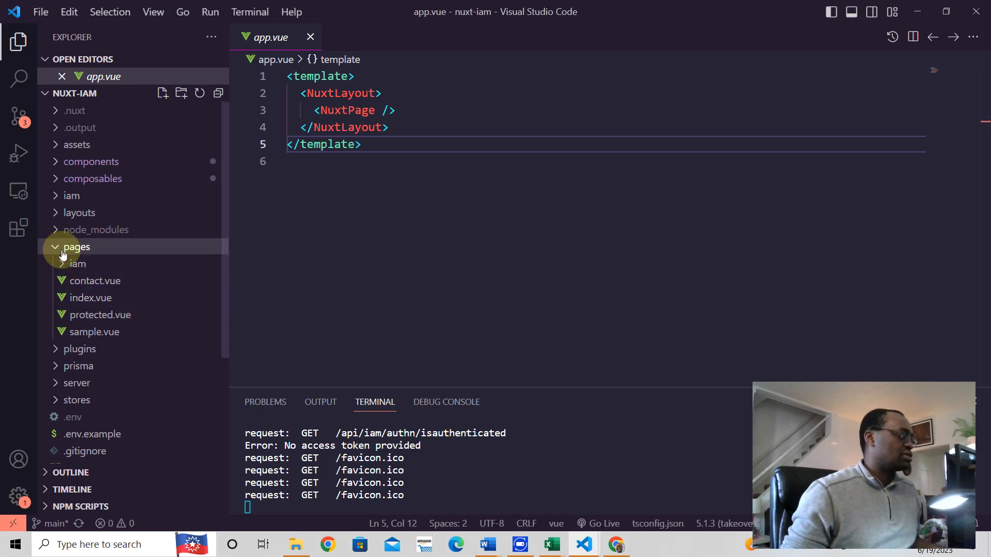
pyautogui.moveTo(99, 315)
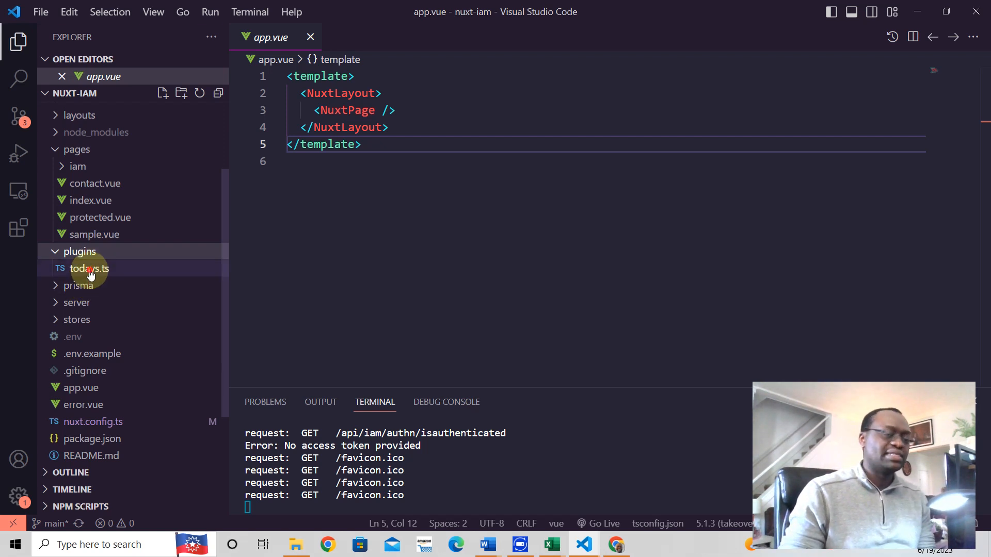
# Open plugins/todays.ts, which formats today's date with dayjs
pyautogui.click(87, 267)
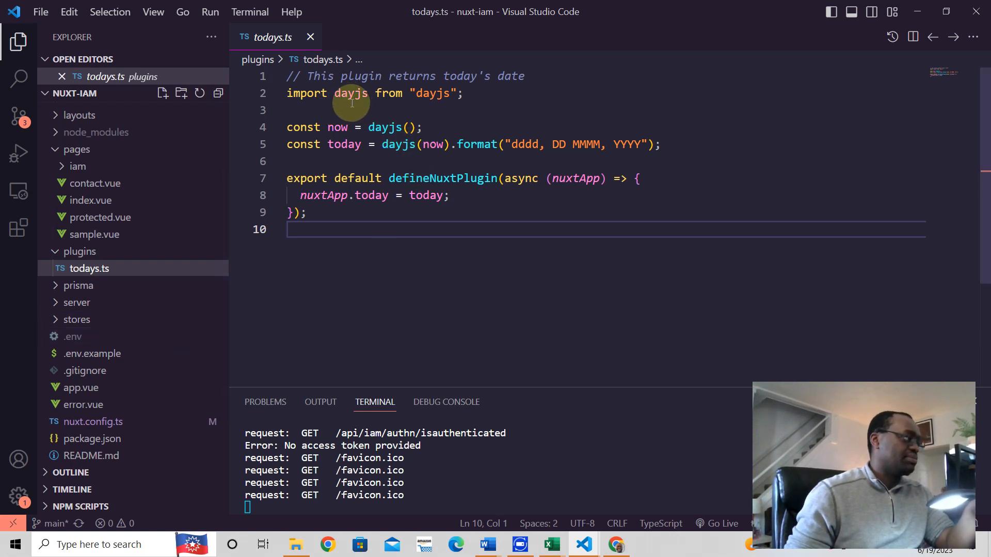
pyautogui.moveTo(336, 127)
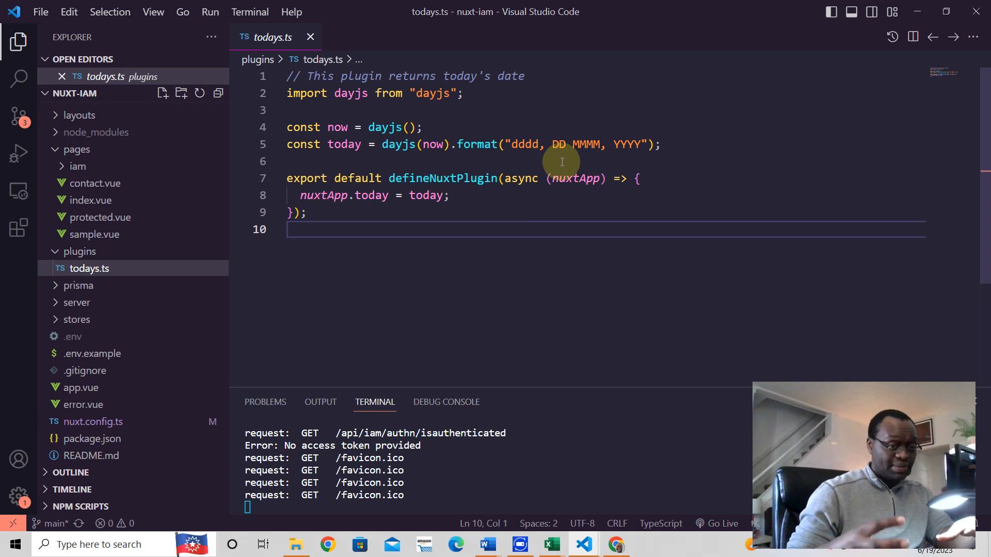
pyautogui.moveTo(431, 163)
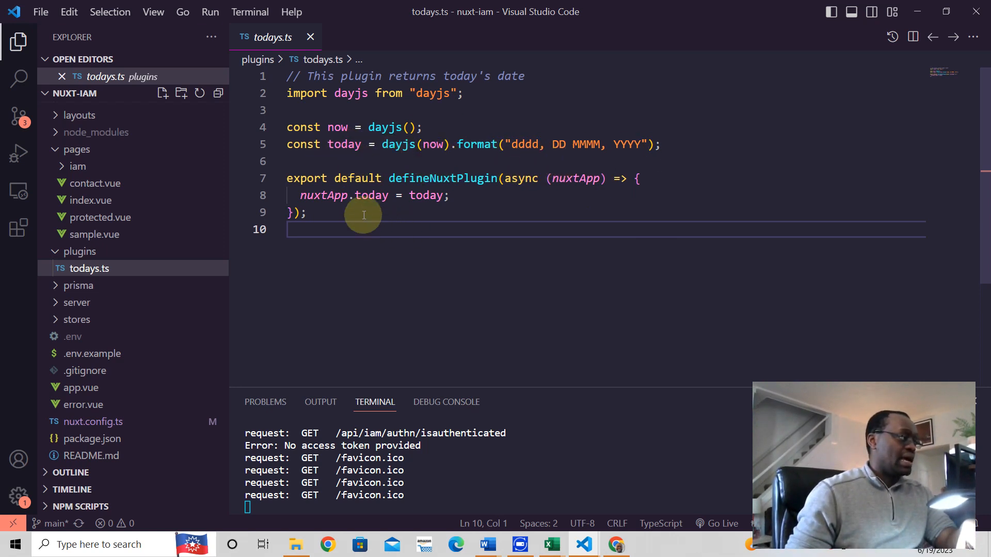
pyautogui.moveTo(395, 193)
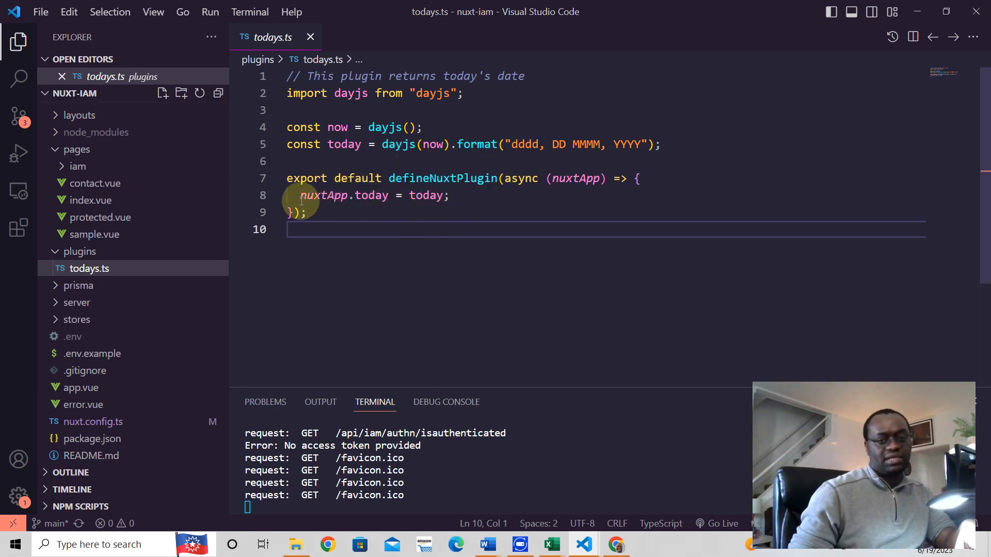
# Show the app's Contact page displaying Monday, 19 June, 2023 from the plugin
pyautogui.press('alt+tab')
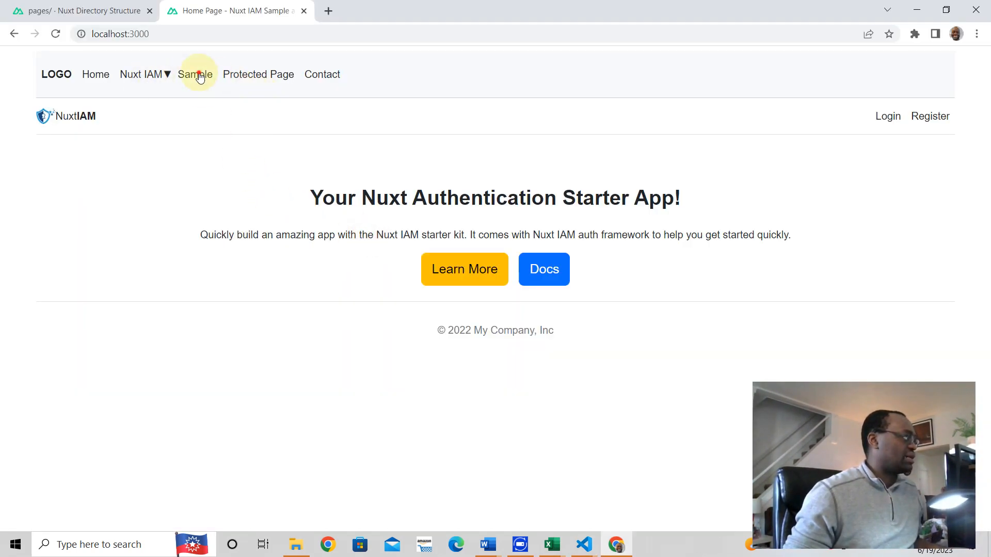
pyautogui.click(322, 74)
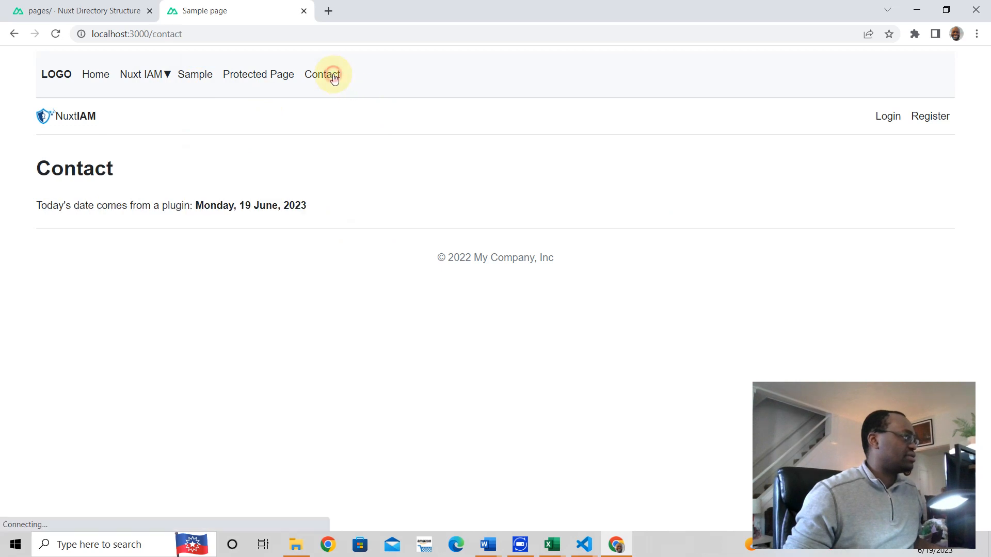
pyautogui.click(322, 74)
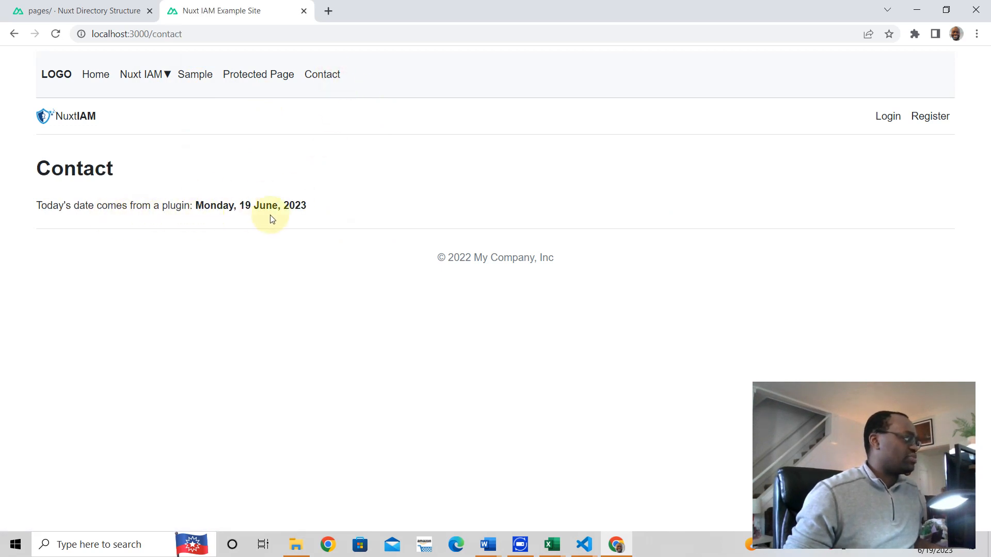
pyautogui.moveTo(276, 198)
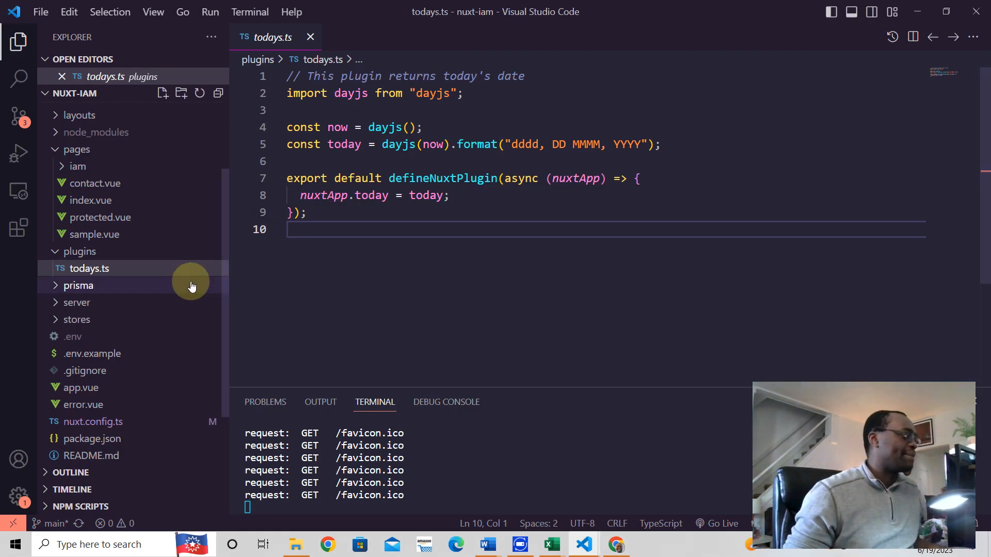
# Open and scroll through the Public Directory docs page about favicon.ico at server root
pyautogui.press('alt+tab')
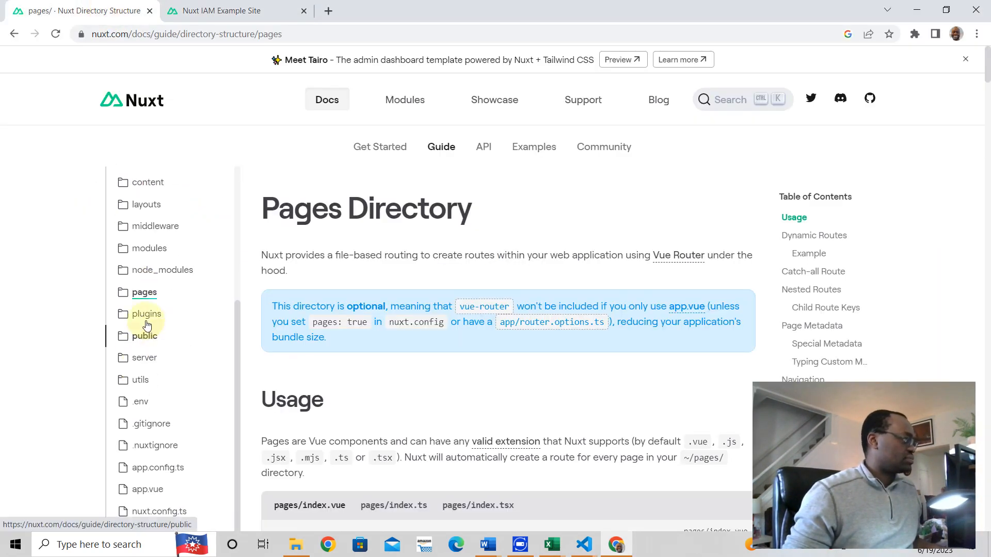
pyautogui.click(144, 335)
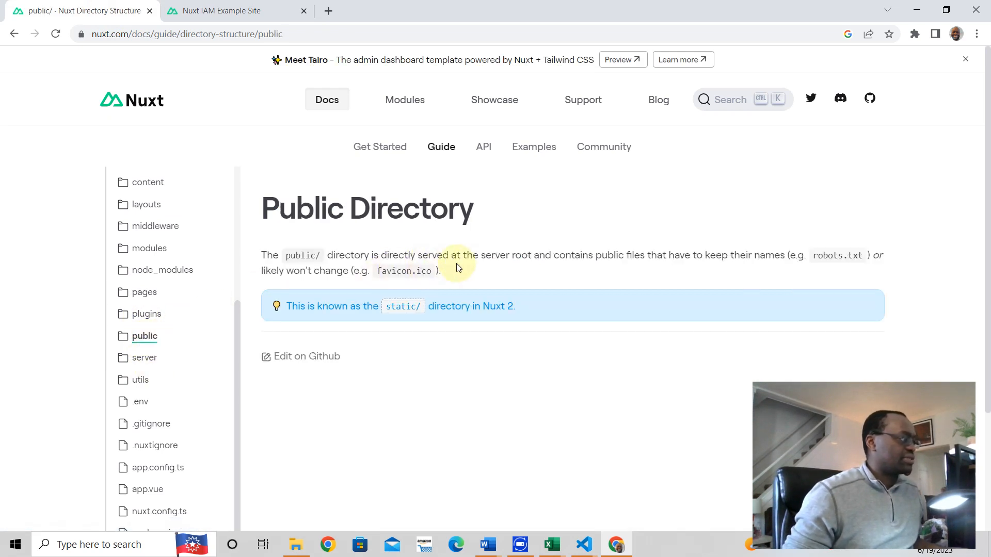
pyautogui.moveTo(622, 266)
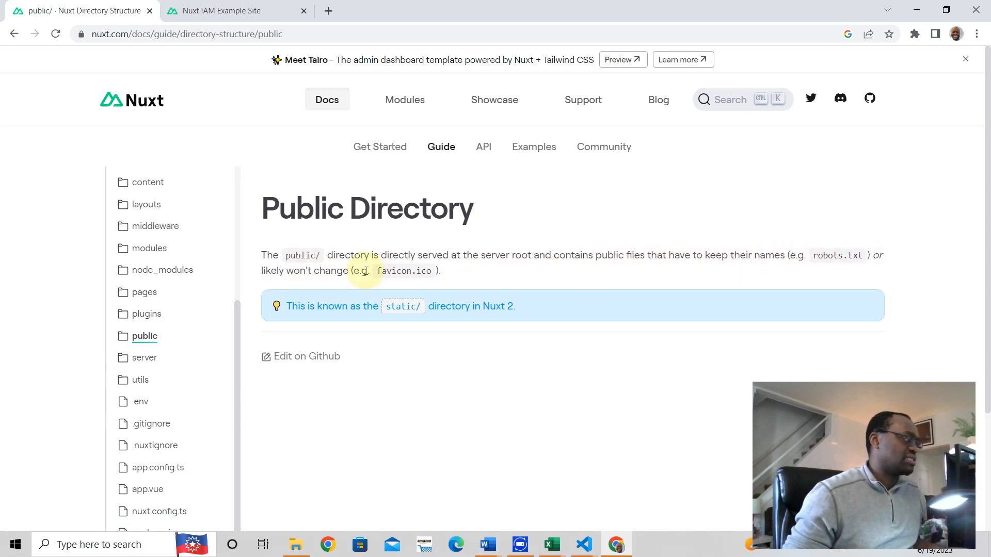
pyautogui.moveTo(146, 309)
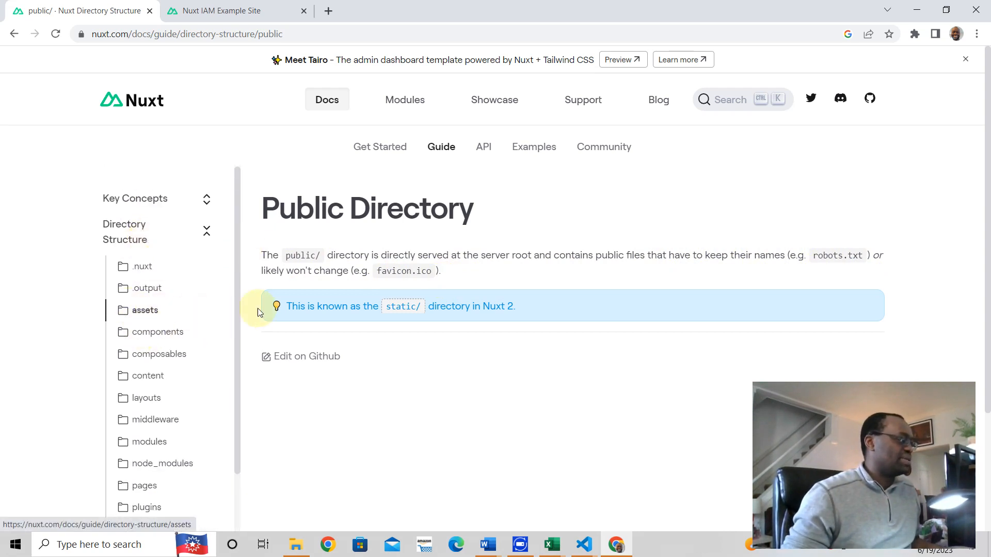
pyautogui.scroll(-3)
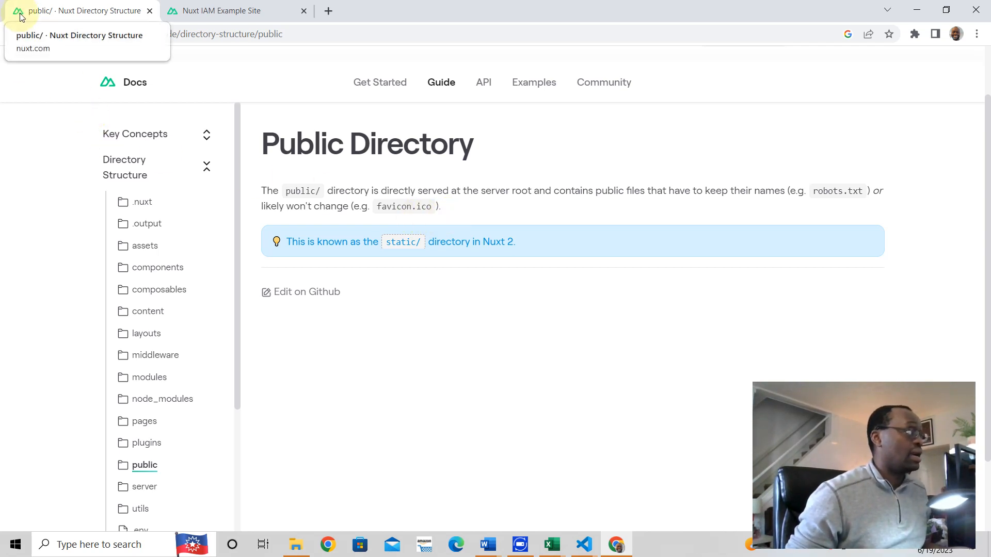
pyautogui.moveTo(295, 335)
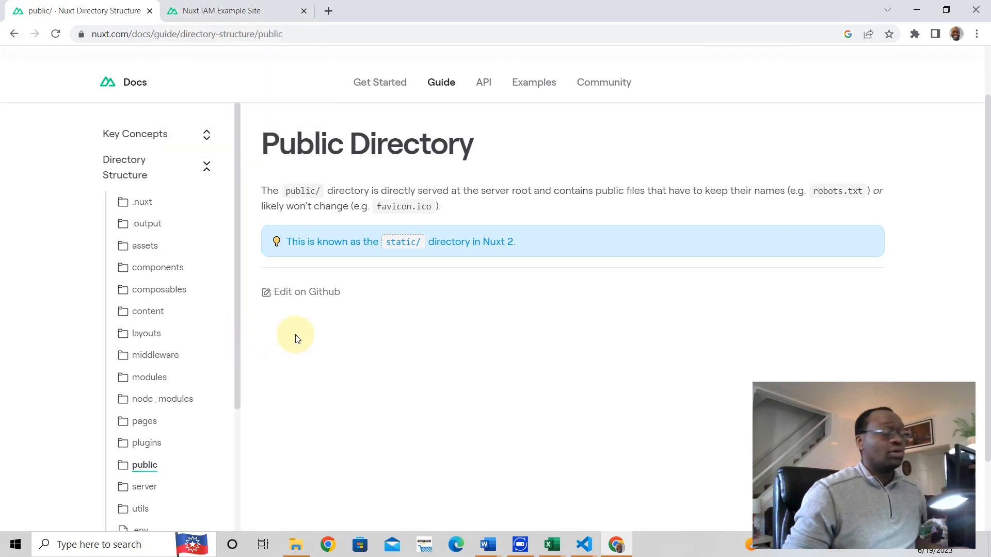
pyautogui.moveTo(453, 152)
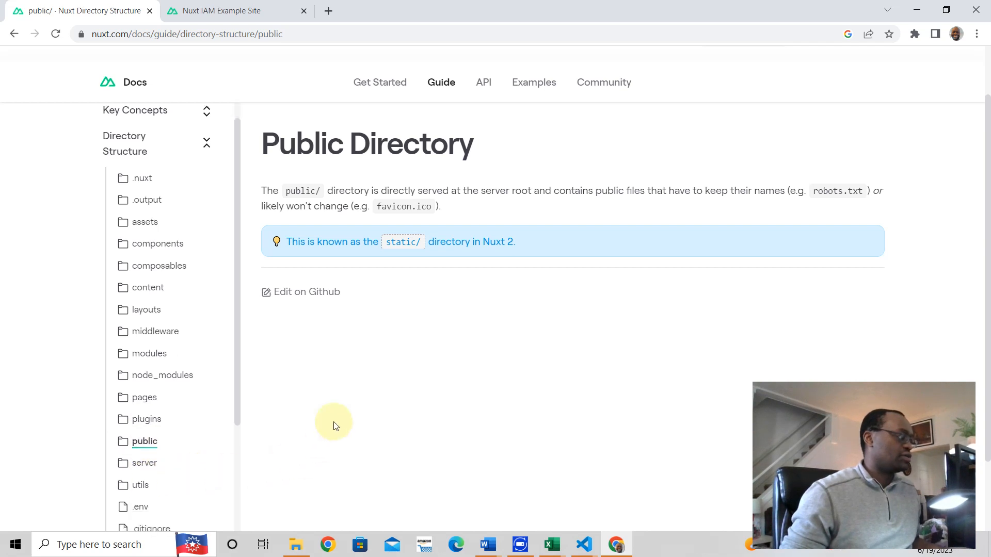
# Return to VS Code's todays.ts, where the terminal logs favicon.ico requests
pyautogui.click(582, 544)
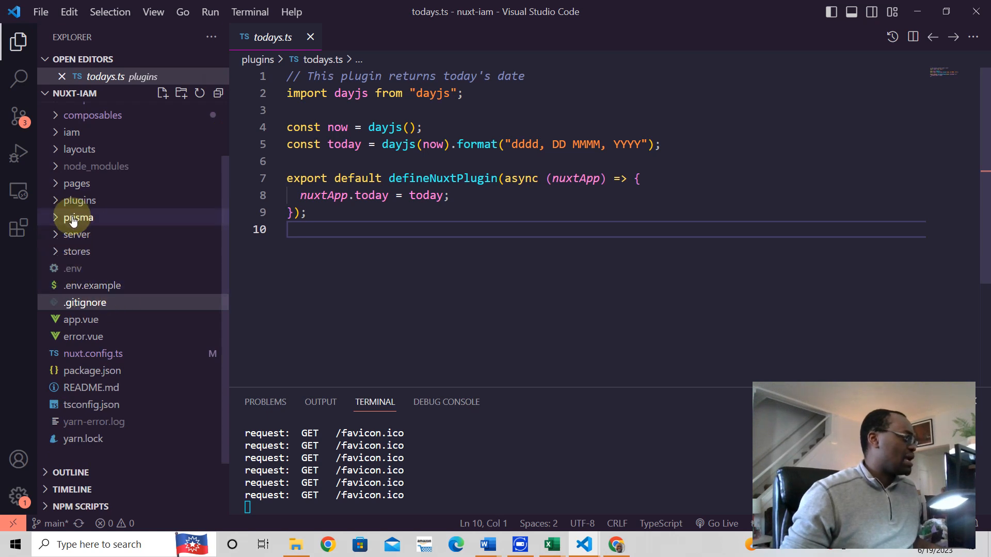
pyautogui.moveTo(78, 217)
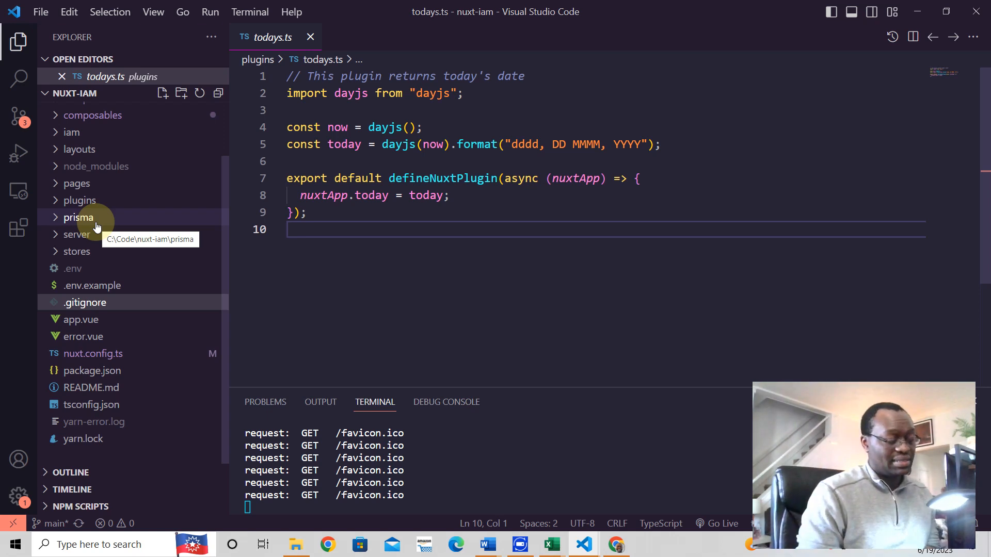
pyautogui.moveTo(95, 234)
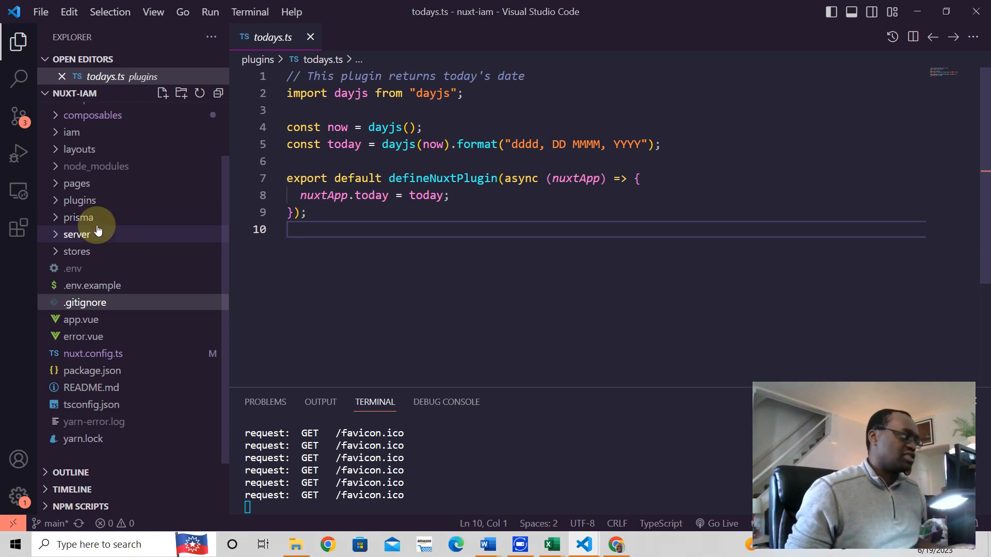
# Expand server and open middleware/iam/authentication/index.ts with its route-checking event handler
pyautogui.click(77, 234)
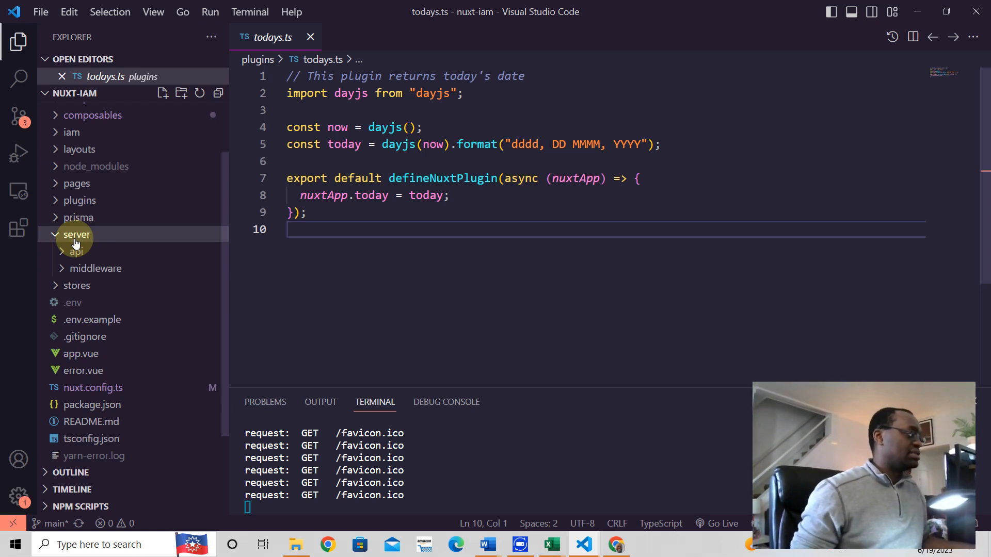
pyautogui.moveTo(94, 243)
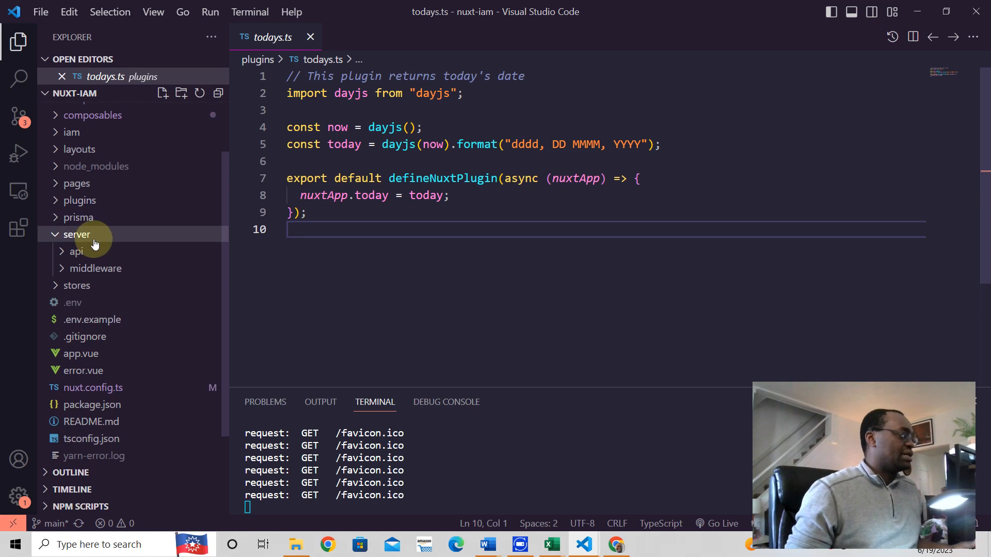
pyautogui.moveTo(77, 243)
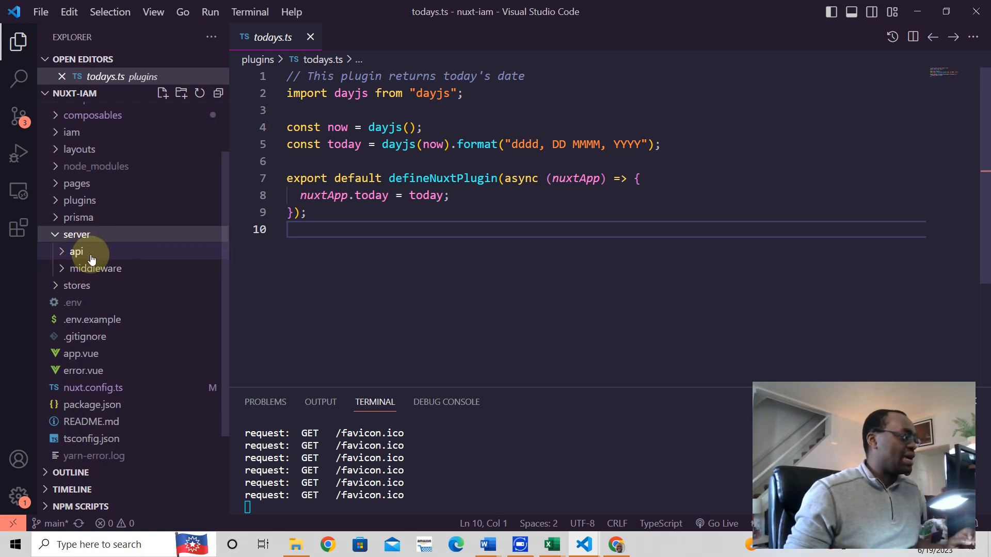
pyautogui.moveTo(95, 268)
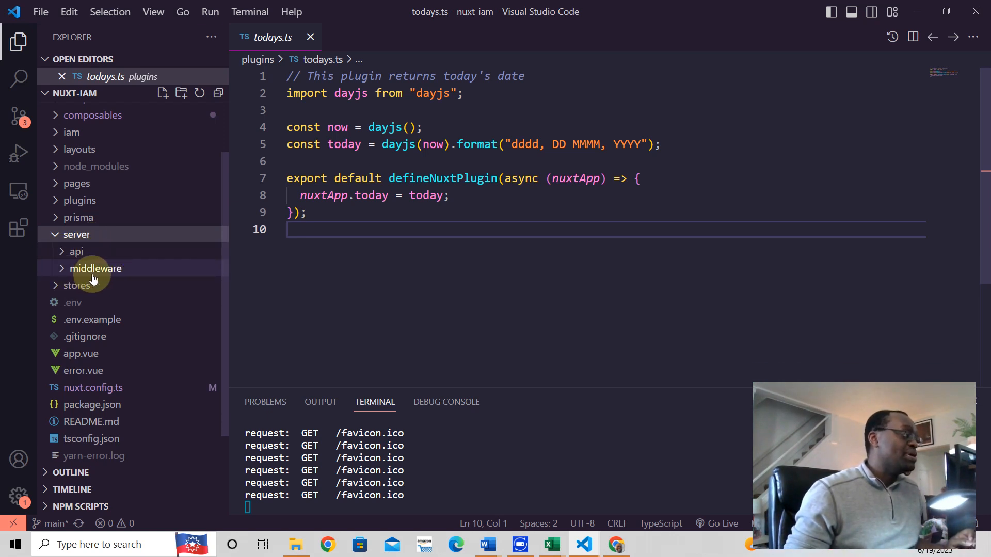
pyautogui.moveTo(95, 268)
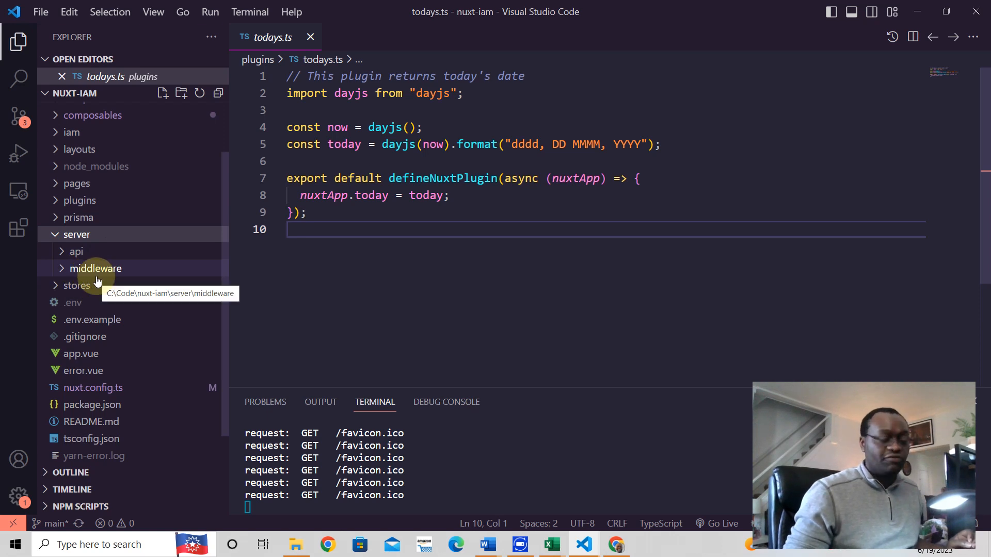
pyautogui.moveTo(104, 269)
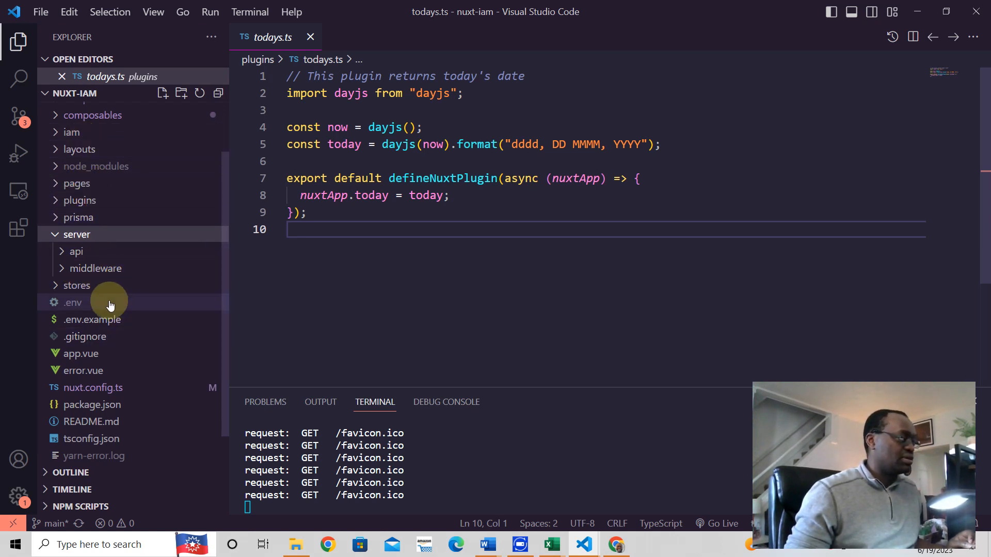
pyautogui.moveTo(95, 268)
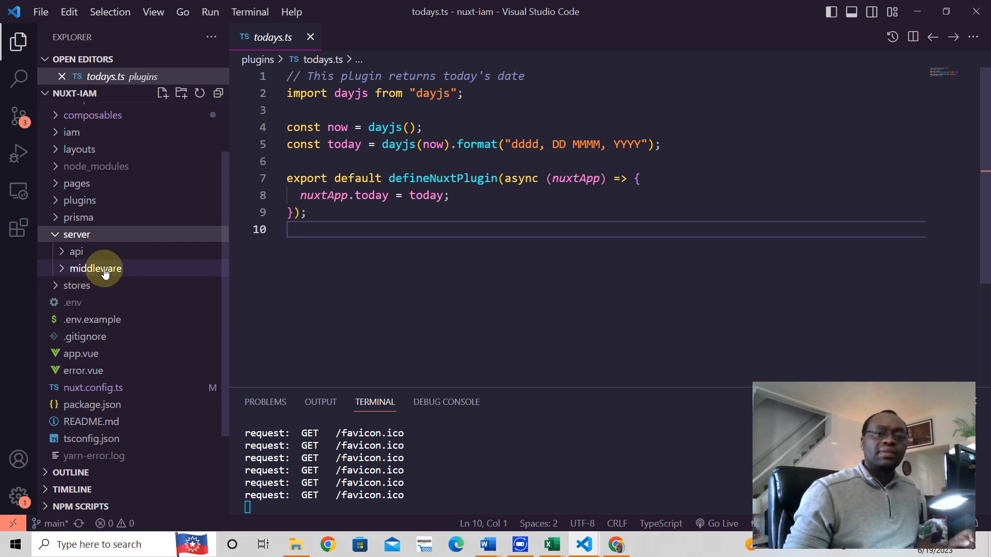
pyautogui.moveTo(96, 268)
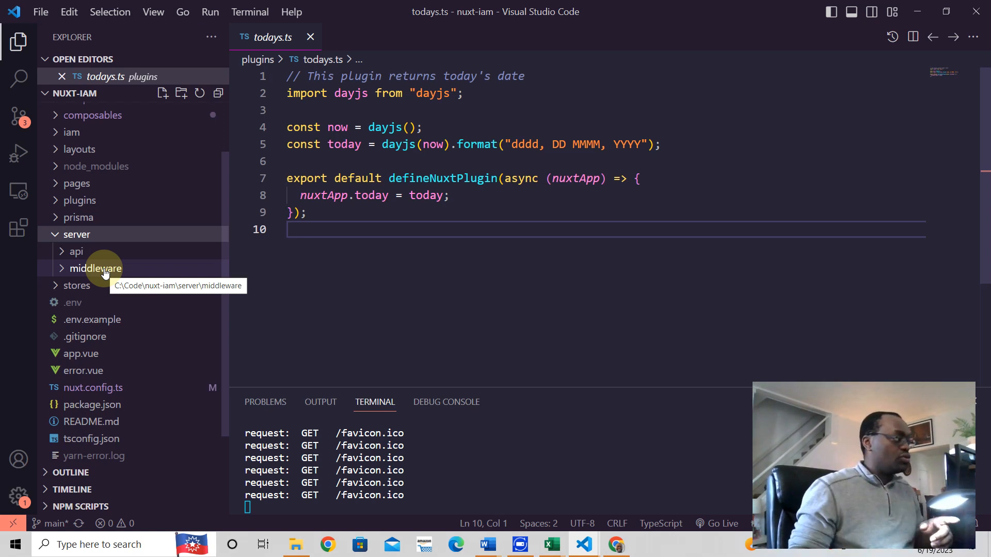
pyautogui.click(96, 268)
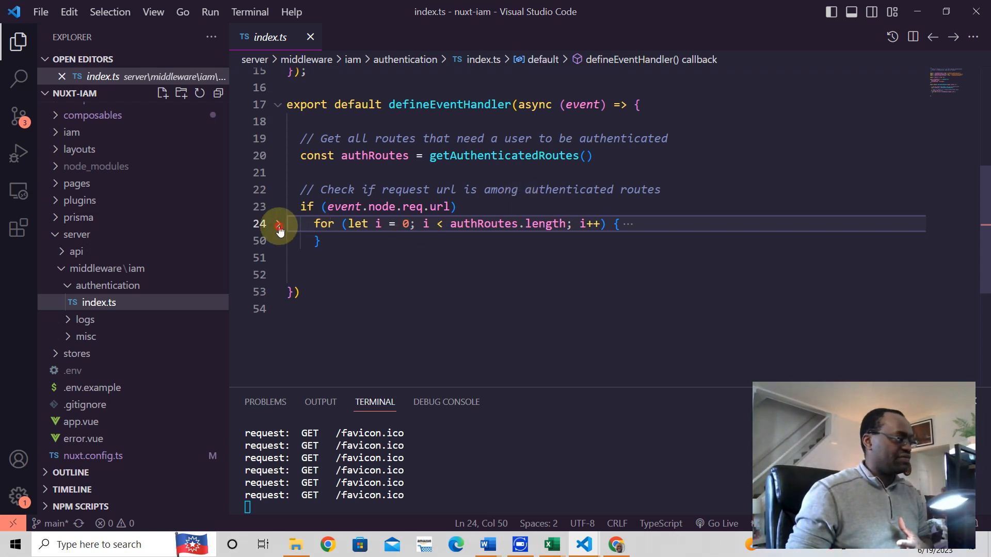
# Briefly unfold the authRoutes loop, then open logs/requests.ts, which logs request method and URL
pyautogui.click(278, 223)
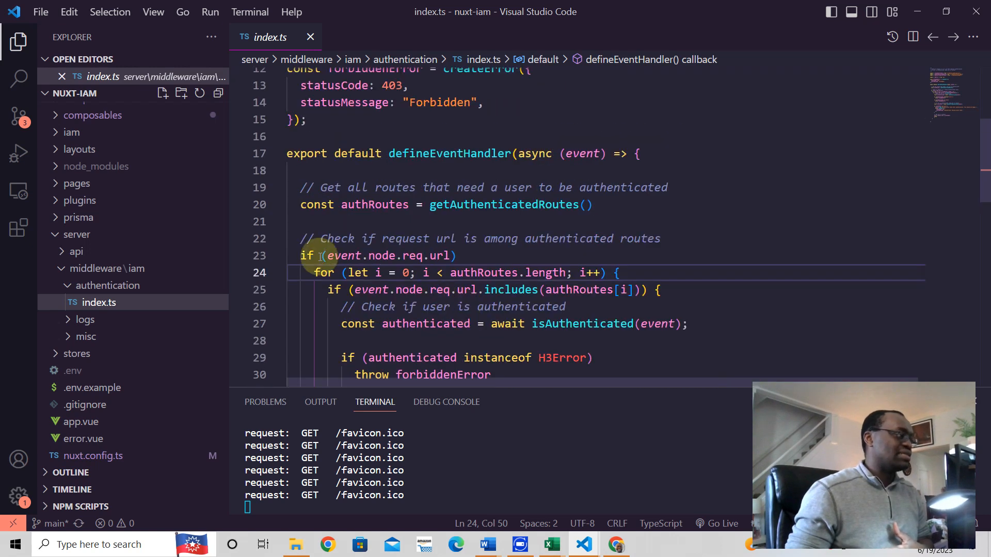
pyautogui.click(278, 273)
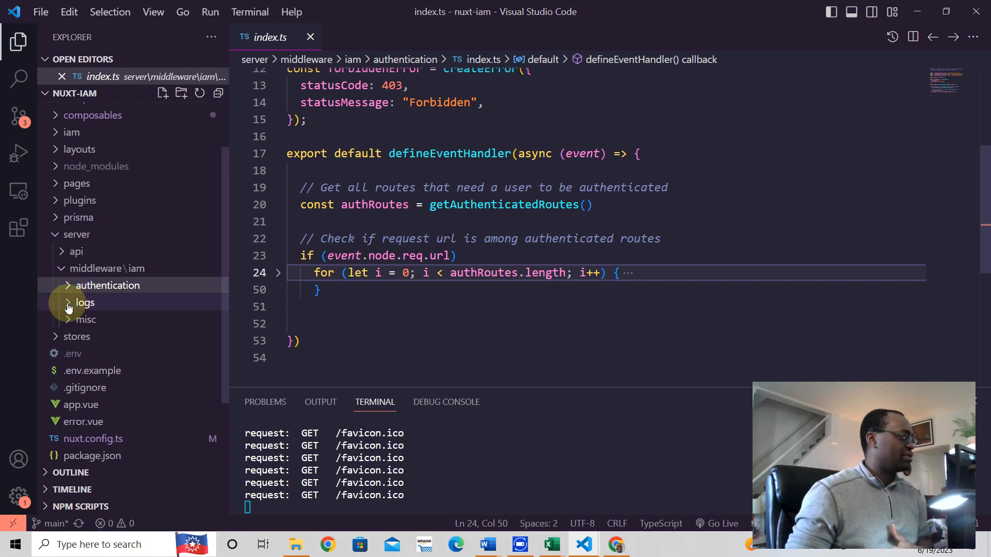
pyautogui.click(105, 319)
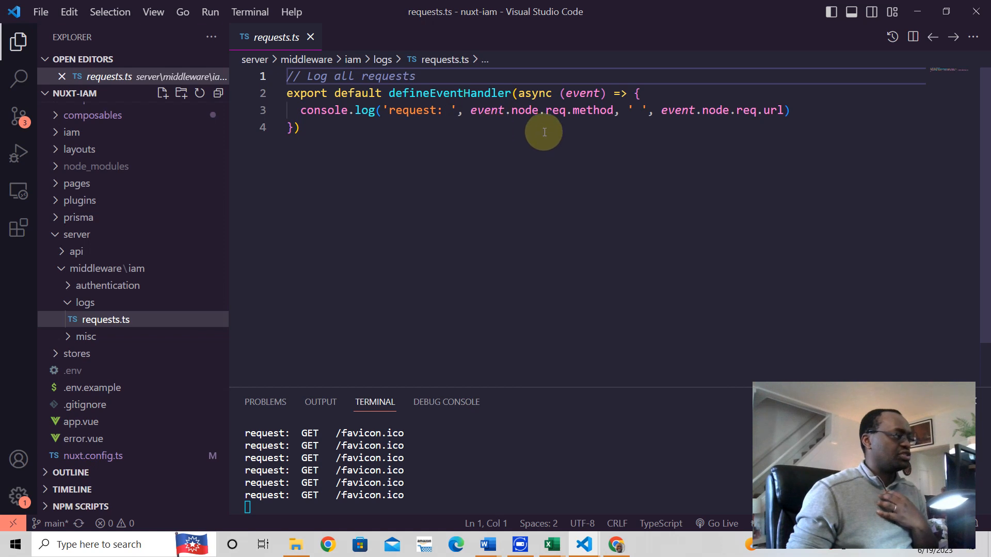
pyautogui.moveTo(591, 149)
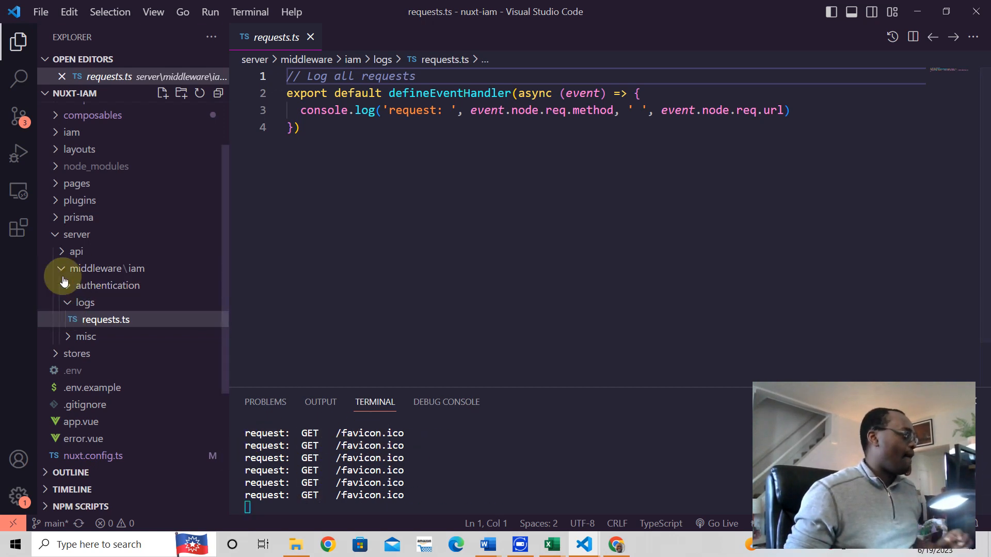
# Switch to the Nuxt docs and open the Server Directory page on server/api, routes and middleware
pyautogui.click(76, 234)
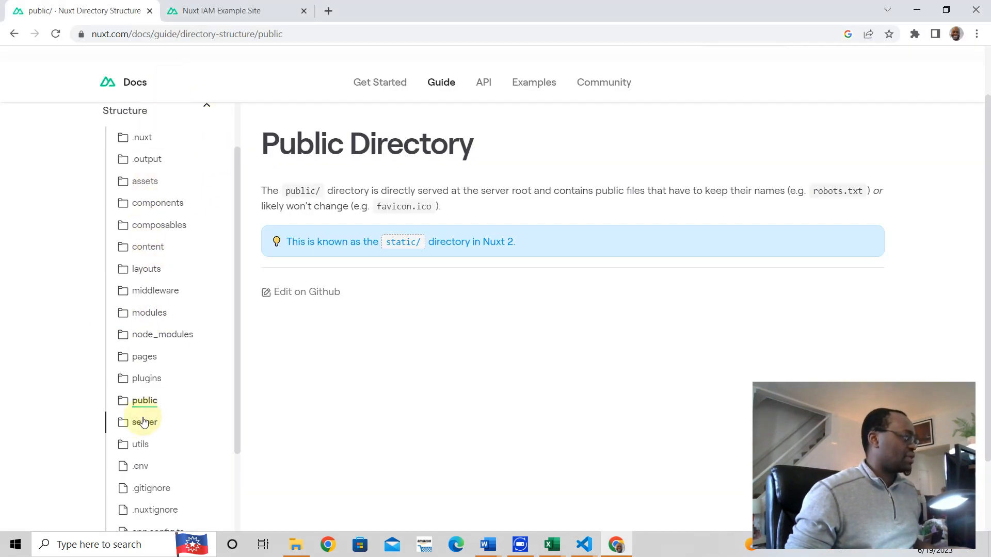
pyautogui.click(144, 422)
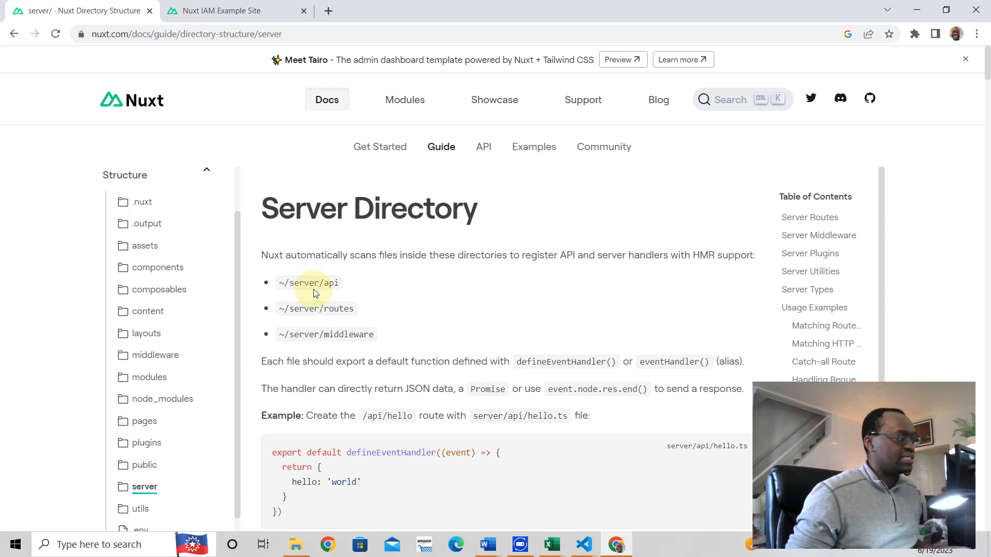
pyautogui.moveTo(371, 302)
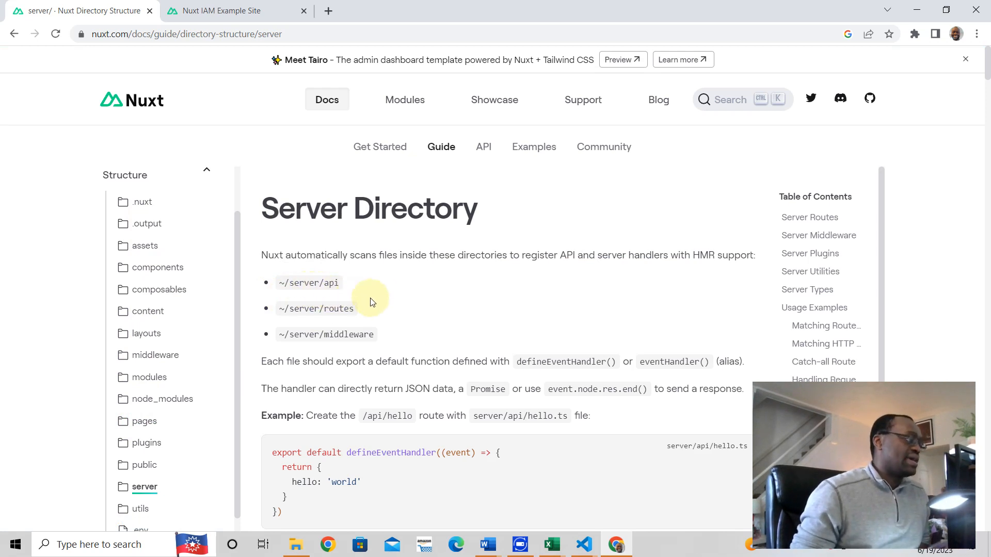
pyautogui.moveTo(369, 346)
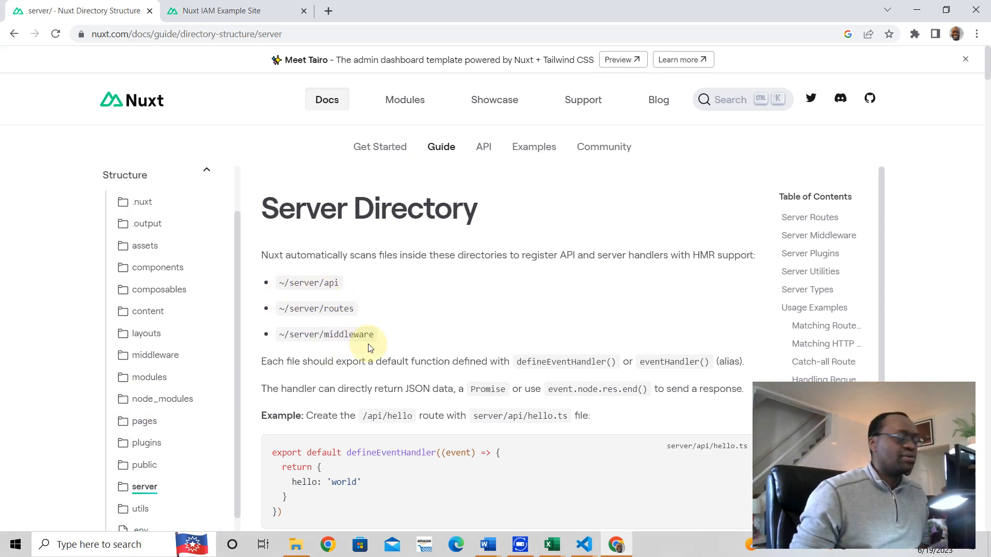
pyautogui.moveTo(366, 367)
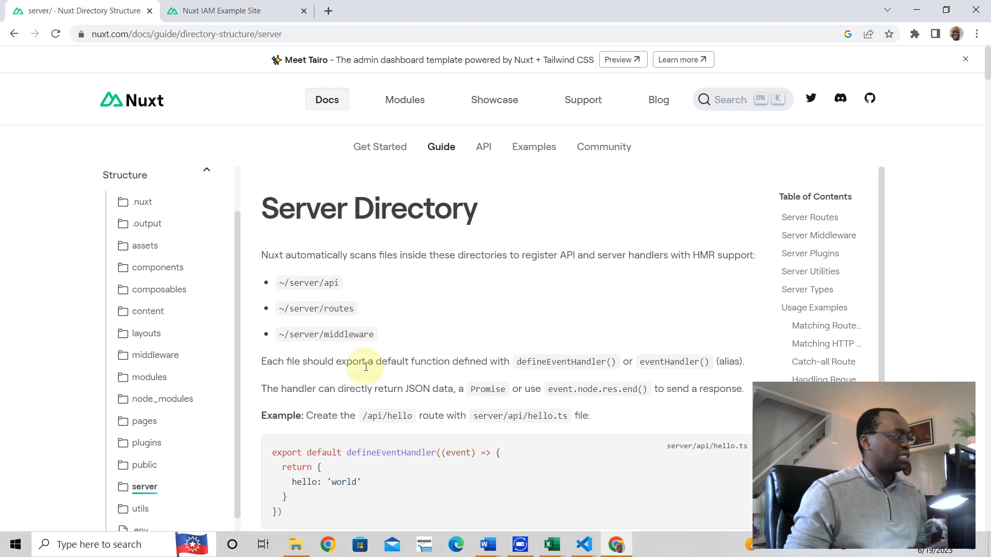
pyautogui.moveTo(337, 293)
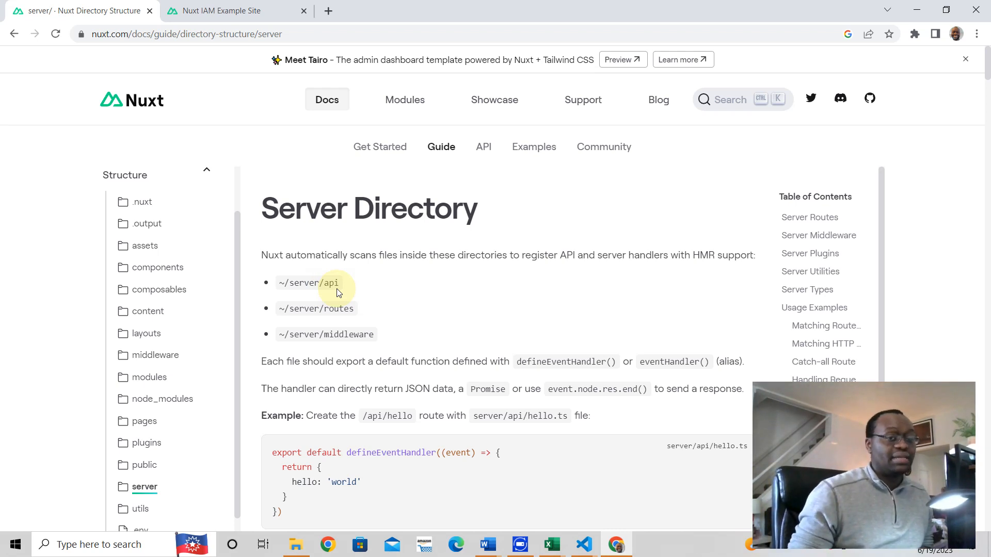
pyautogui.moveTo(309, 347)
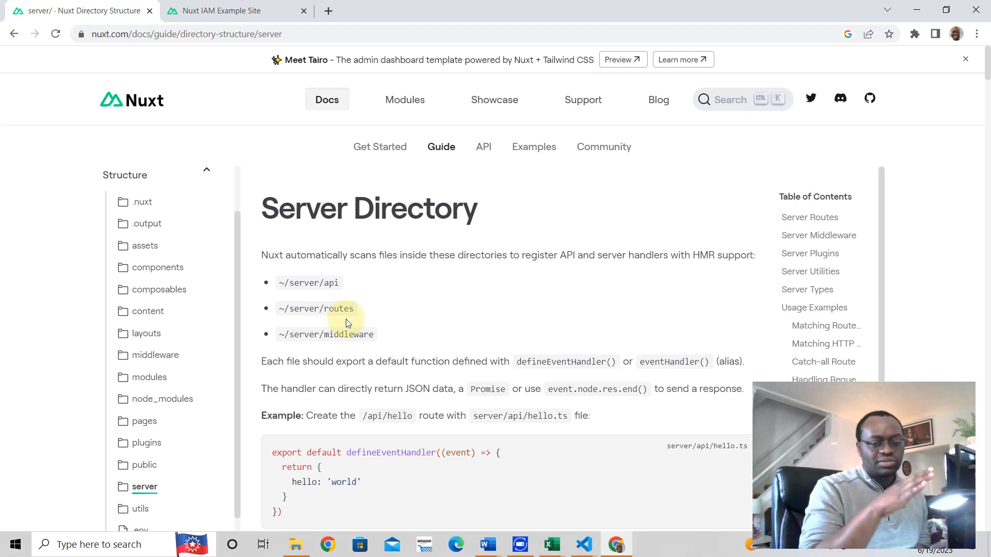
pyautogui.moveTo(297, 357)
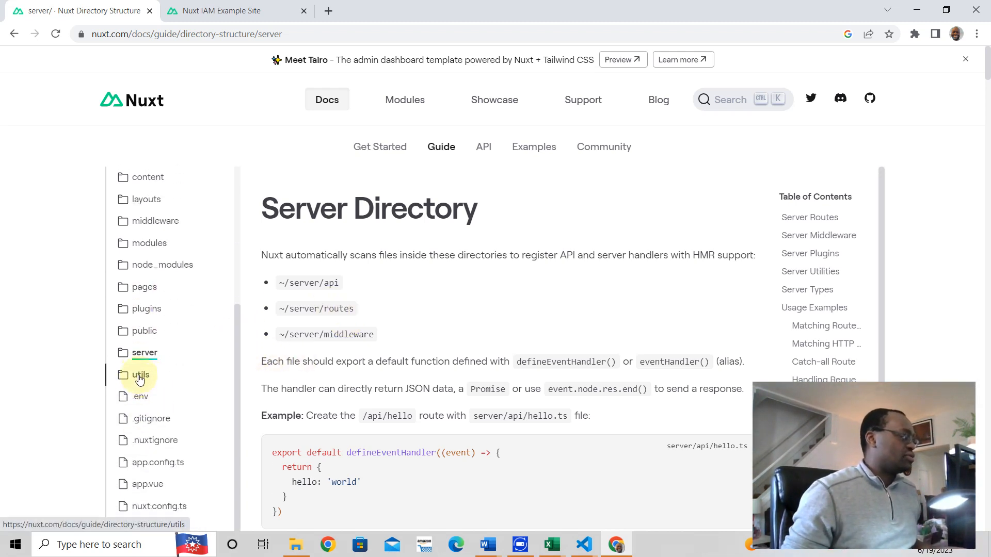
# Open the 'utils' Structure page on auto-imported helper functions
pyautogui.click(141, 375)
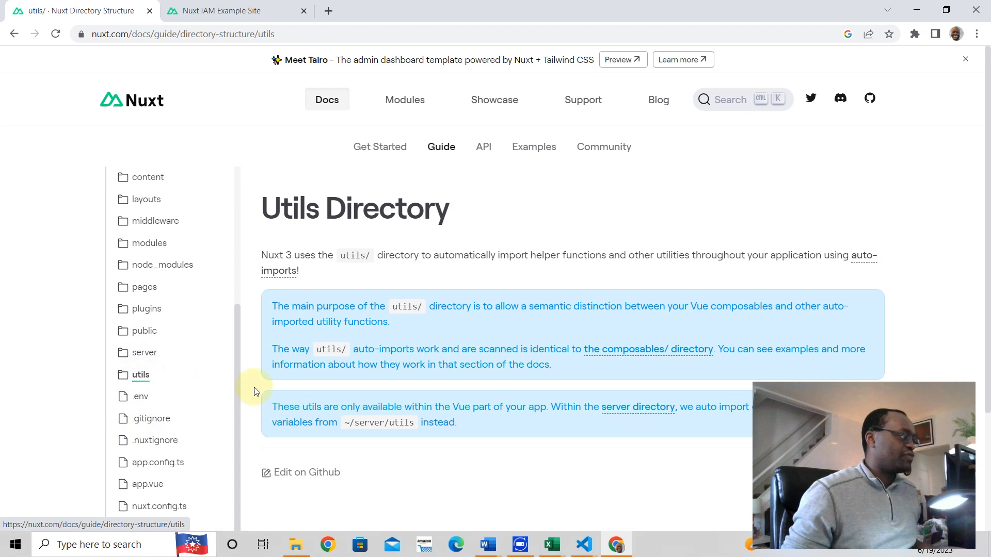
pyautogui.moveTo(416, 272)
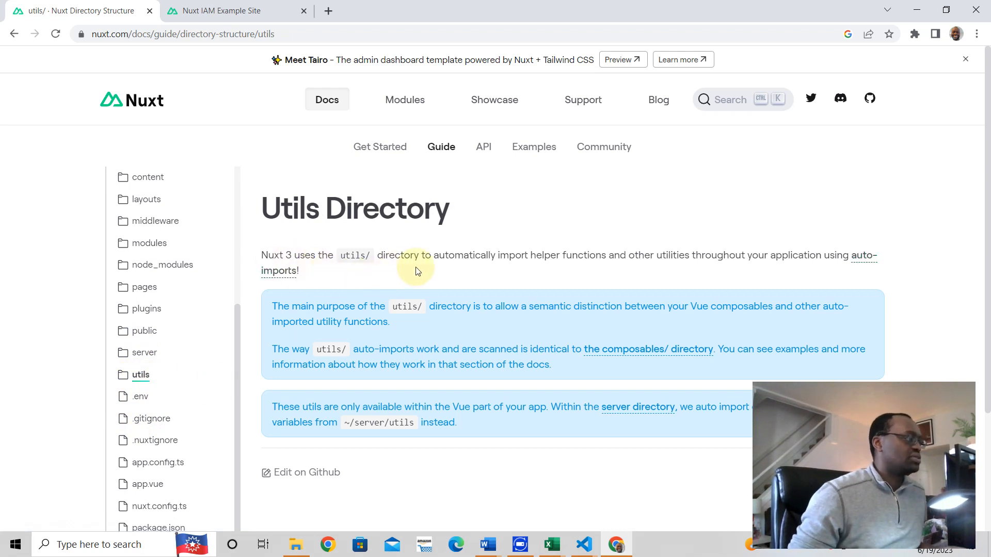
pyautogui.moveTo(642, 264)
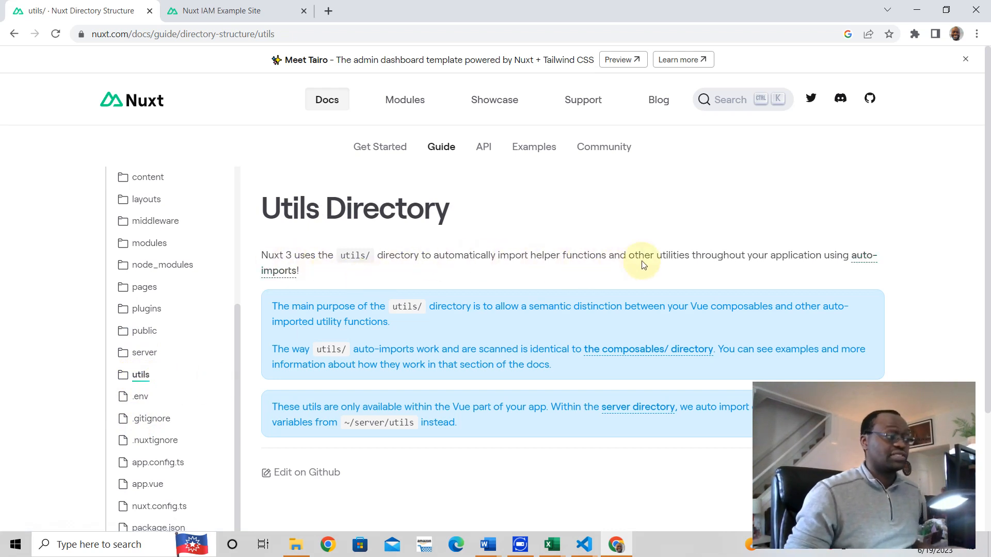
pyautogui.moveTo(651, 280)
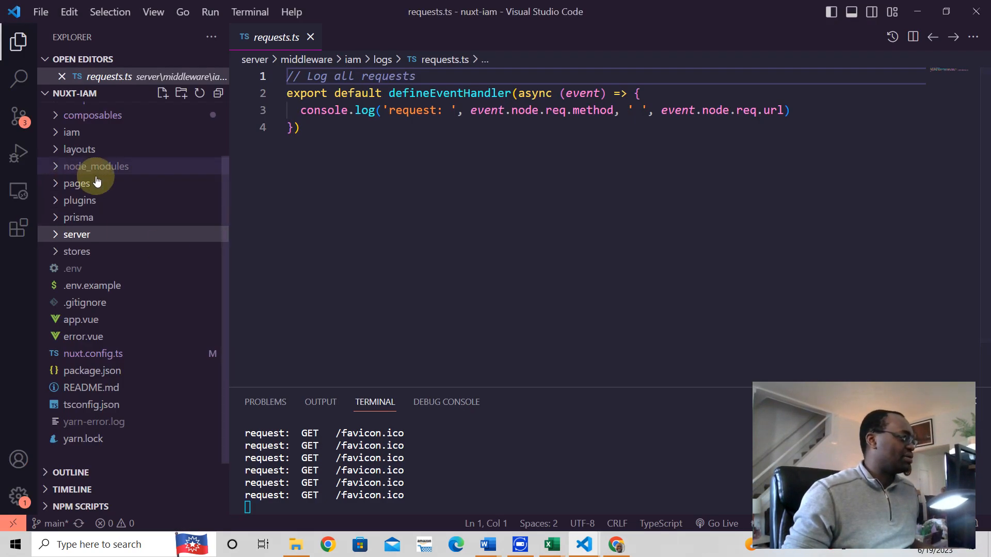
# Expand iam/misc/utils to show emails, logins, passwords, sessions, tokens, users and validators files
pyautogui.click(71, 132)
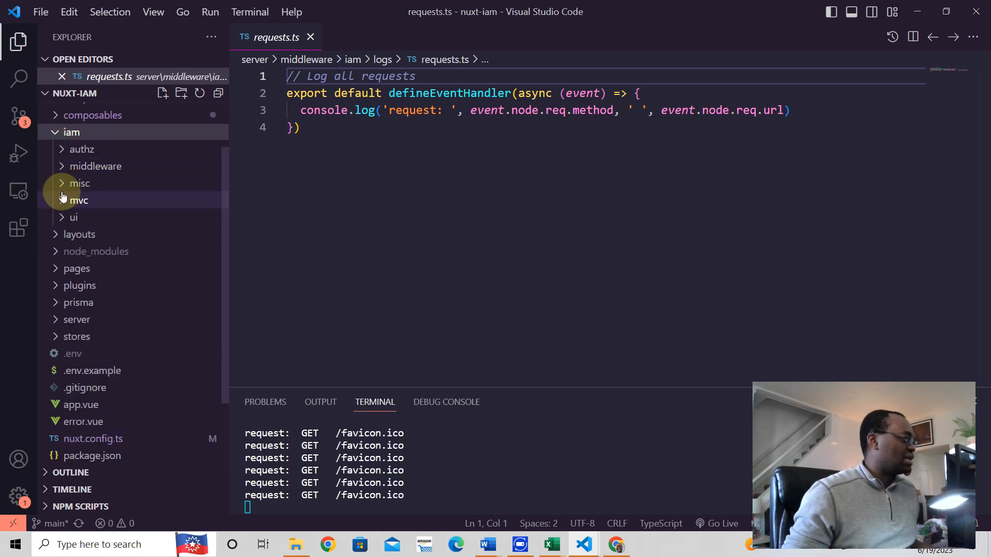
pyautogui.click(79, 183)
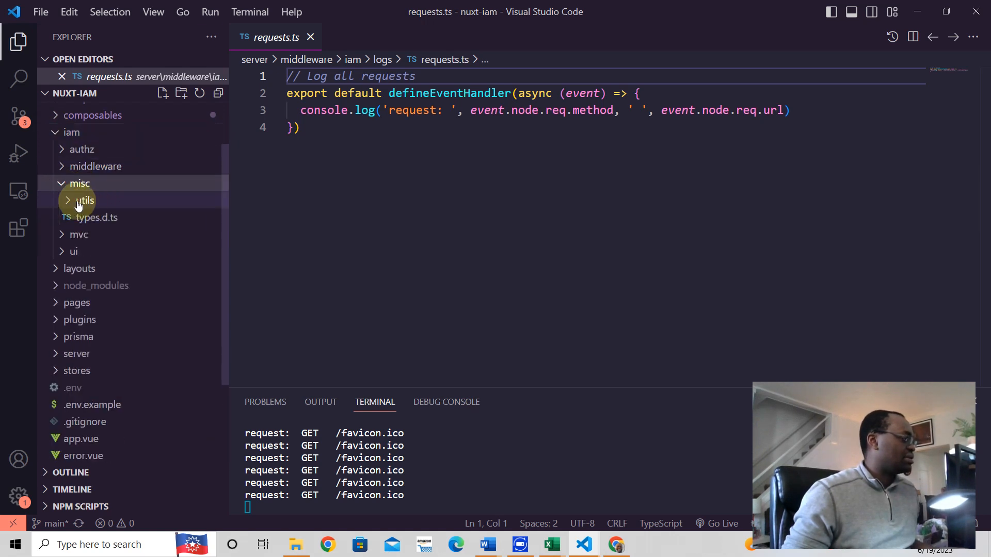
pyautogui.click(84, 201)
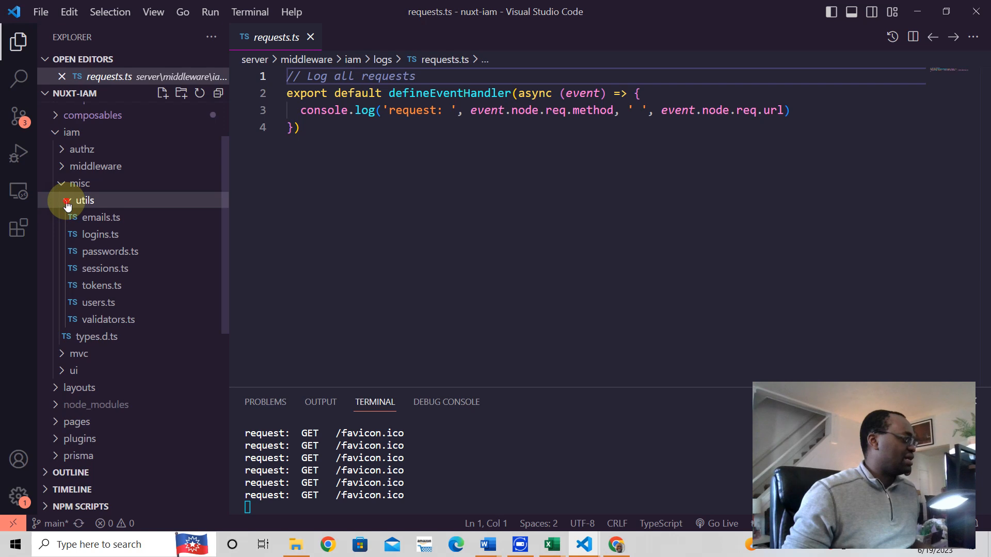
pyautogui.click(71, 132)
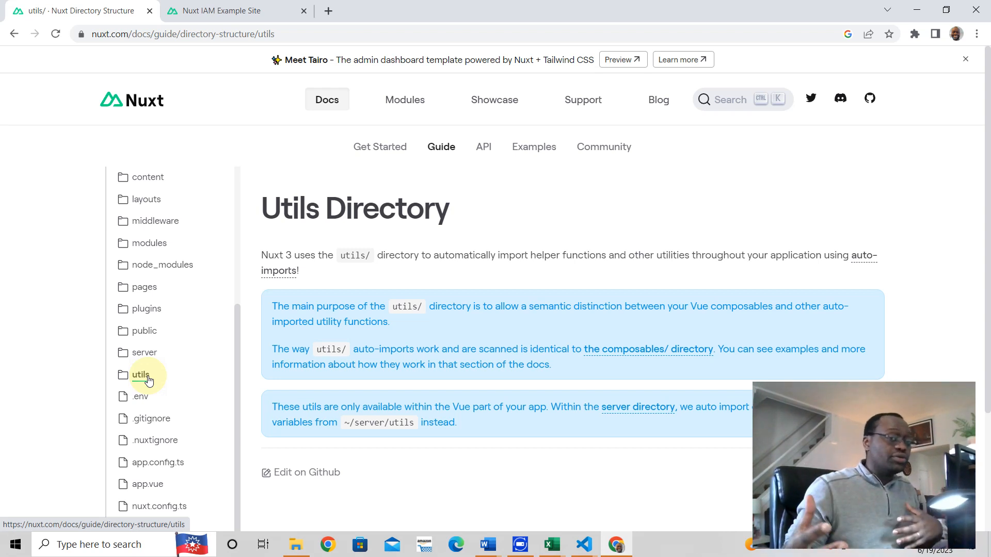
pyautogui.moveTo(140, 396)
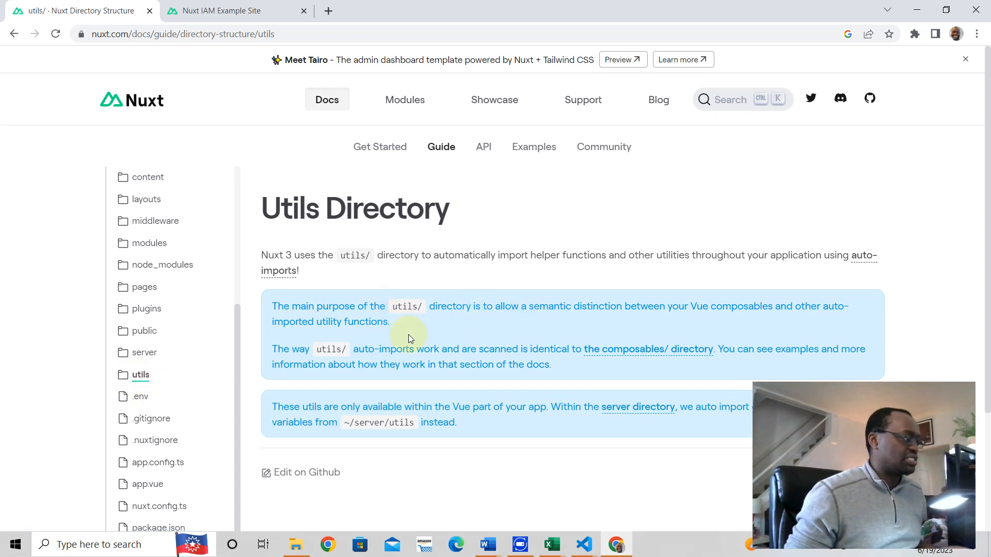
# Scroll through the Utils Directory page, then open the .env File docs page
pyautogui.scroll(-3)
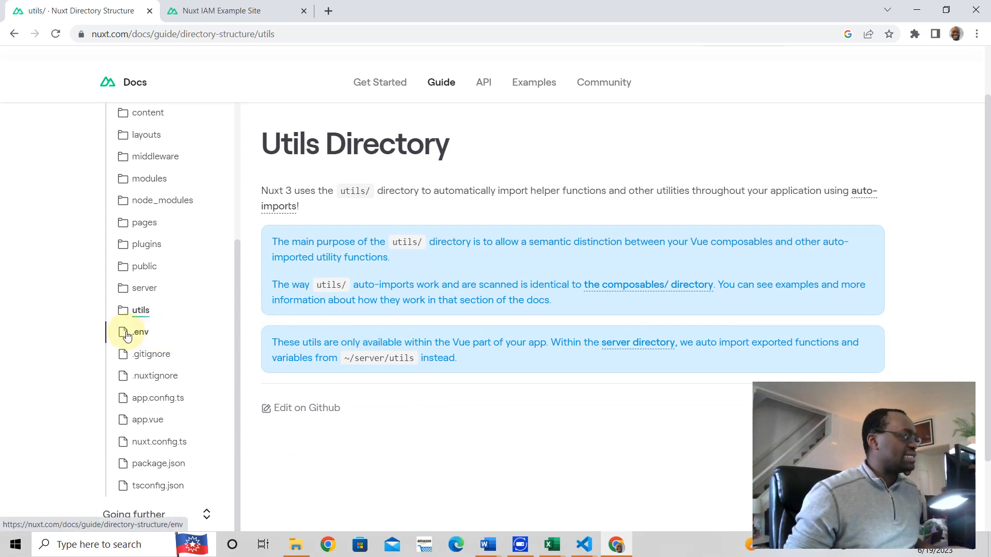
pyautogui.click(138, 331)
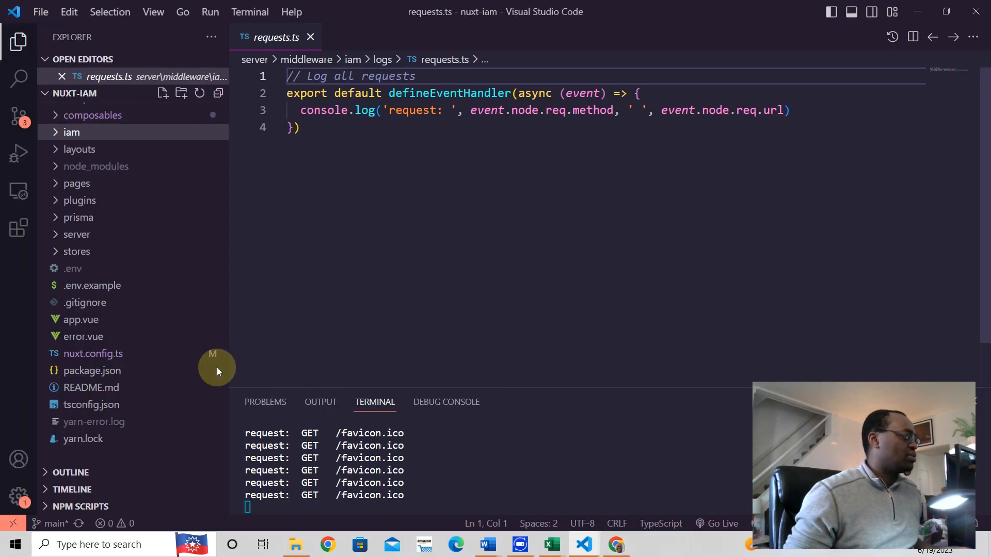
pyautogui.moveTo(84, 290)
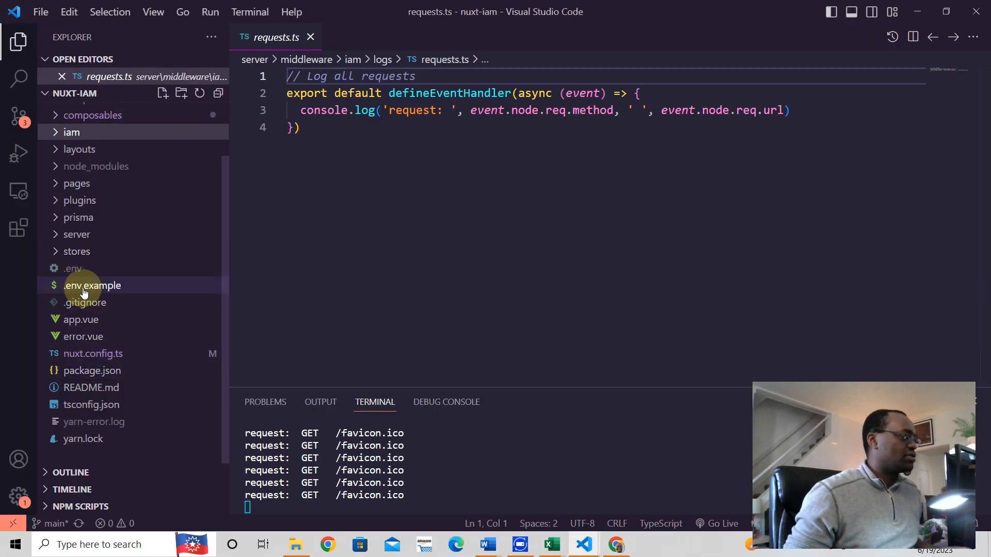
# Open .env.example and scroll through its database, token-secret and emailer variables
pyautogui.click(93, 284)
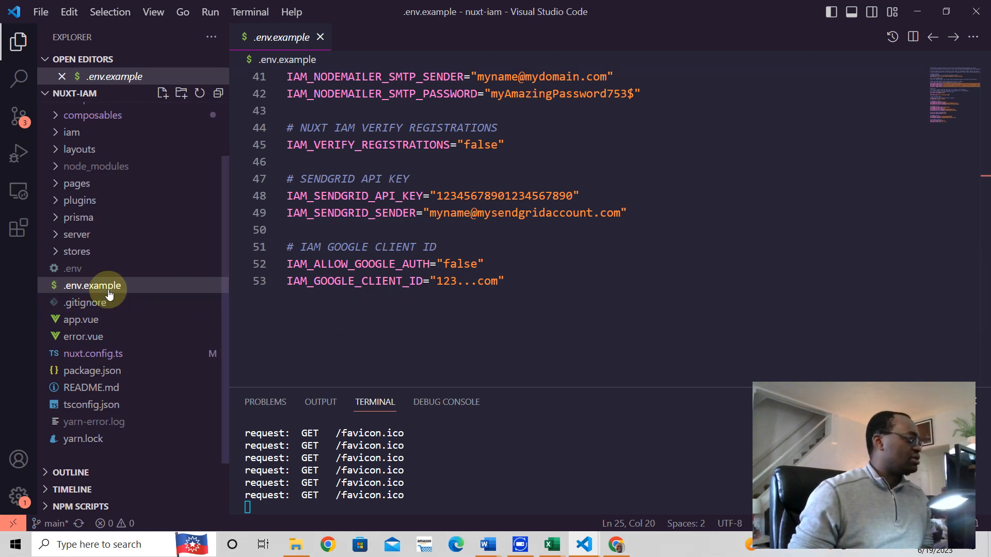
pyautogui.moveTo(72, 273)
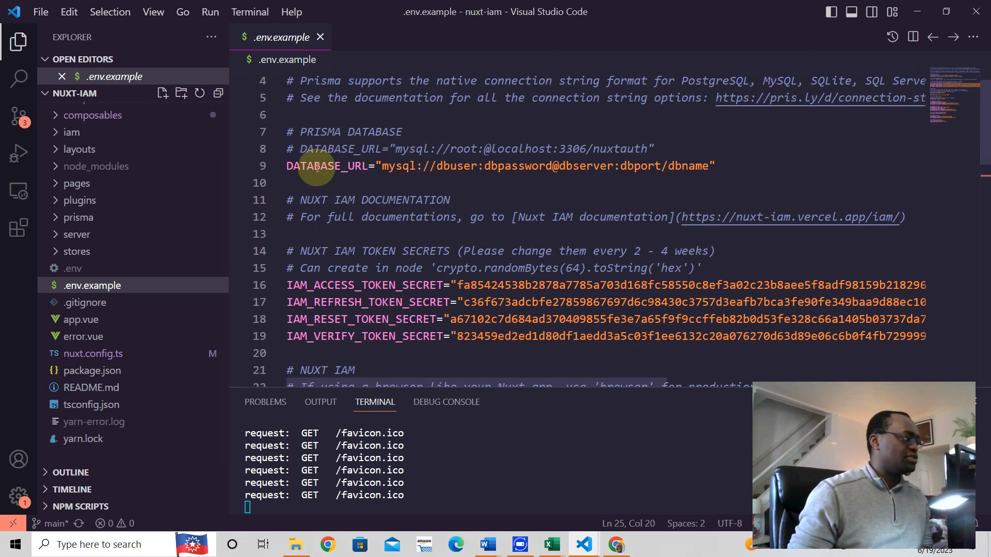
pyautogui.moveTo(612, 75)
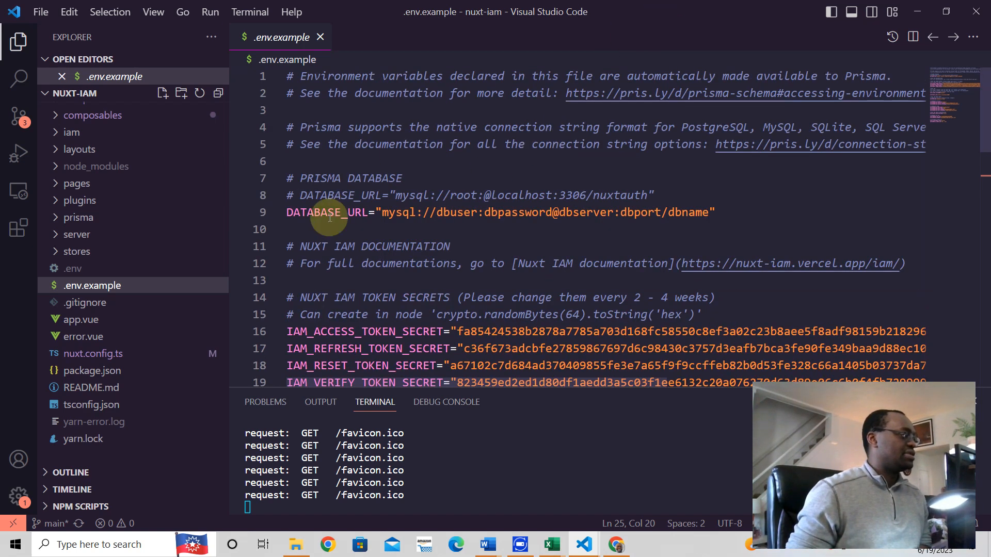
pyautogui.moveTo(430, 226)
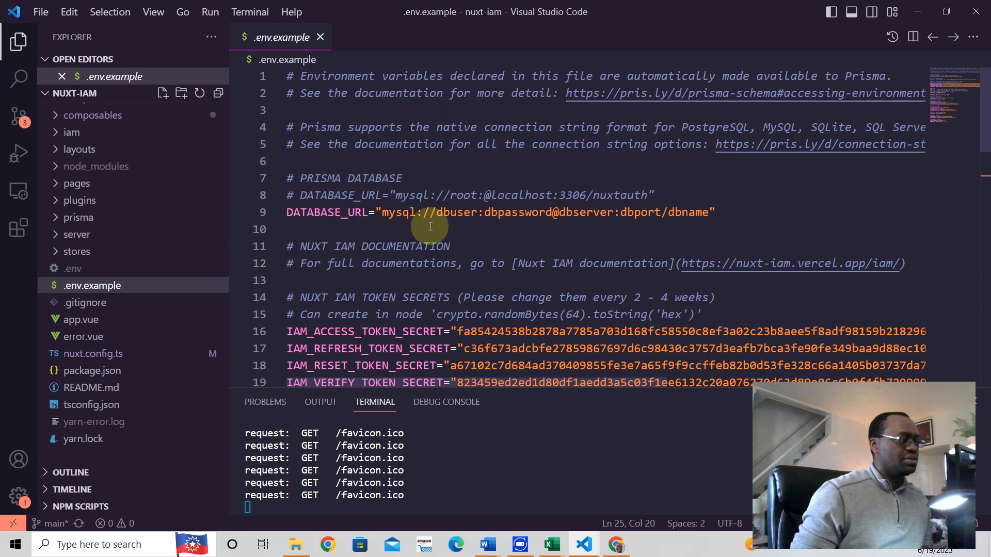
pyautogui.scroll(-3)
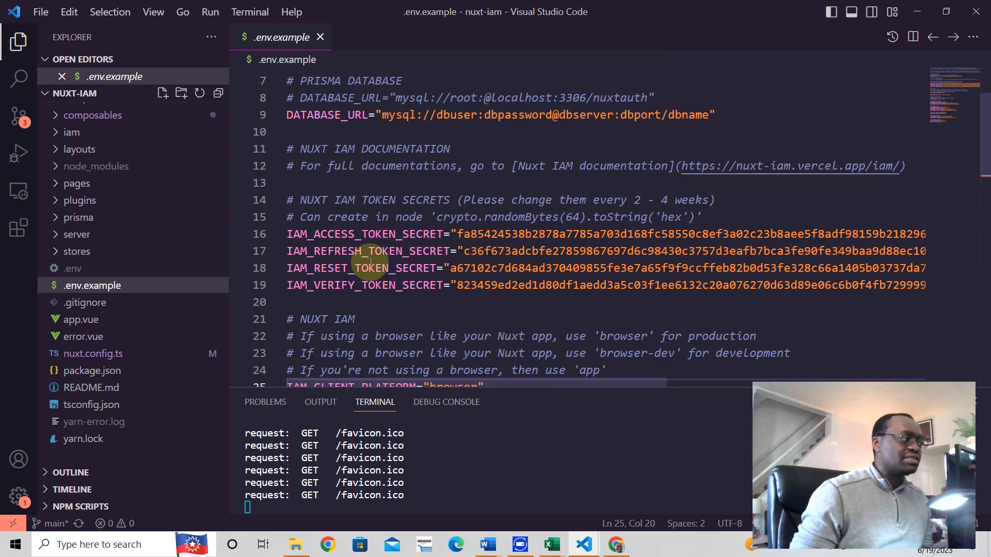
pyautogui.moveTo(376, 245)
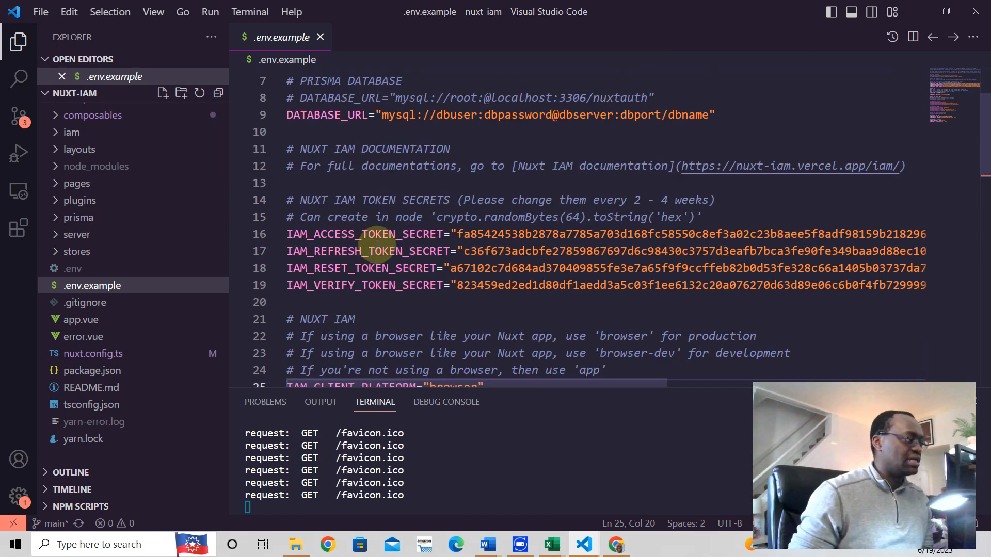
pyautogui.scroll(-3)
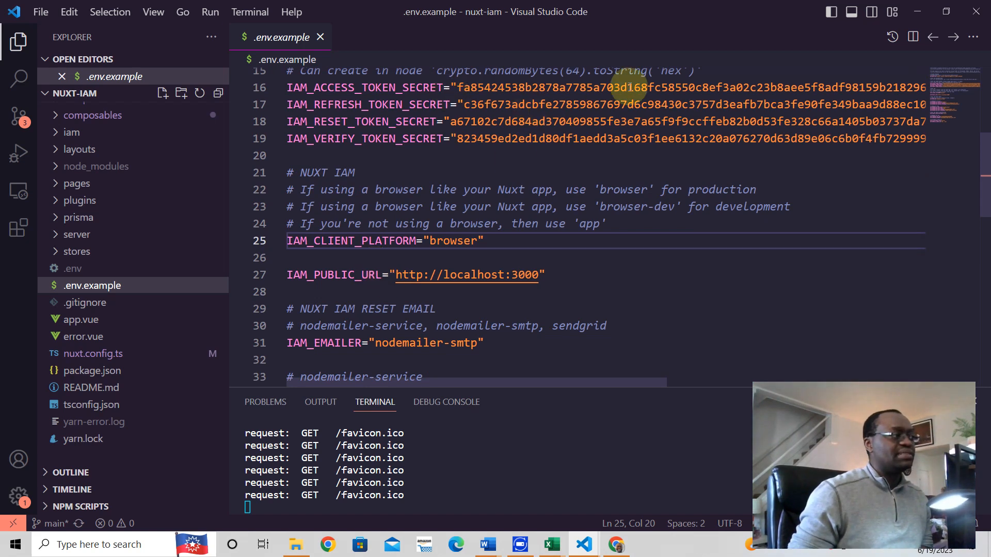
pyautogui.scroll(-3)
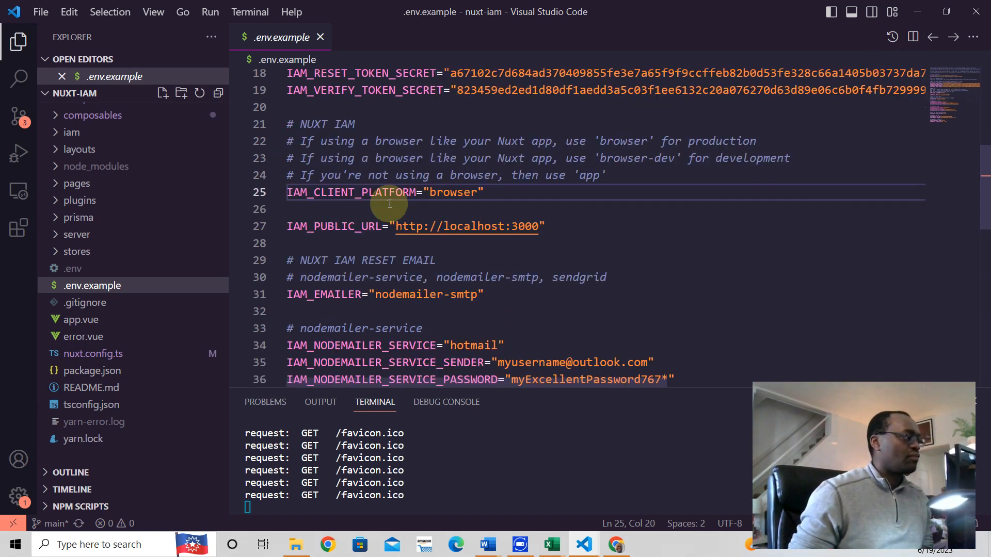
pyautogui.scroll(-3)
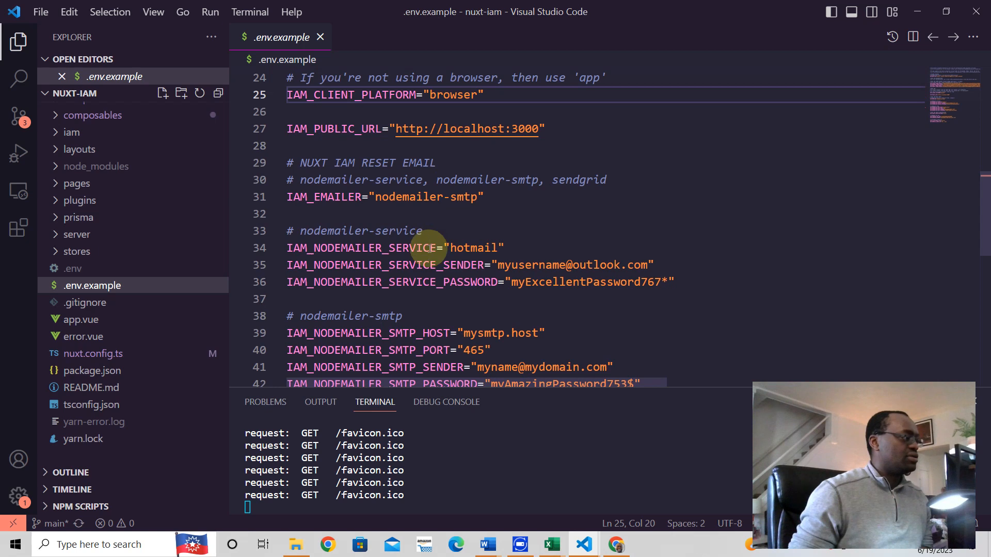
pyautogui.moveTo(462, 312)
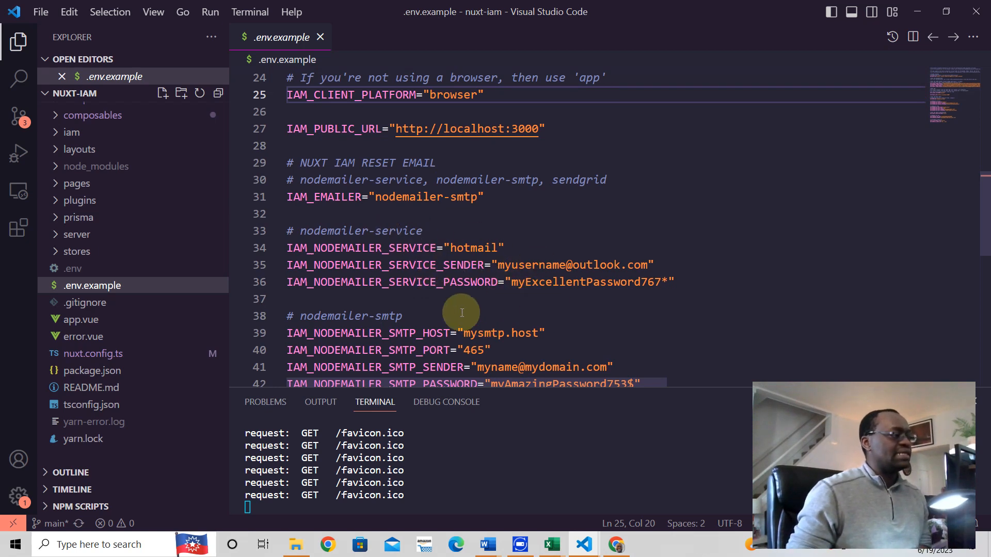
pyautogui.scroll(-3)
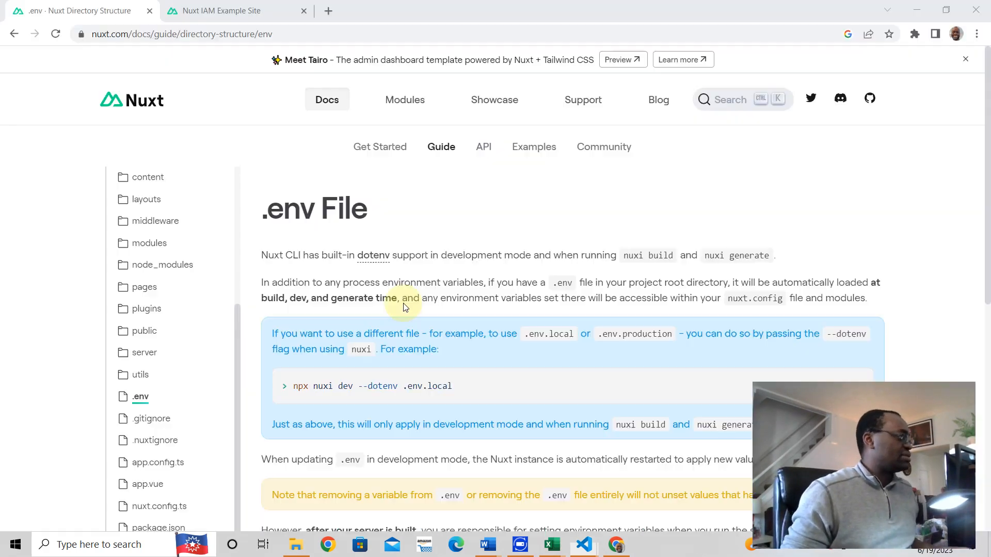
# Read the Git Ignore File page, then open and read the .nuxtignore docs page
pyautogui.scroll(-3)
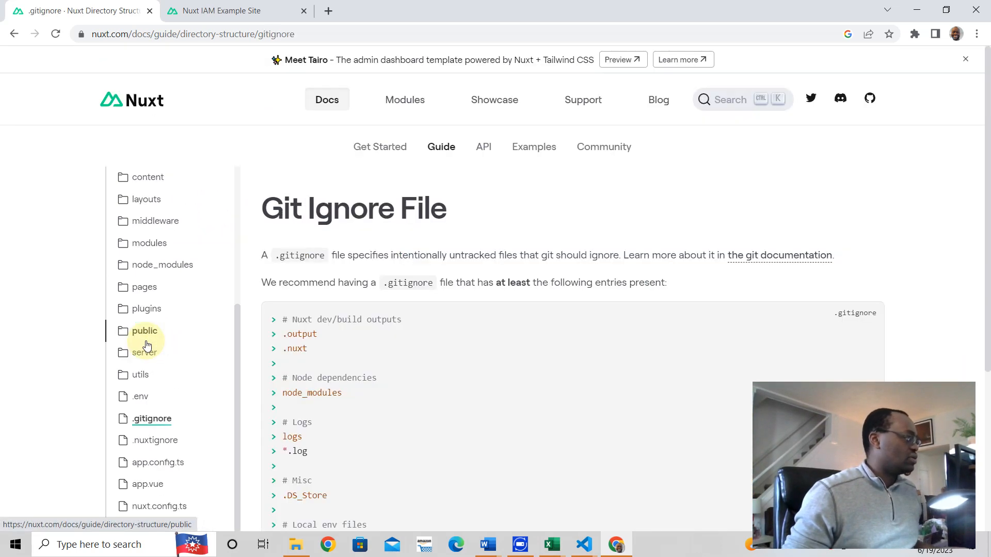
pyautogui.scroll(-3)
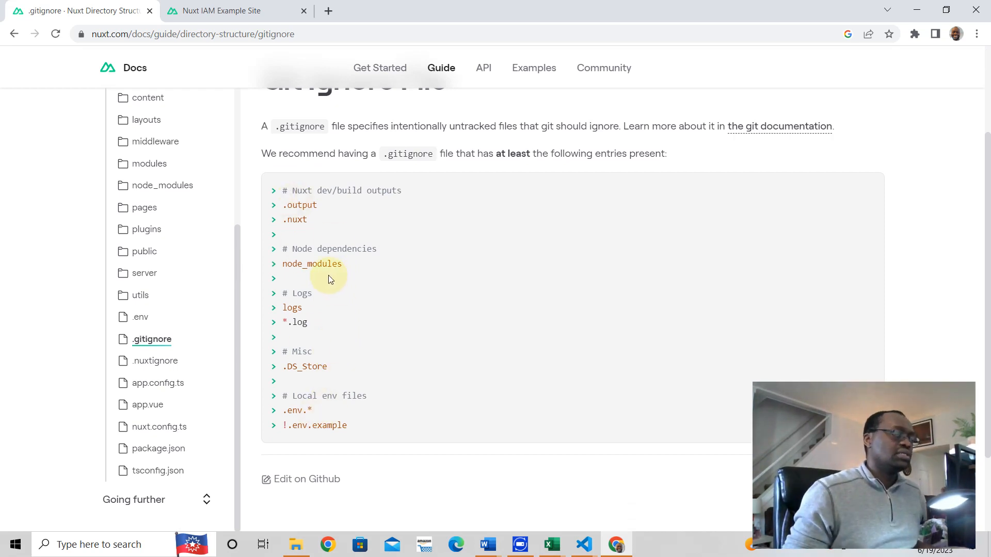
pyautogui.moveTo(349, 303)
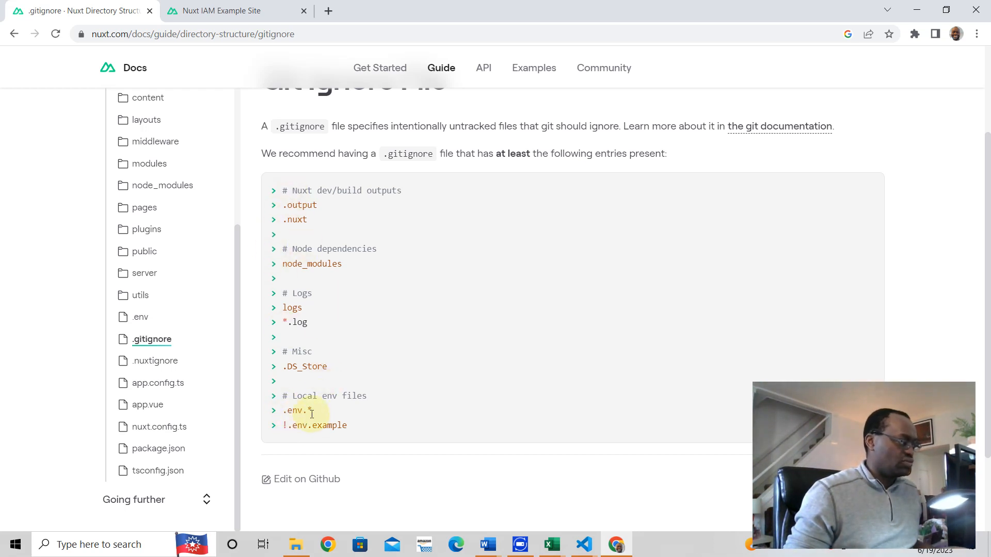
pyautogui.scroll(-3)
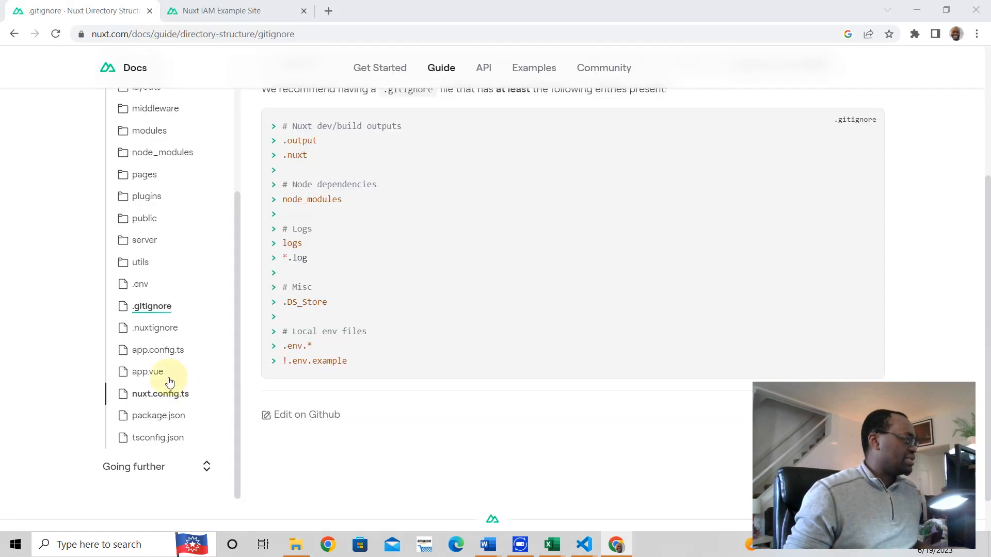
pyautogui.click(155, 327)
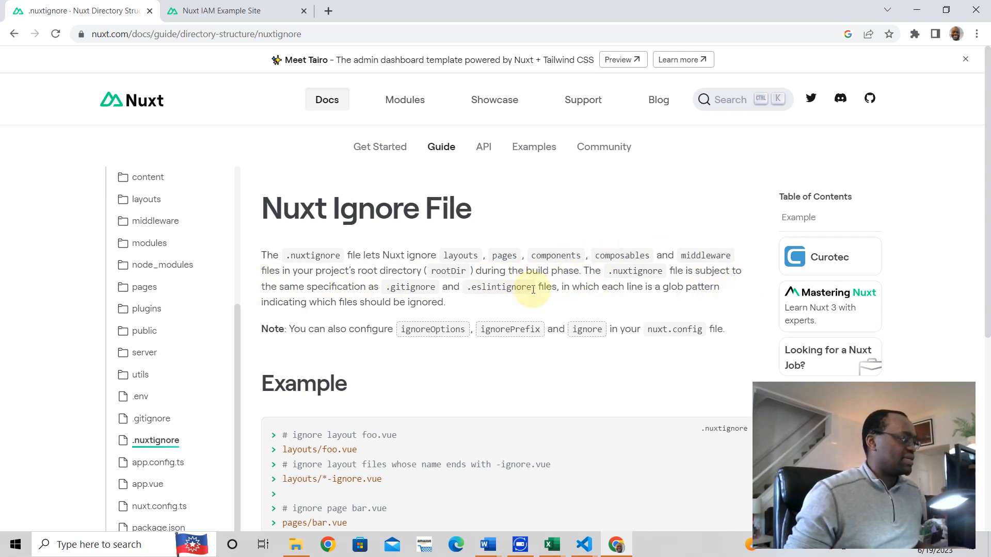
pyautogui.scroll(-3)
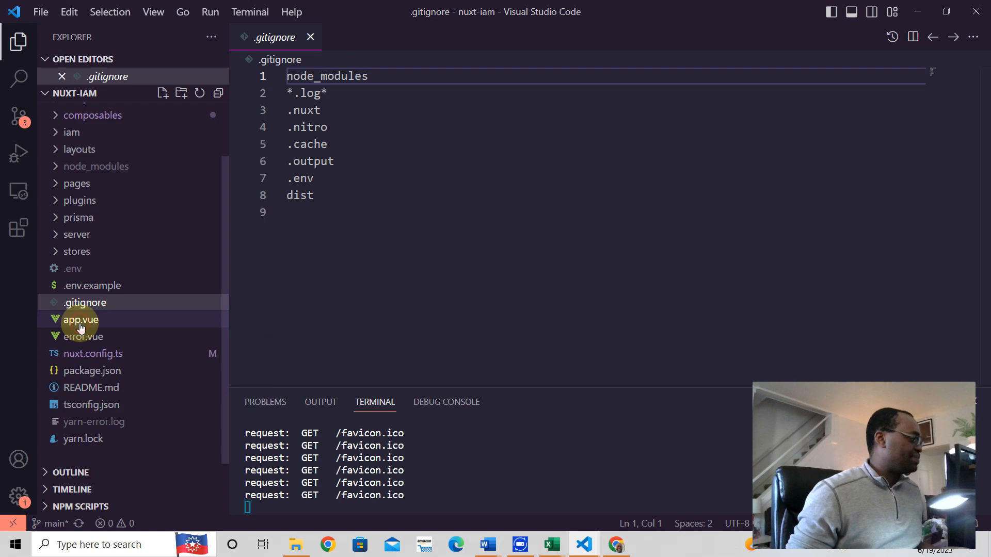
pyautogui.click(80, 319)
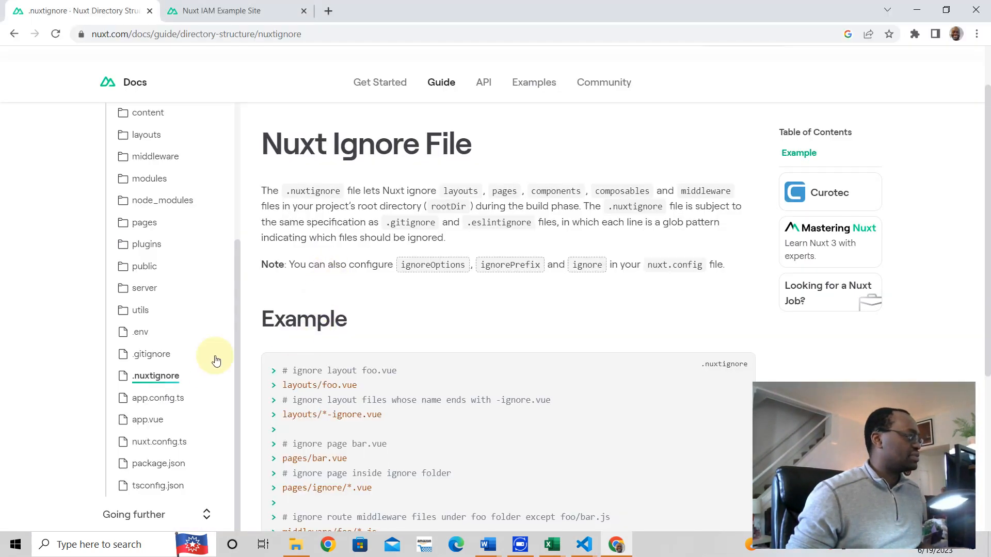
pyautogui.moveTo(147, 419)
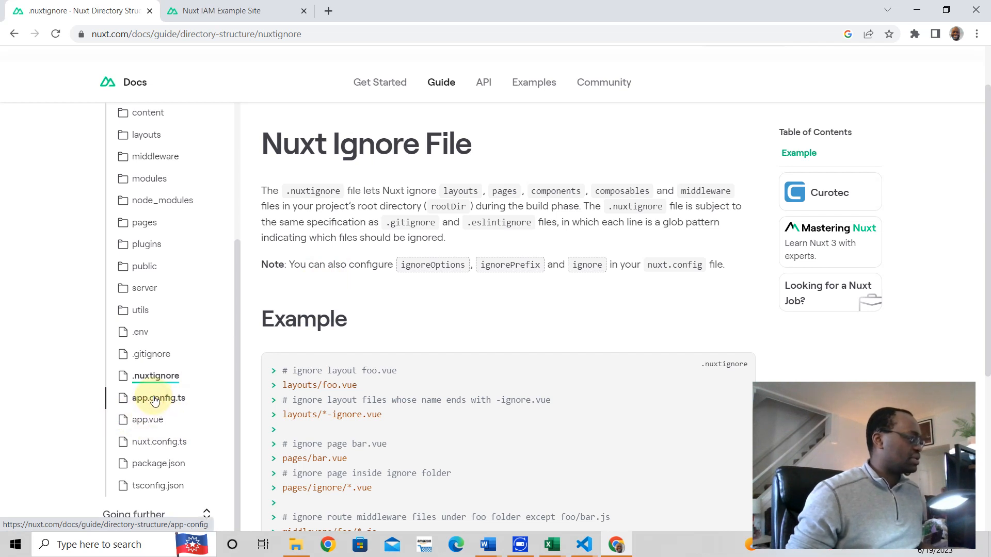
# Open and read the app.config.ts docs page, then view the project's app.vue
pyautogui.click(158, 398)
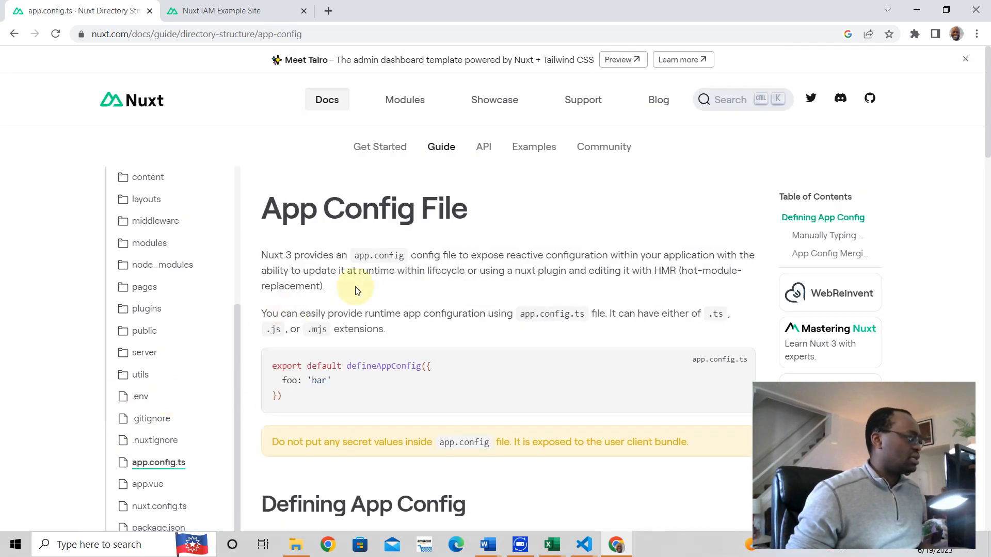
pyautogui.moveTo(571, 258)
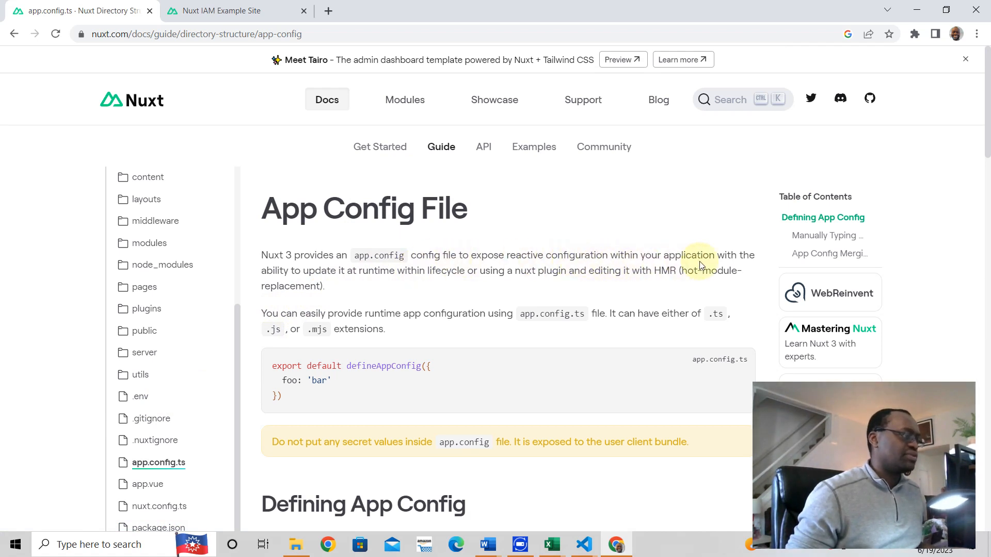
pyautogui.moveTo(478, 287)
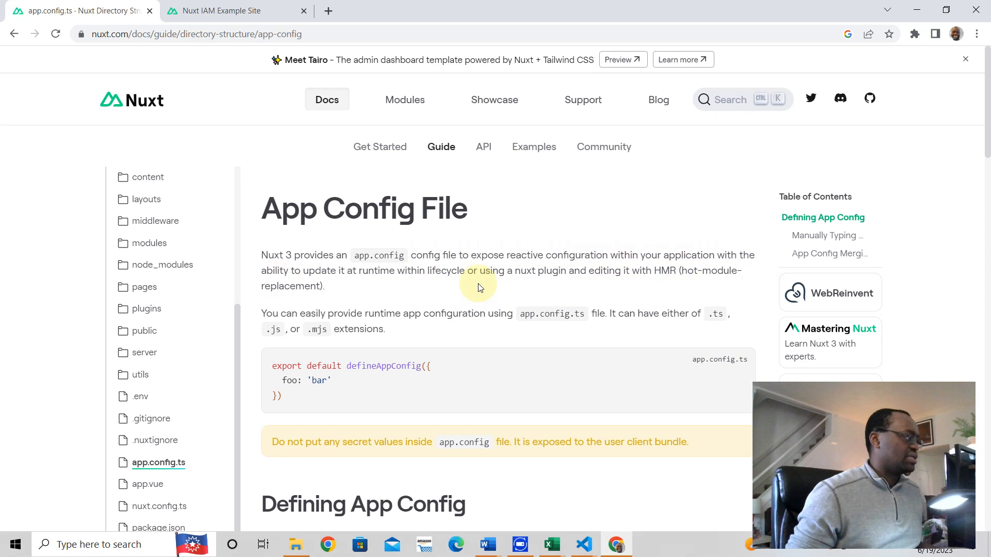
pyautogui.scroll(-3)
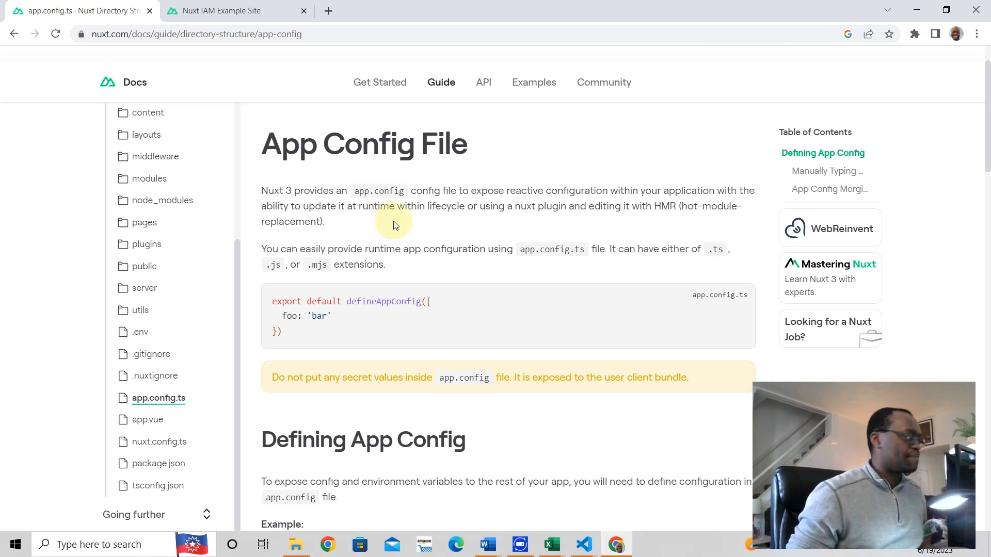
pyautogui.moveTo(578, 219)
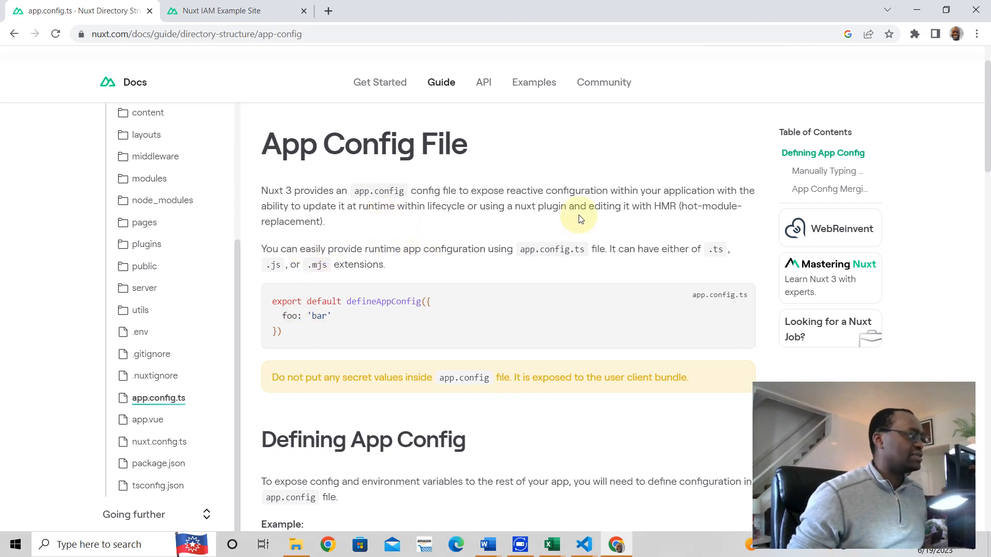
pyautogui.moveTo(653, 200)
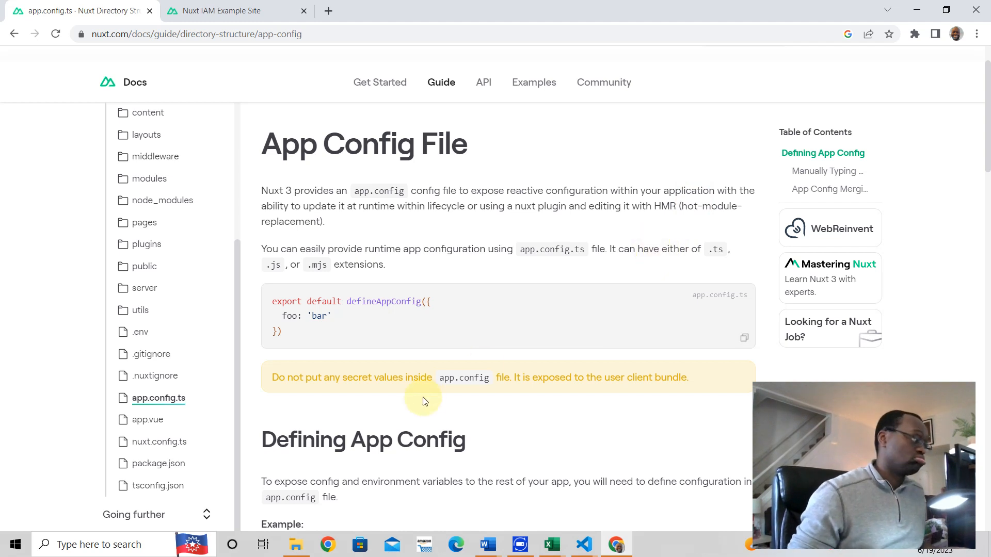
pyautogui.click(147, 419)
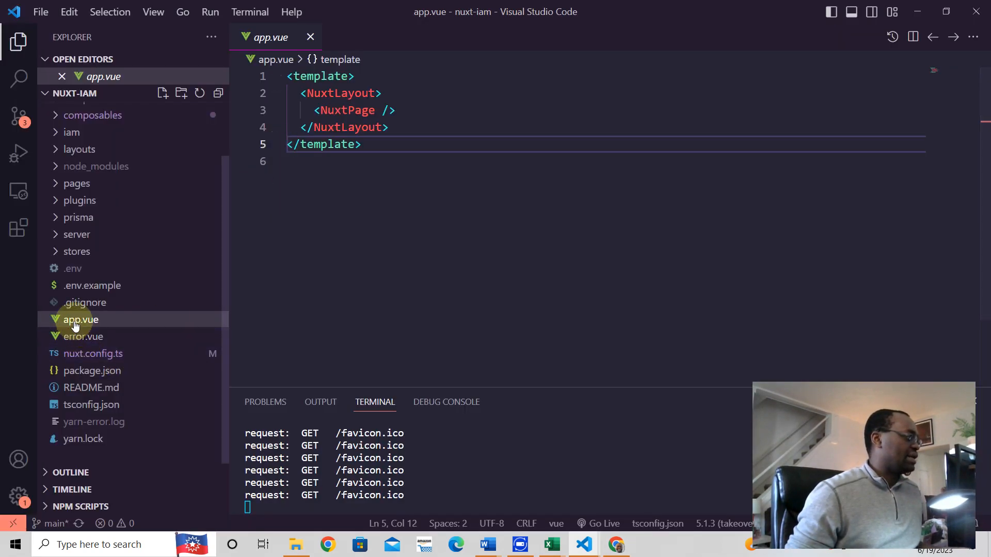
pyautogui.moveTo(346, 110)
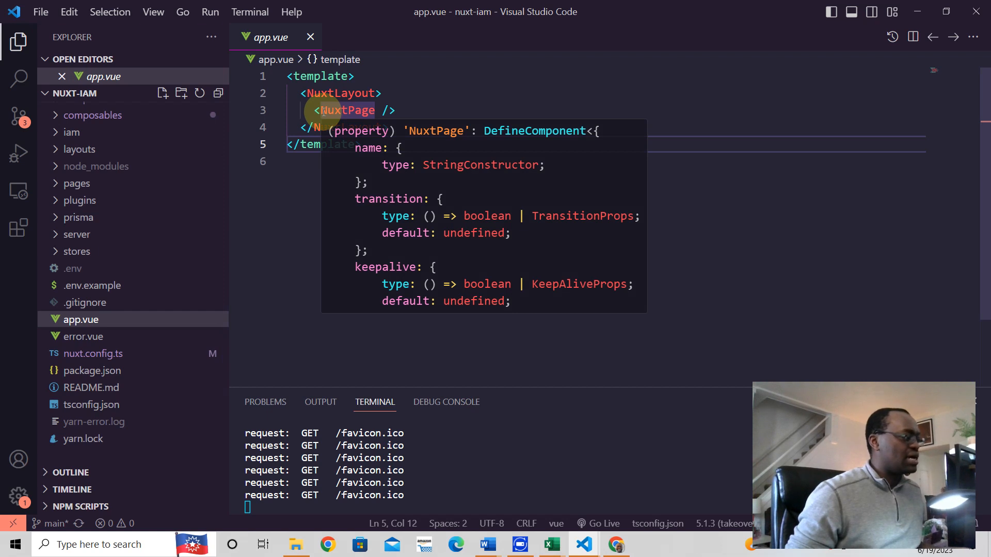
pyautogui.moveTo(62, 307)
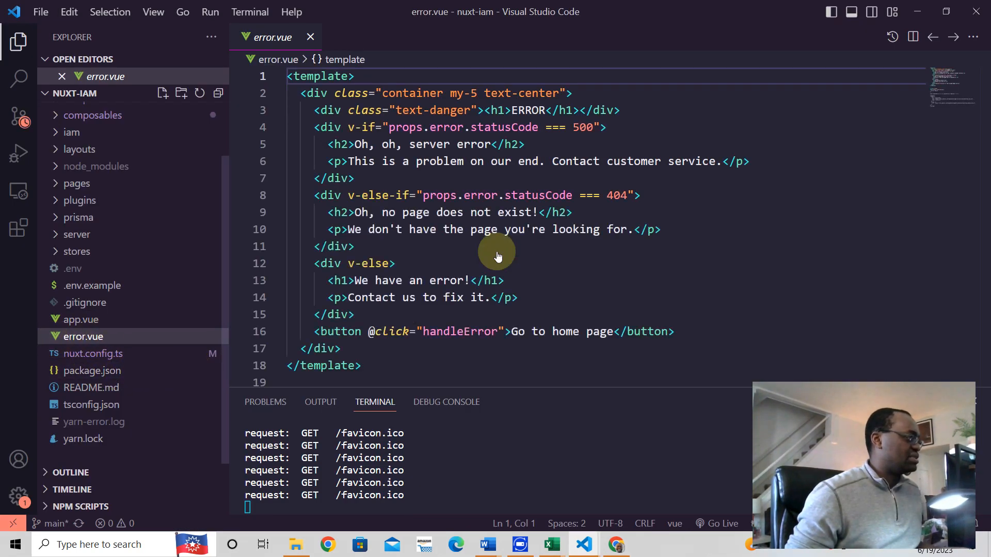
# Bring up the app.vue docs page, then return to the project's error.vue
pyautogui.click(614, 543)
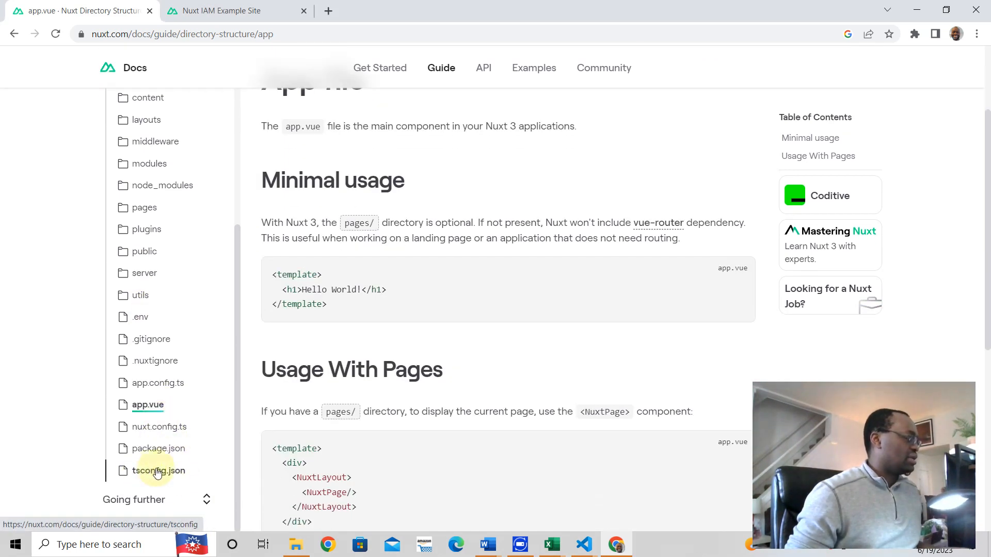
pyautogui.moveTo(144, 250)
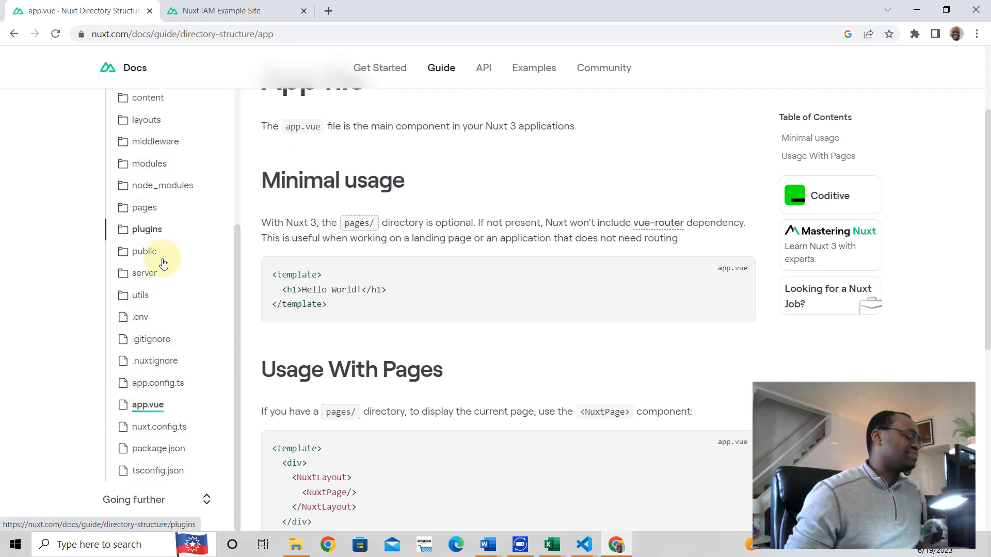
pyautogui.click(582, 544)
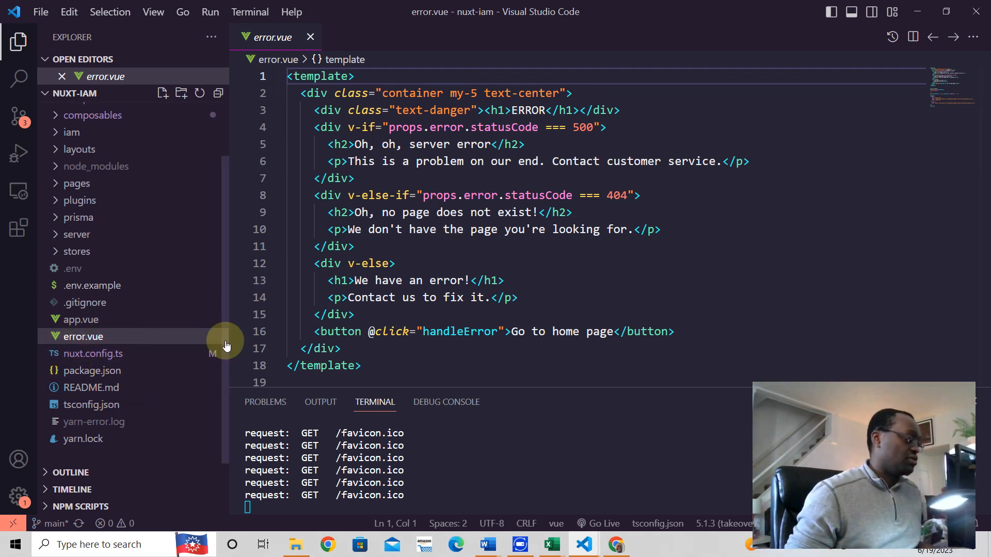
pyautogui.moveTo(278, 137)
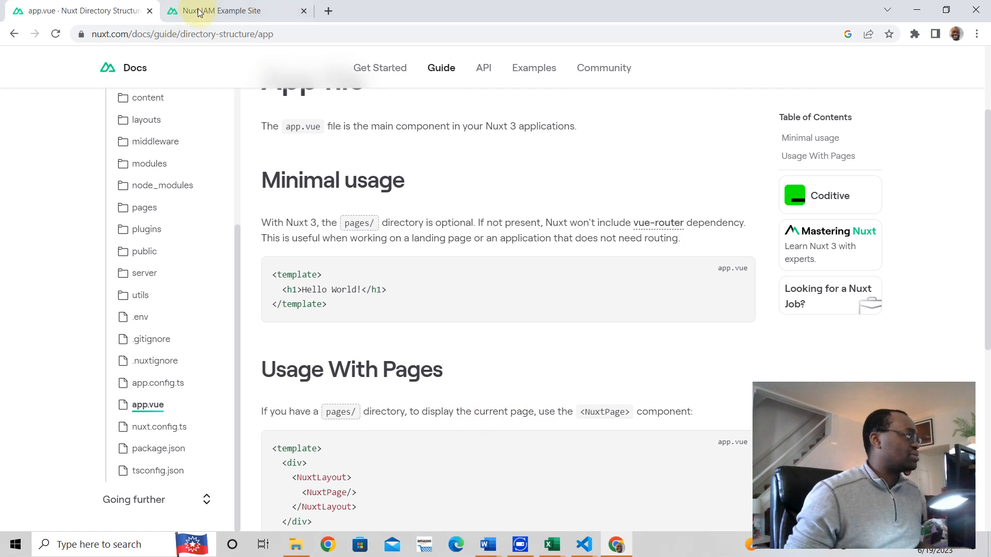
# On the Nuxt IAM site, append 'aaaa' to the contact URL to trigger the 404 page
pyautogui.click(221, 11)
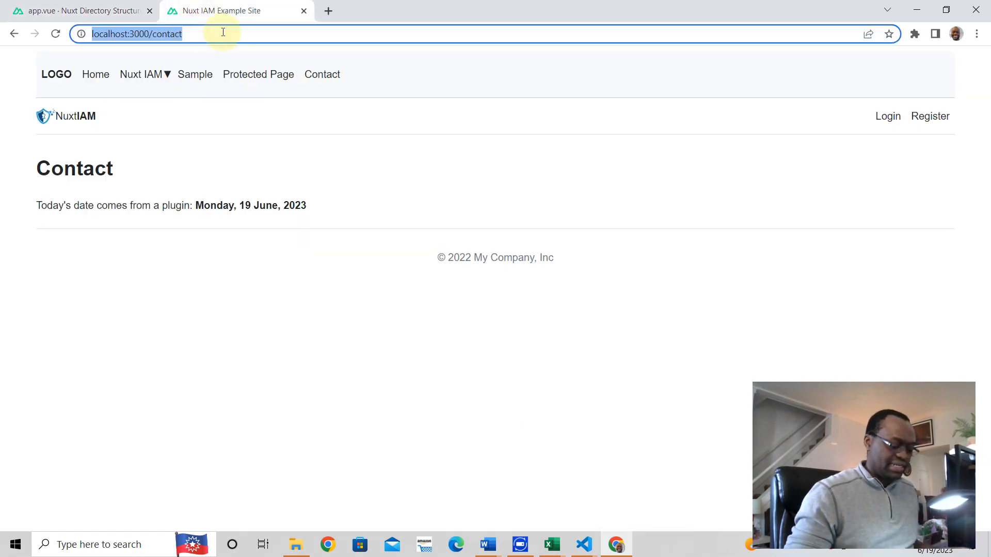
pyautogui.write('aaaa')
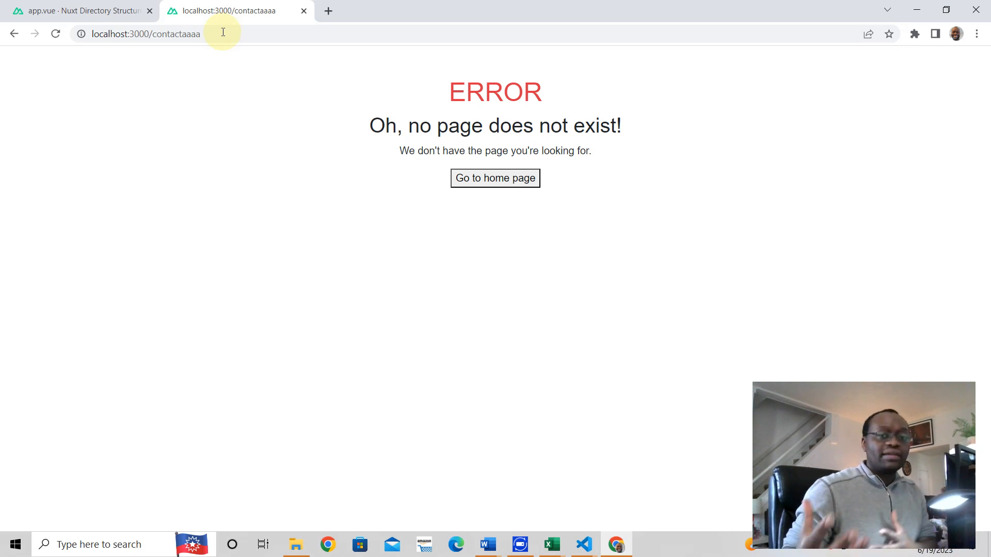
pyautogui.moveTo(495, 265)
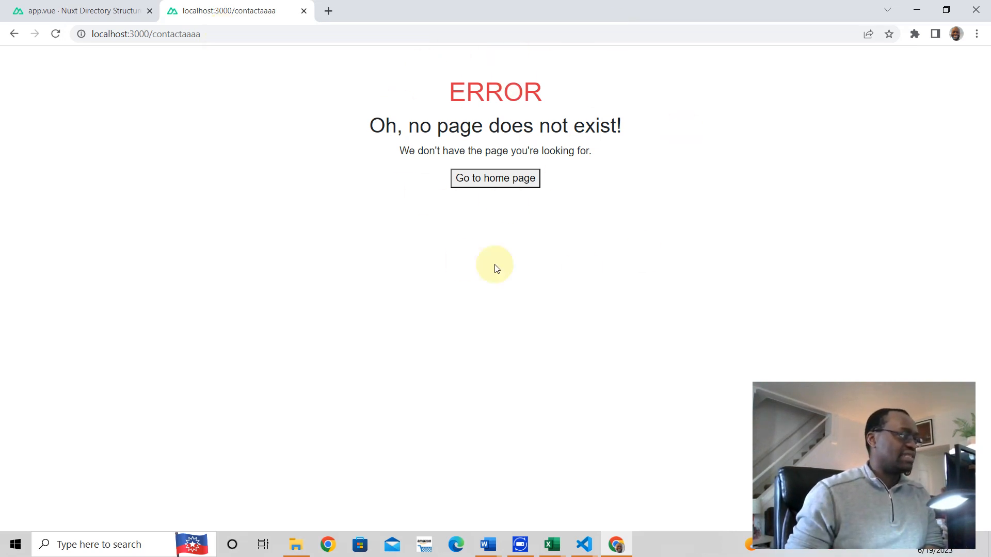
pyautogui.moveTo(408, 372)
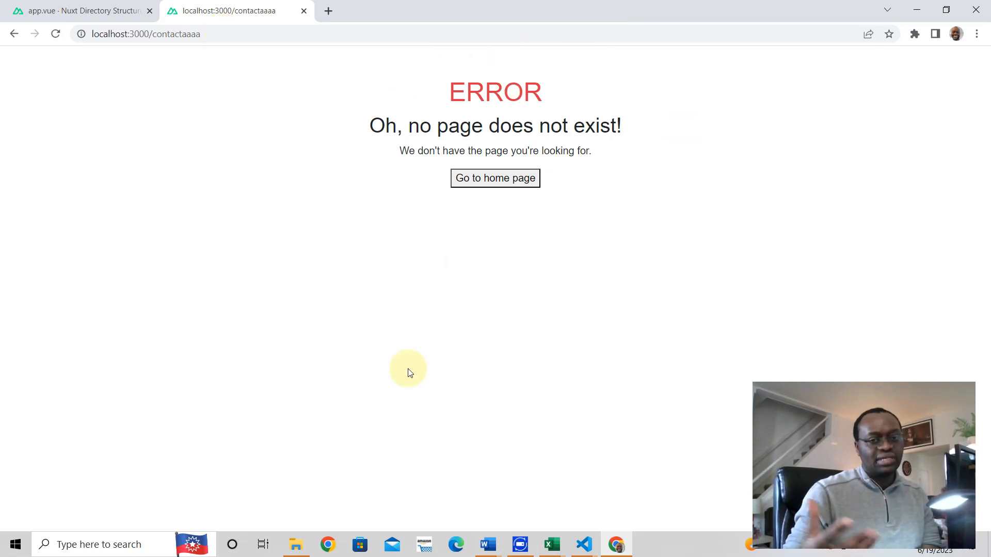
pyautogui.moveTo(98, 228)
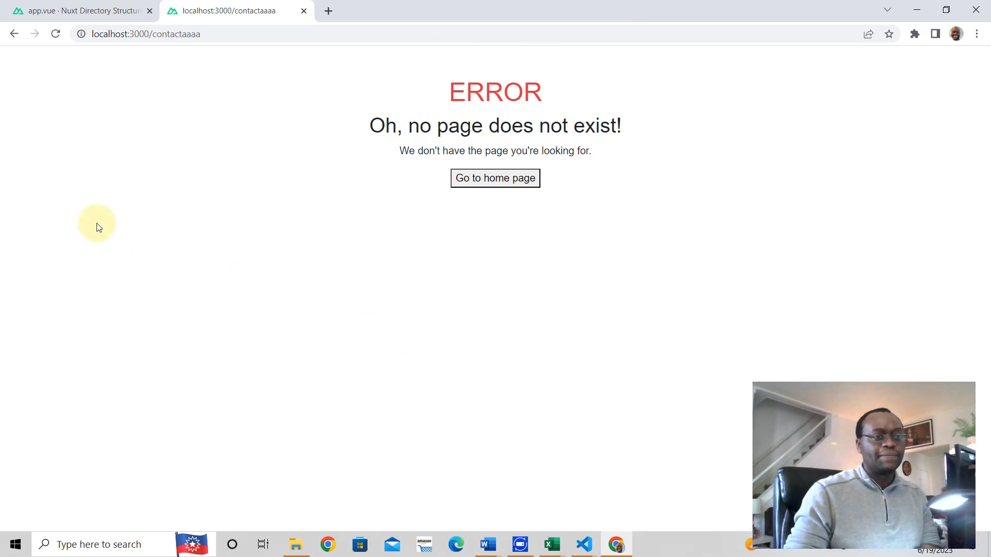
pyautogui.click(495, 177)
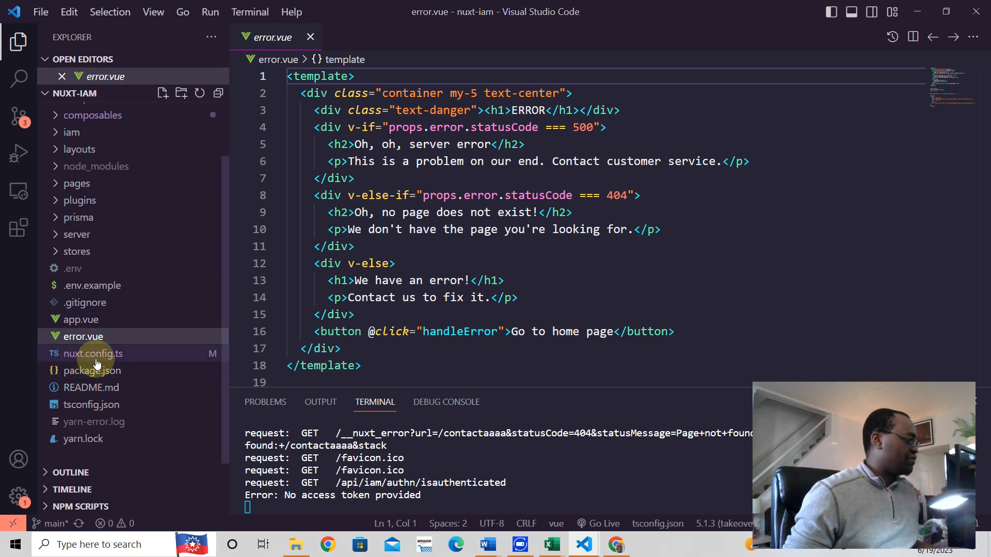
# Review nuxt.config.ts runtimeConfig secrets, public settings and modules, then return to the Nuxt IAM app
pyautogui.click(93, 353)
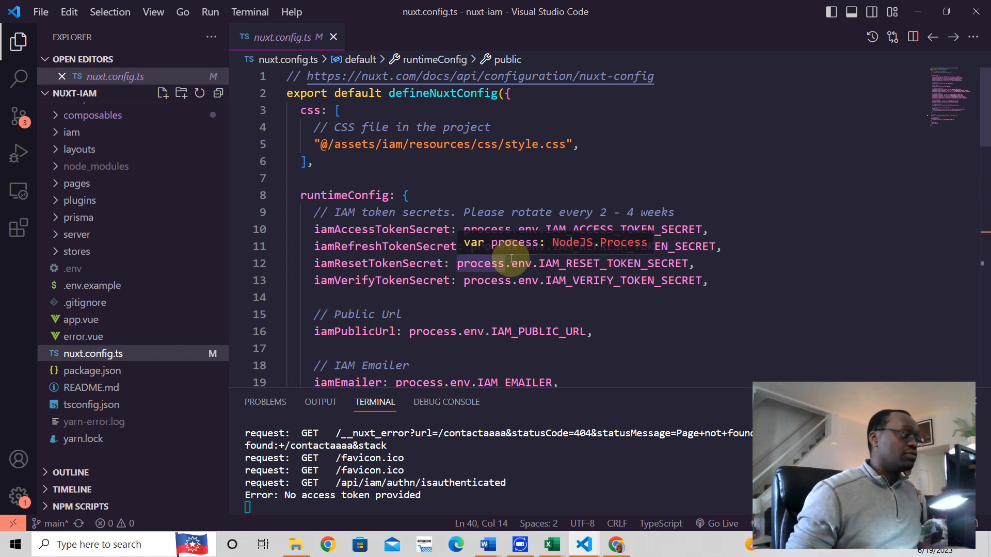
pyautogui.moveTo(654, 229)
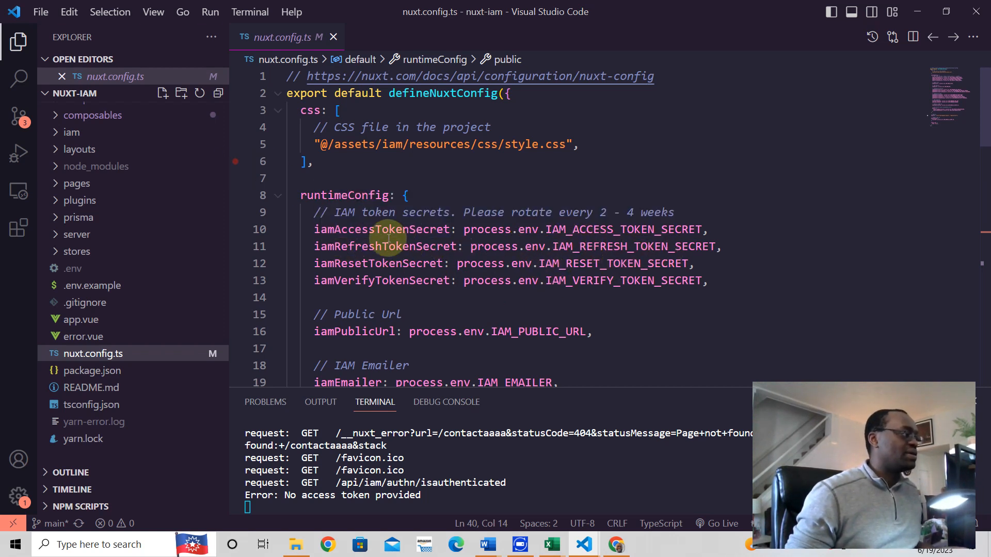
pyautogui.moveTo(383, 245)
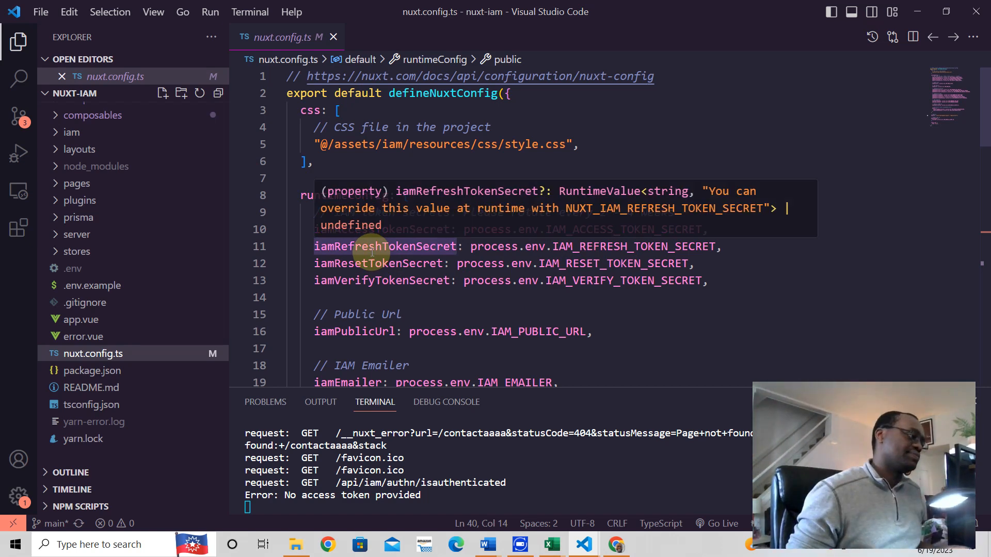
pyautogui.scroll(-3)
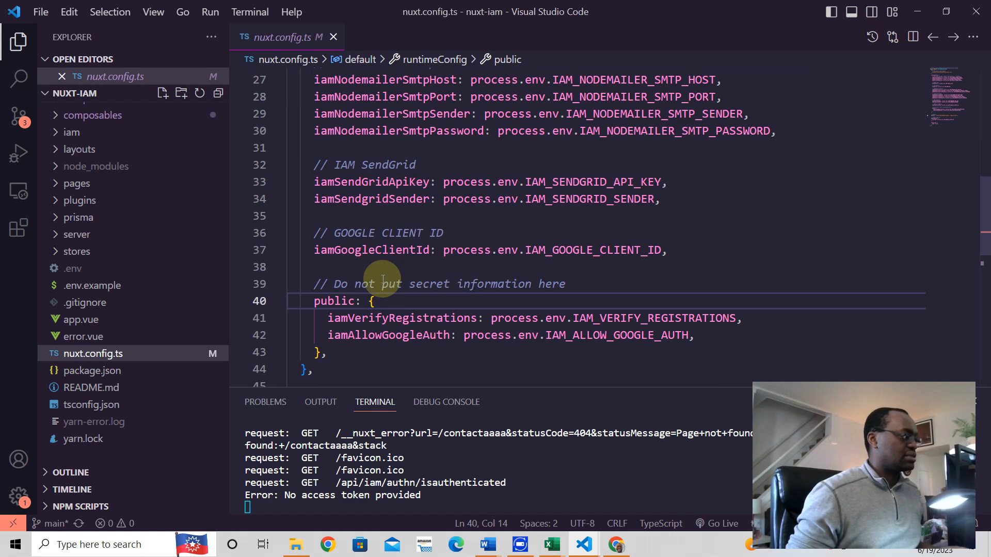
pyautogui.scroll(-3)
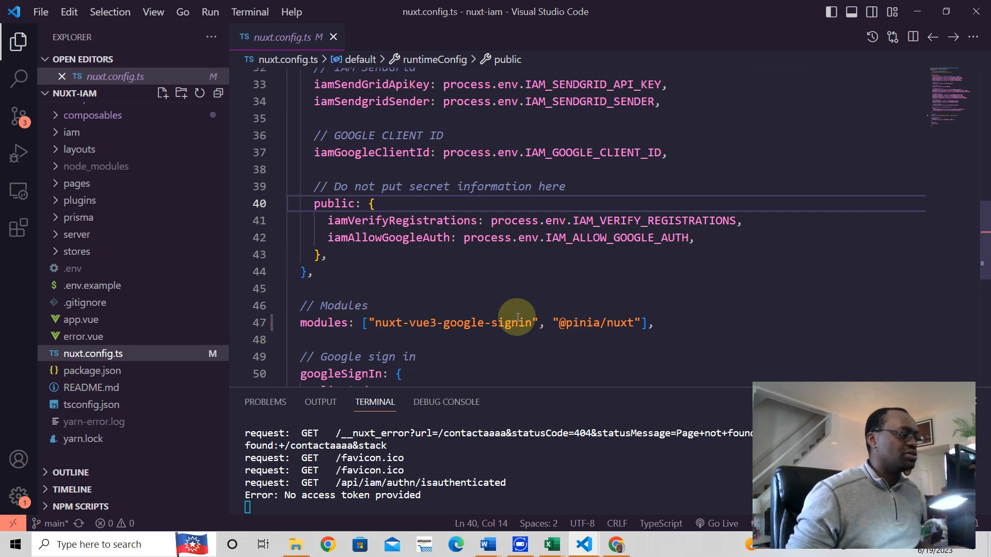
pyautogui.scroll(-3)
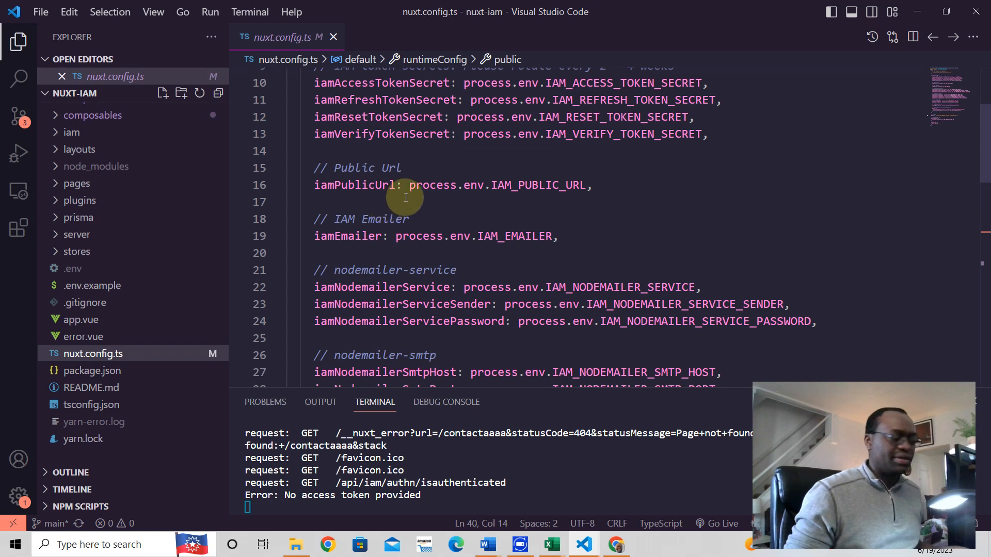
pyautogui.click(616, 543)
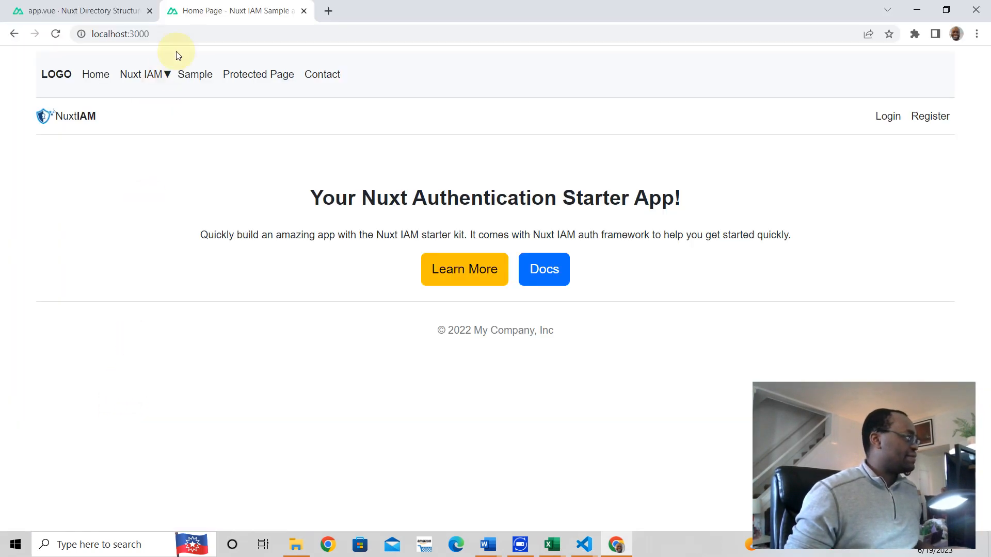
# Compare the Nuxt docs Package.json File page with the project's package.json metadata and dependencies
pyautogui.click(76, 11)
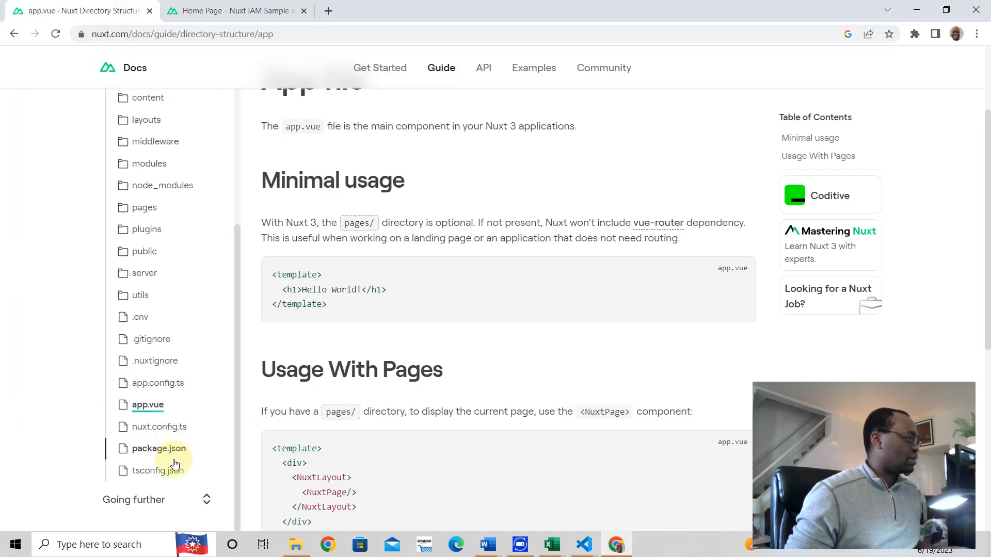
pyautogui.click(158, 449)
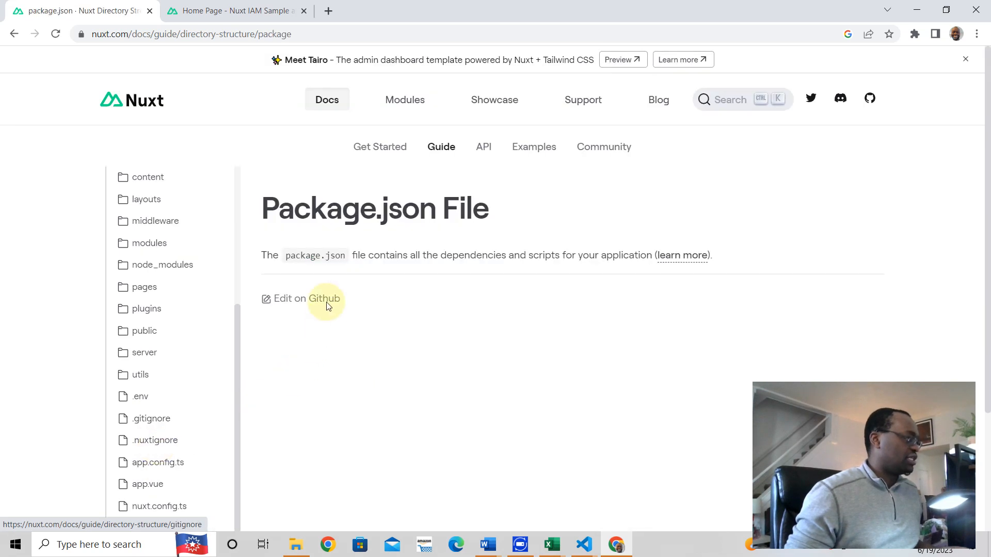
pyautogui.moveTo(429, 266)
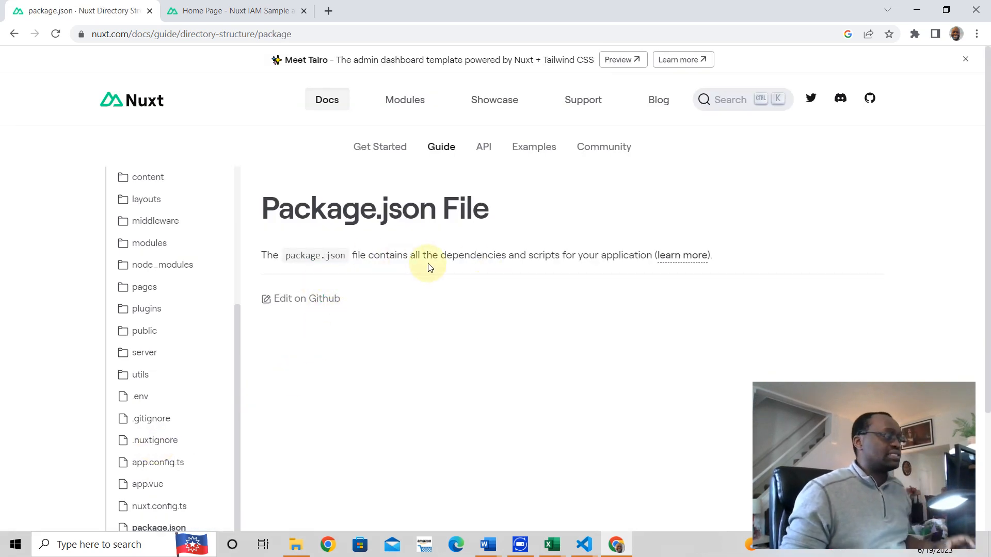
pyautogui.moveTo(603, 285)
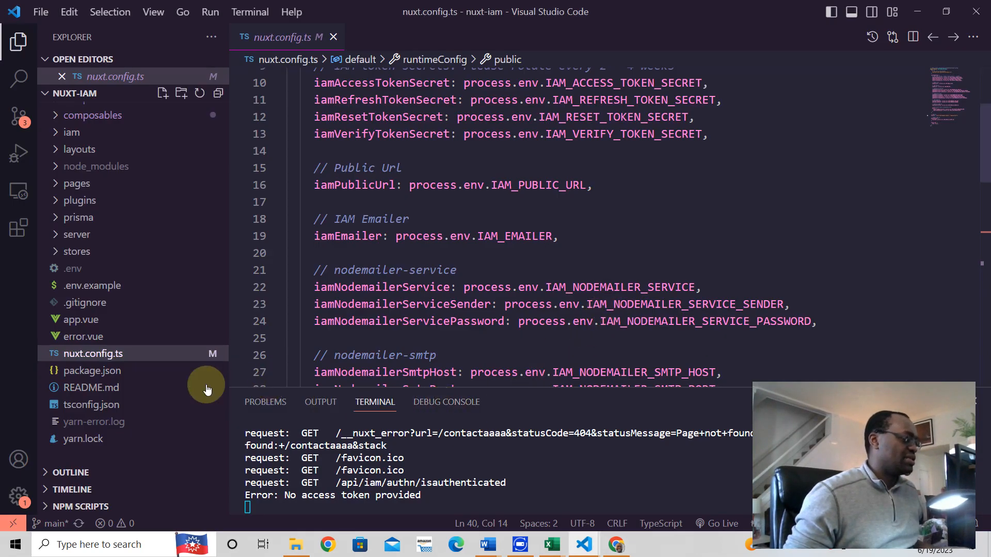
pyautogui.click(92, 370)
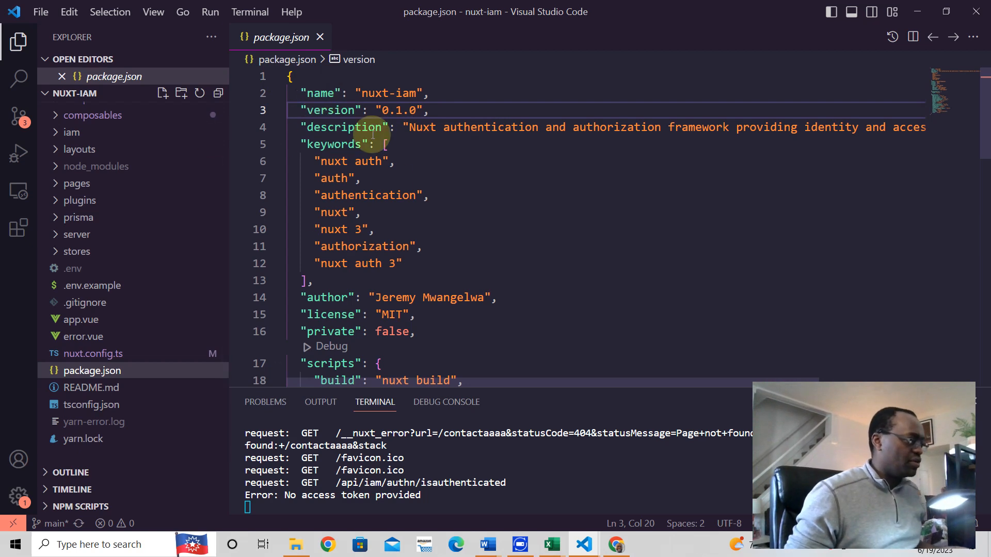
pyautogui.moveTo(341, 202)
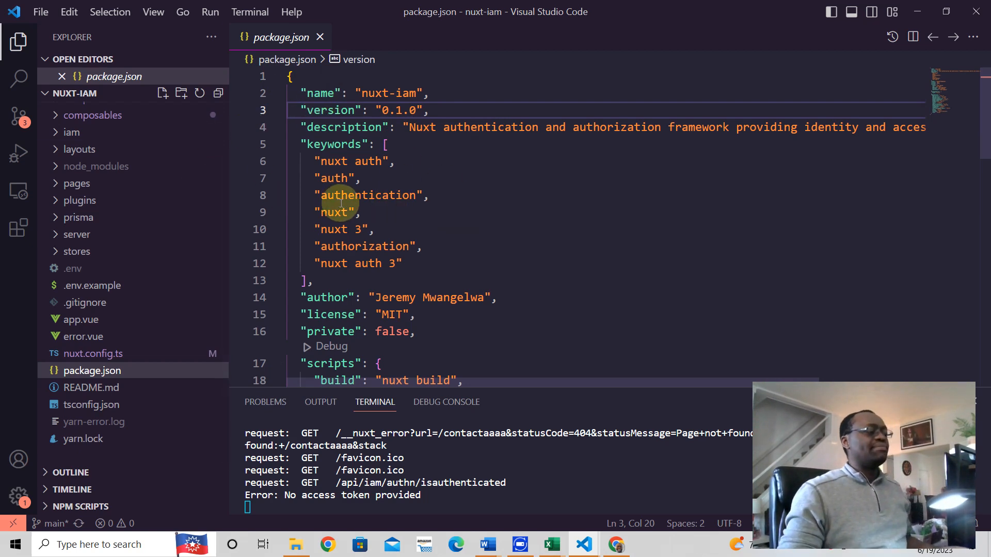
pyautogui.scroll(-3)
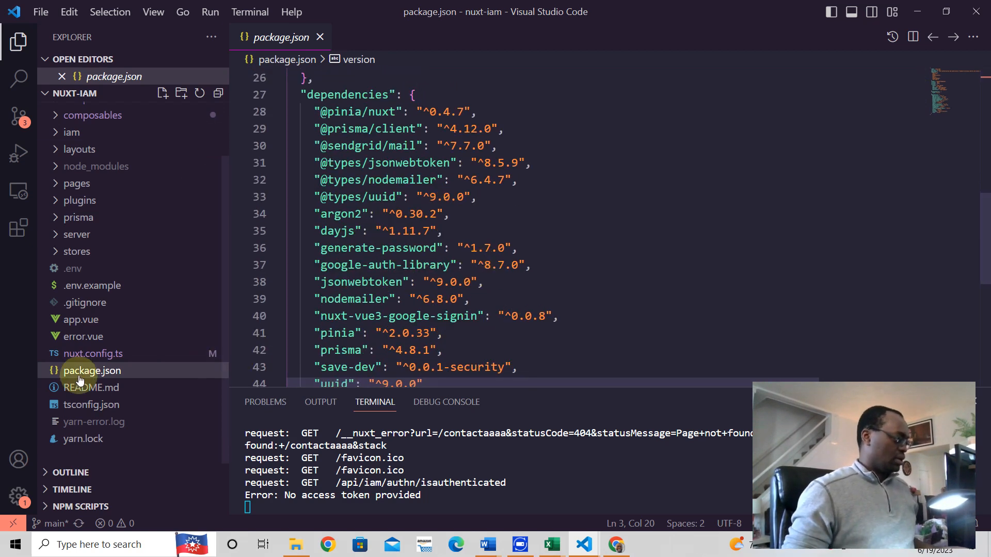
pyautogui.moveTo(89, 388)
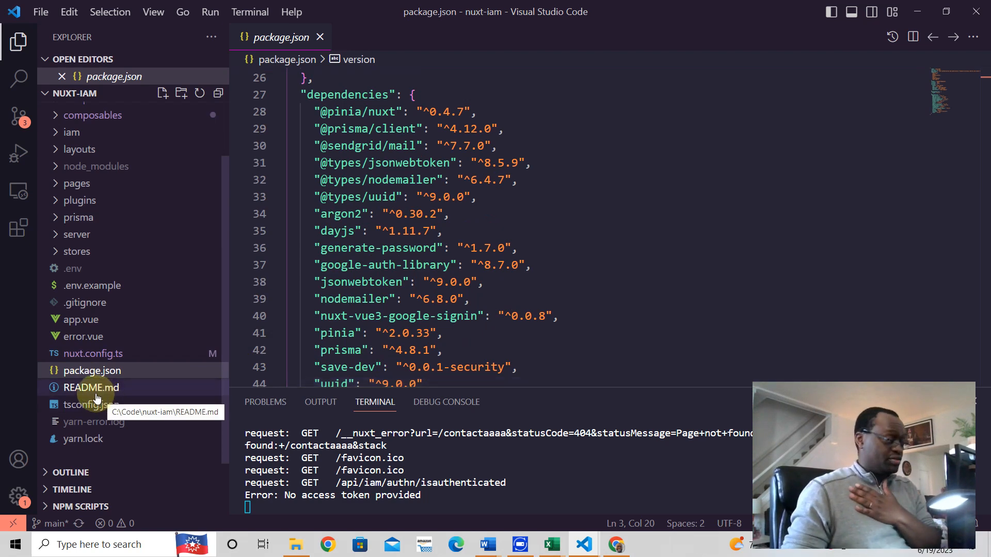
pyautogui.click(90, 388)
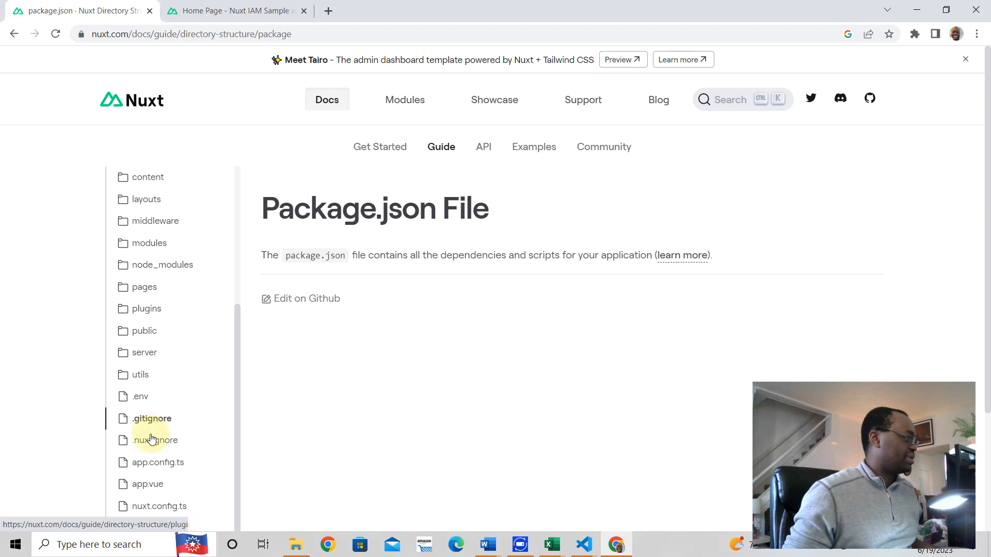
# Compare the docs TypeScript Configuration page with the project's tsconfig.json extending .nuxt/tsconfig.json
pyautogui.scroll(-3)
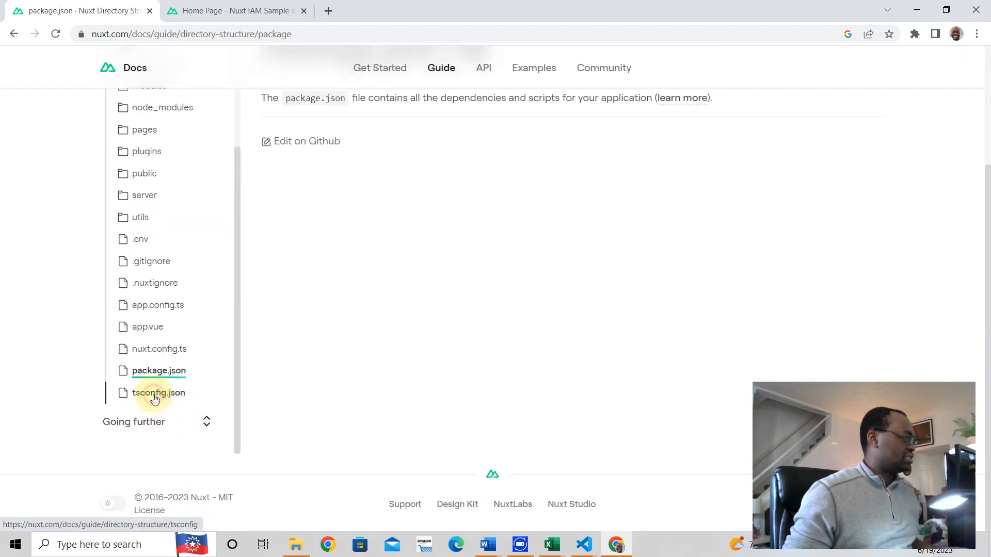
pyautogui.click(158, 393)
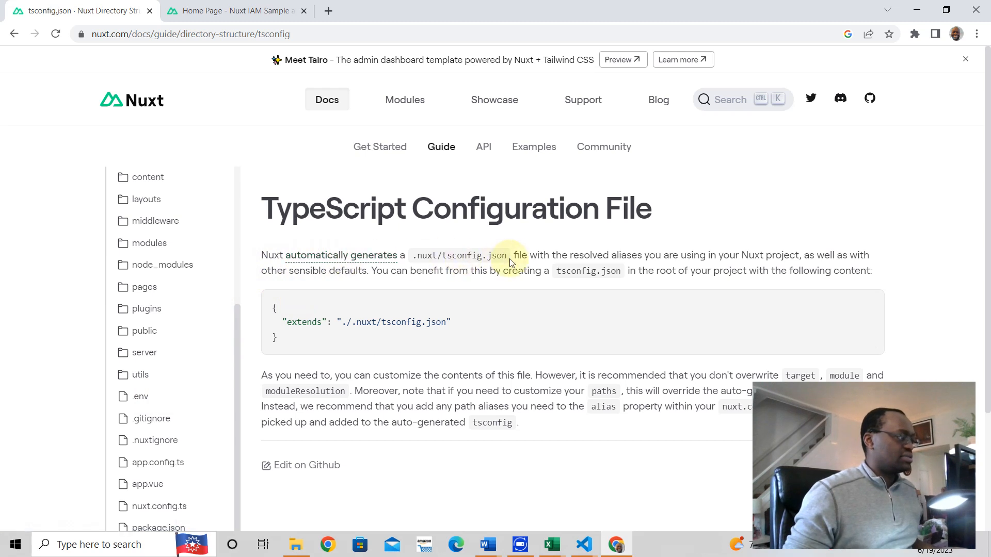
pyautogui.moveTo(746, 259)
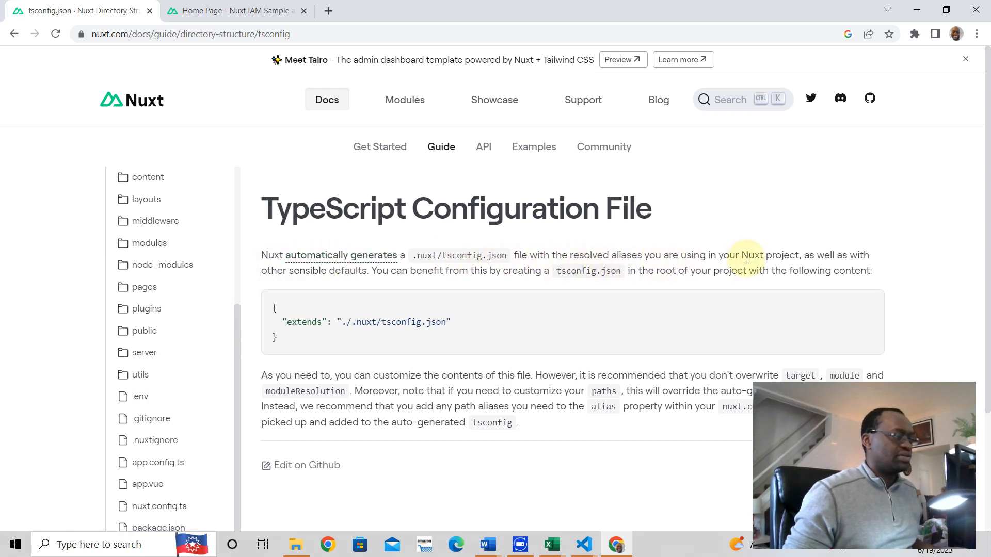
pyautogui.moveTo(490, 321)
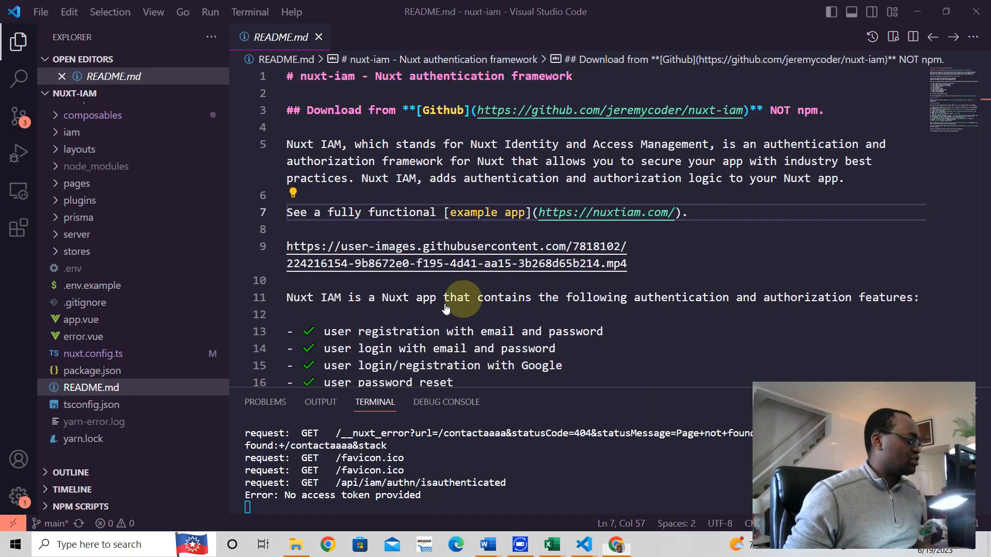
pyautogui.click(91, 404)
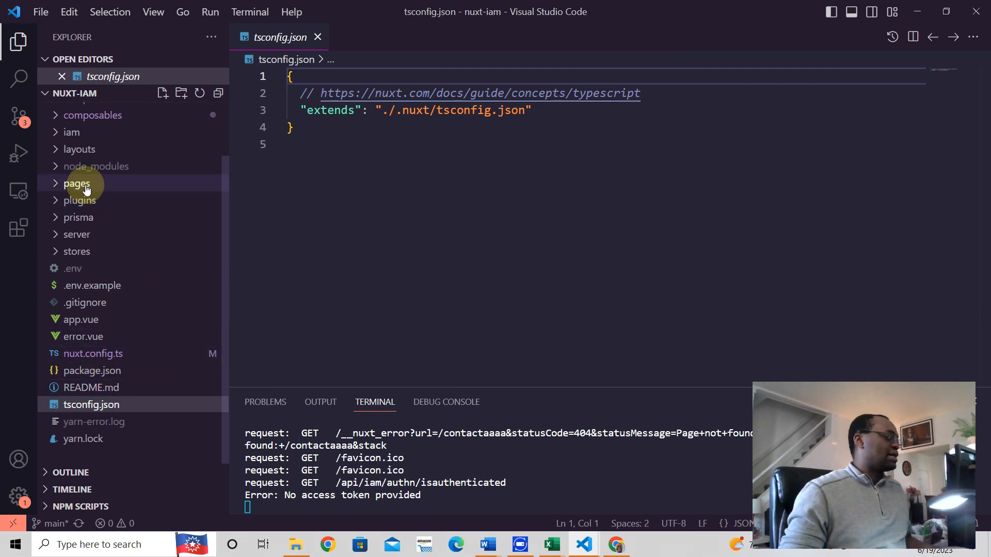
pyautogui.moveTo(82, 439)
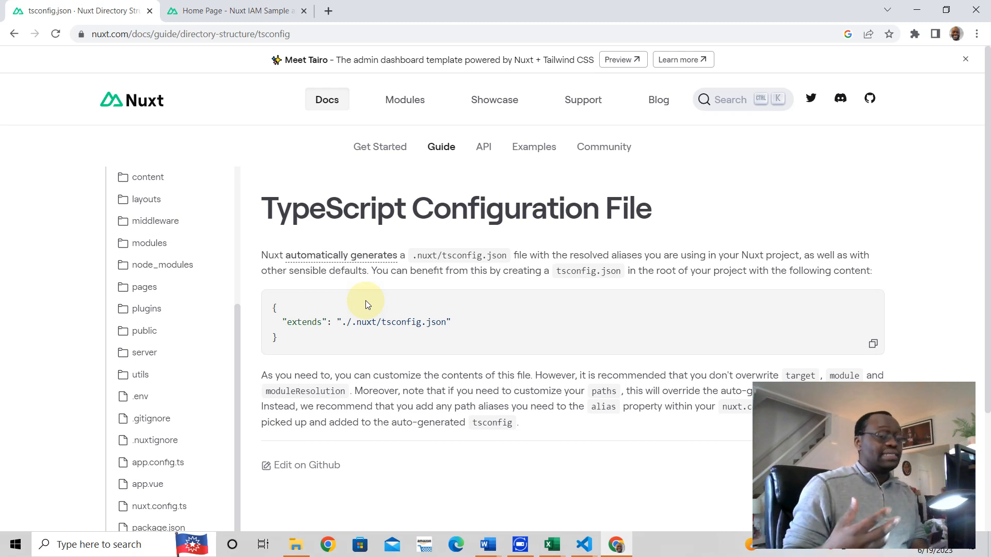
pyautogui.moveTo(363, 286)
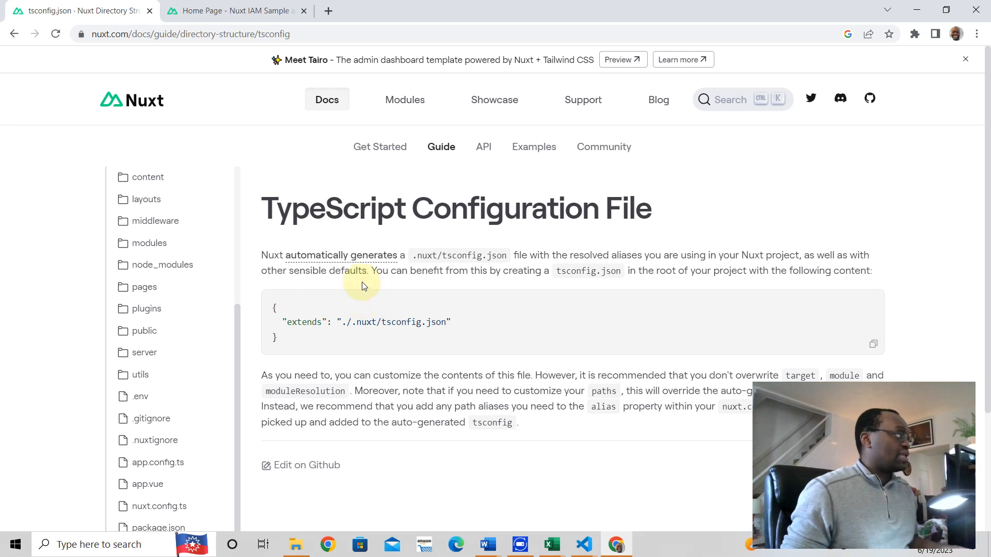
# Go from the localhost:3000 home page through Login to the Contact page showing Monday, 19 June, 2023
pyautogui.click(234, 11)
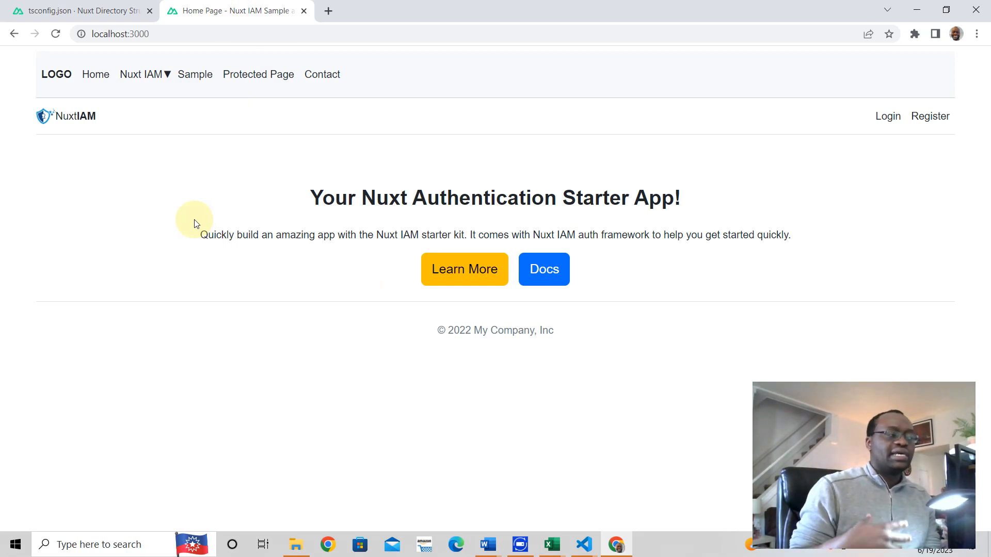
pyautogui.moveTo(428, 248)
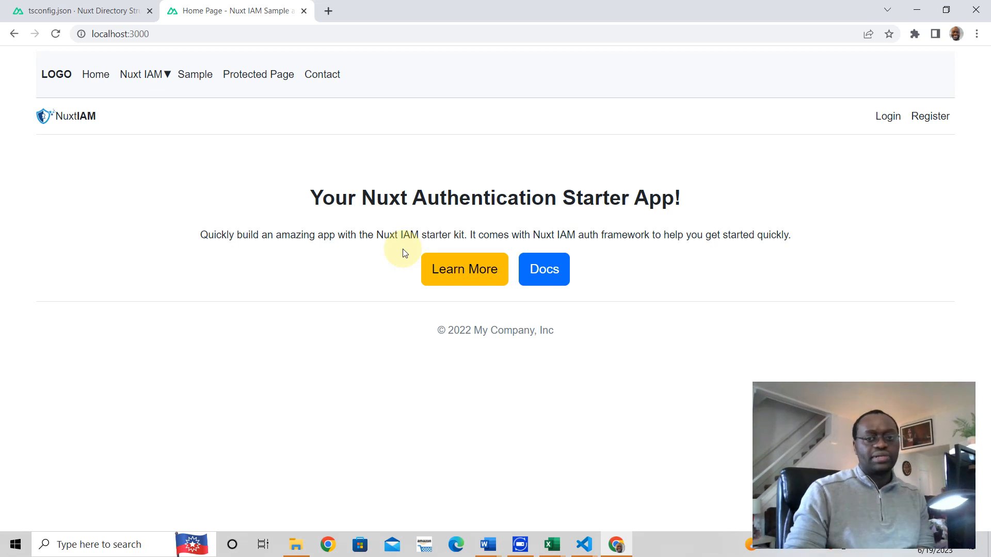
pyautogui.moveTo(695, 272)
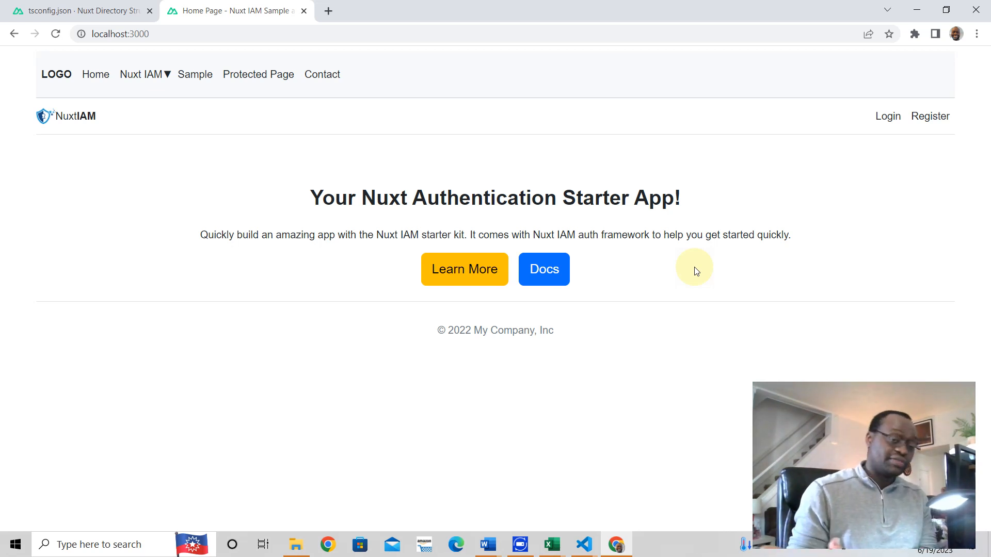
pyautogui.moveTo(732, 277)
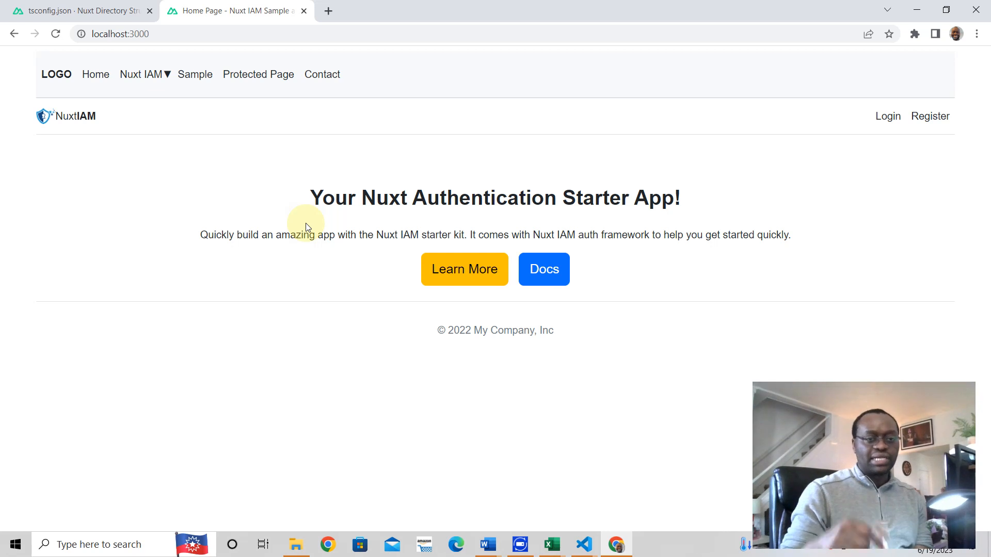
pyautogui.moveTo(300, 121)
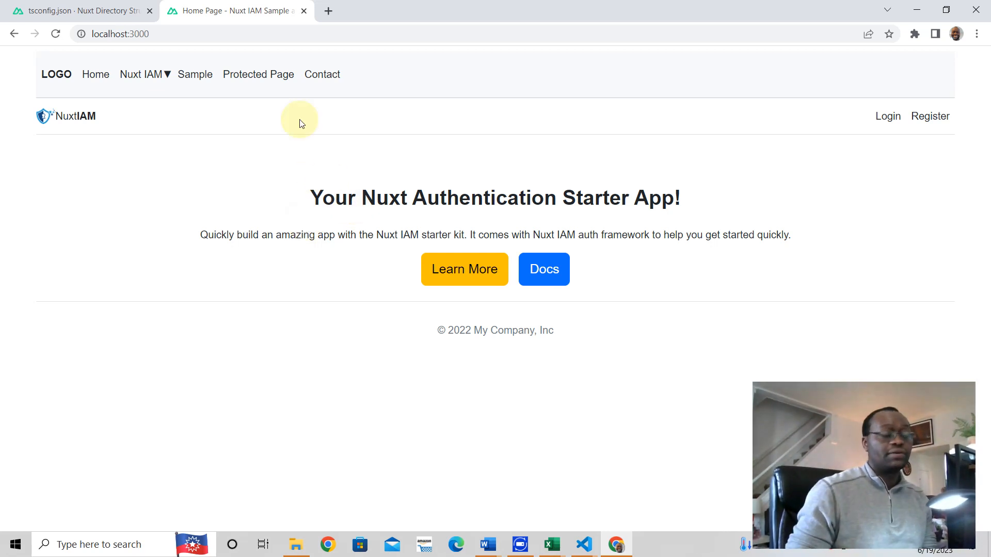
pyautogui.click(195, 74)
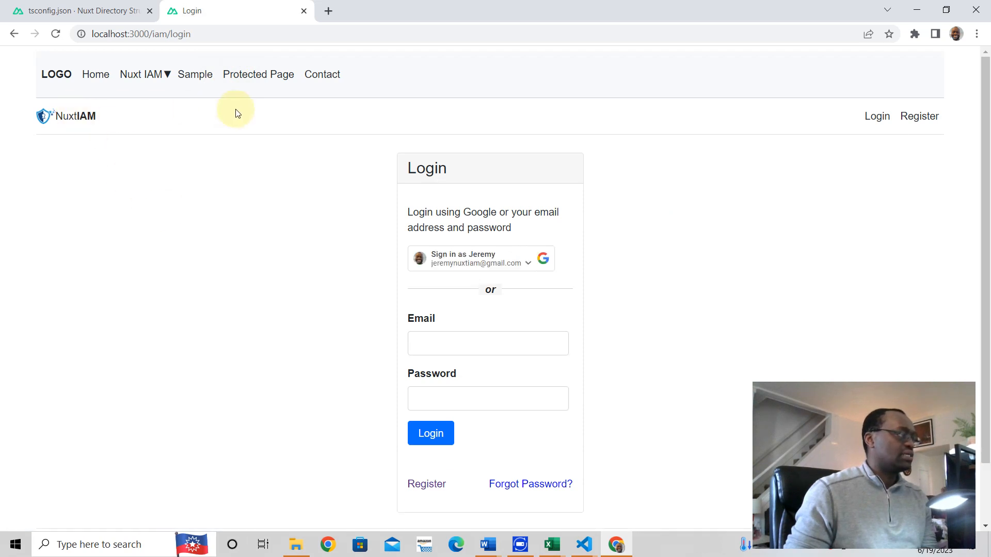
pyautogui.click(321, 74)
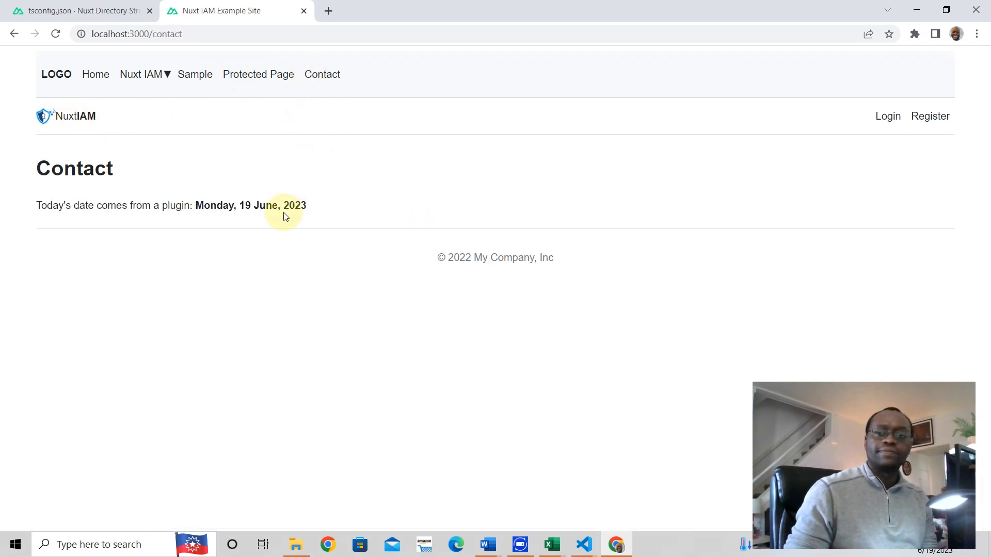